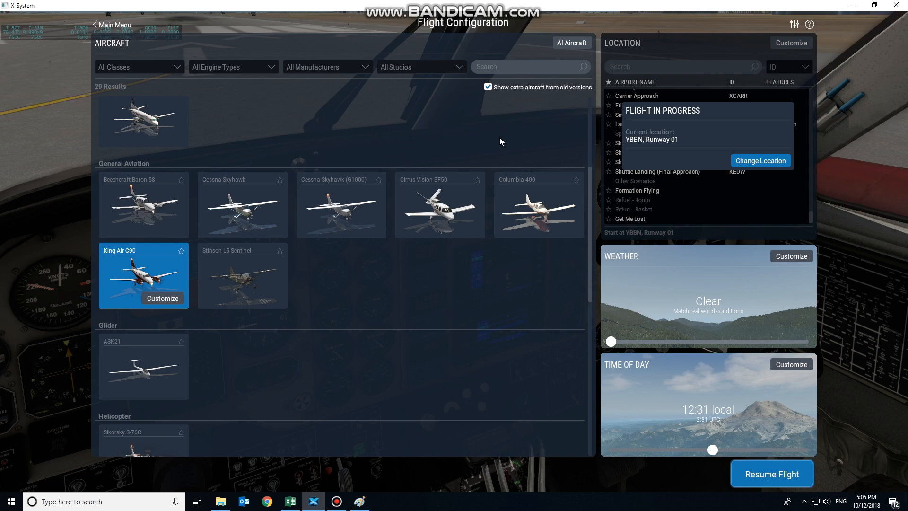
mouse_move(298, 328)
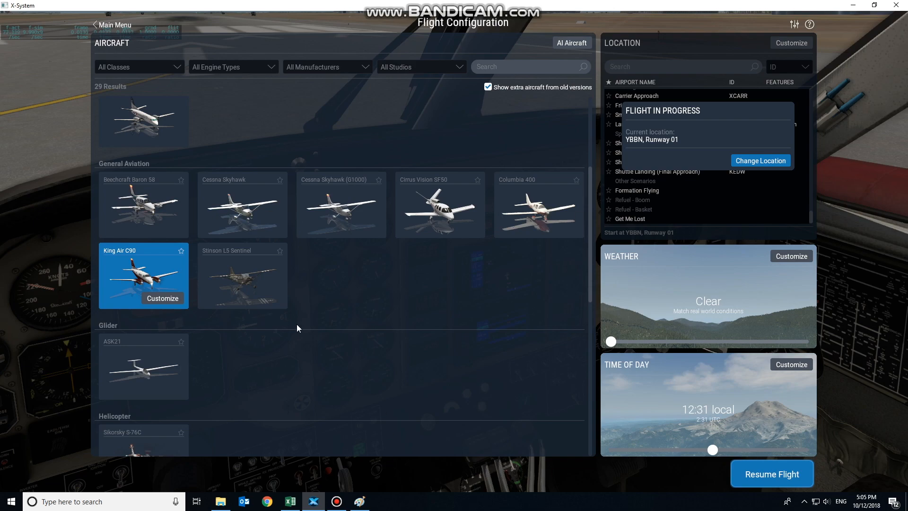
mouse_move(457, 33)
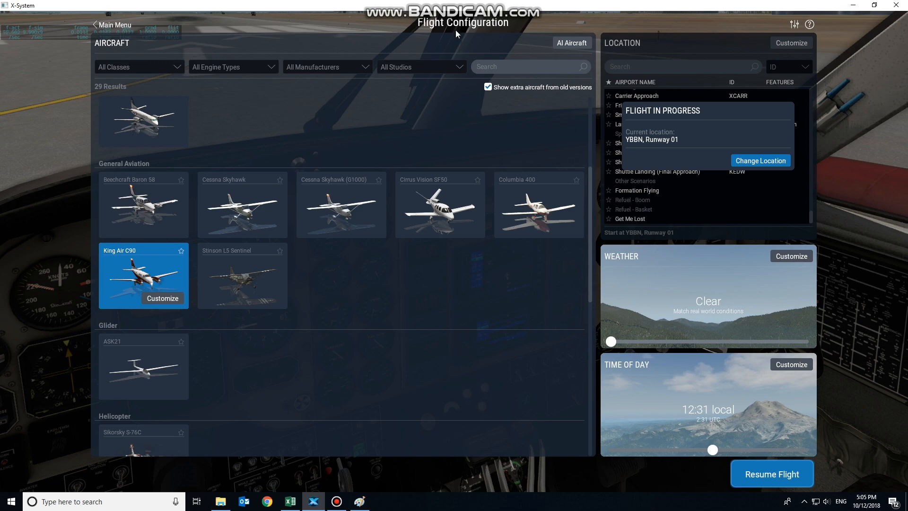
mouse_move(221, 147)
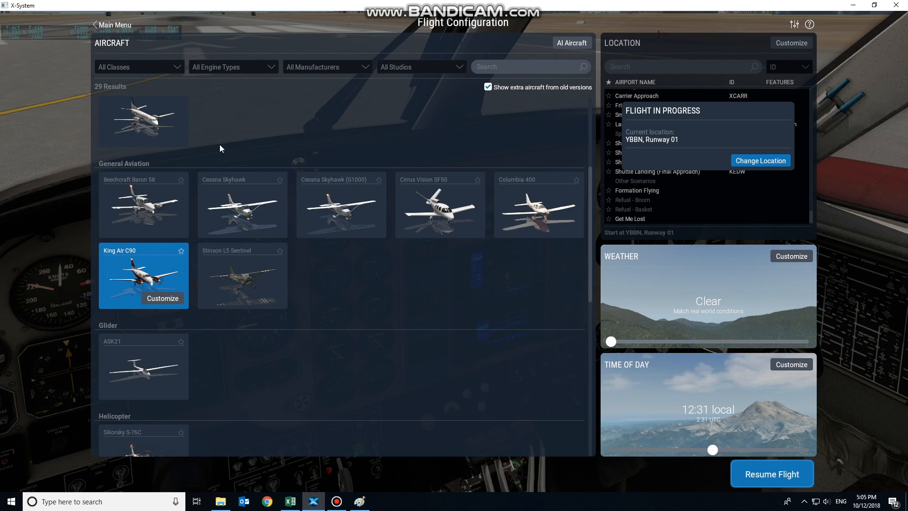
mouse_move(211, 339)
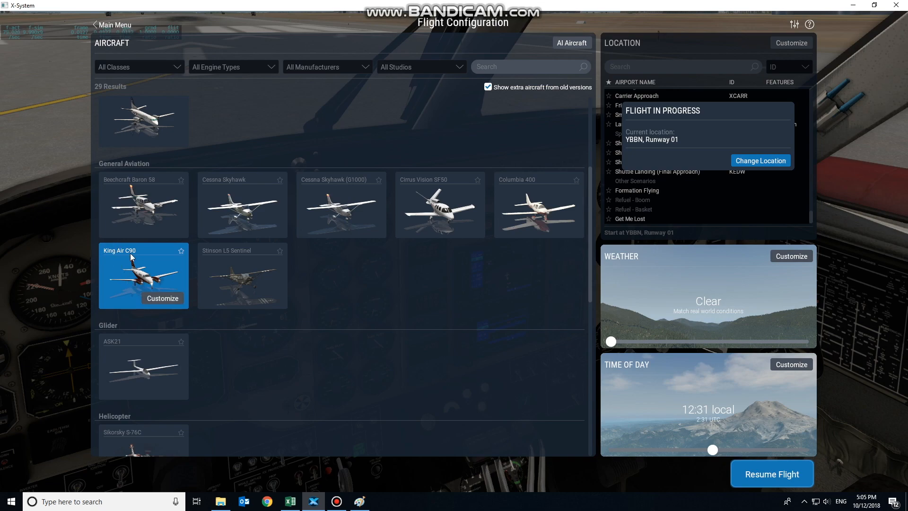
mouse_move(770, 476)
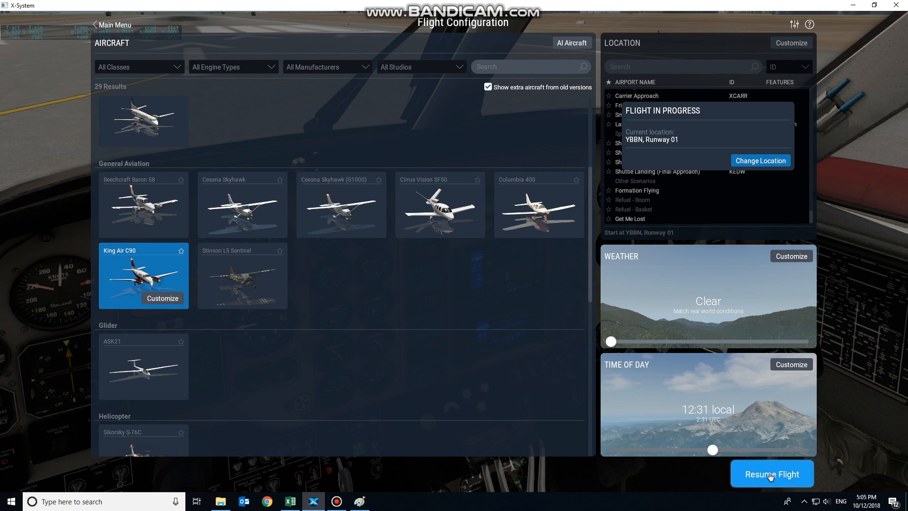
Step: Resume the King Air C90 flight at YBBN Runway 01
left_click(772, 473)
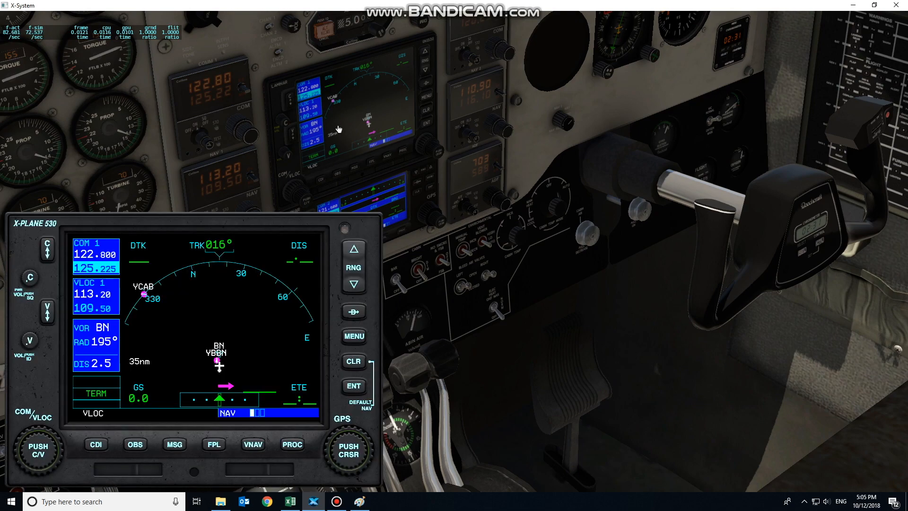
mouse_move(273, 286)
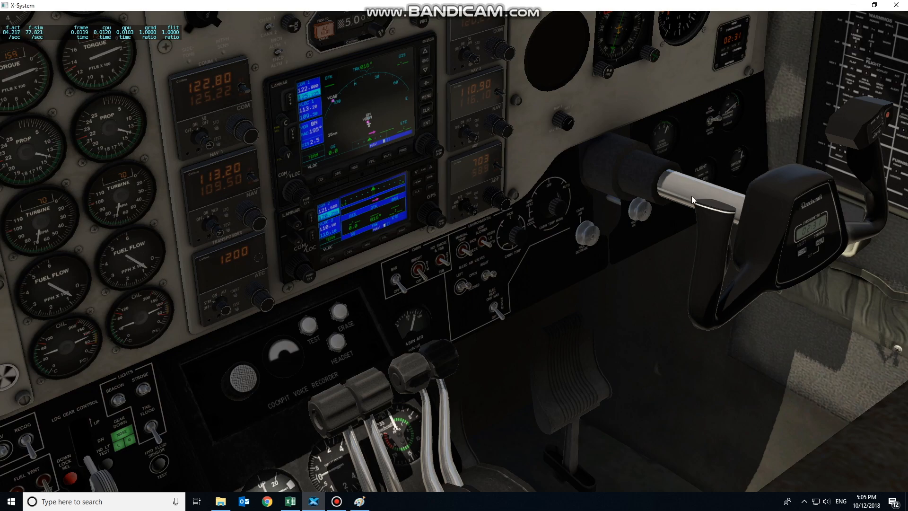
mouse_move(464, 125)
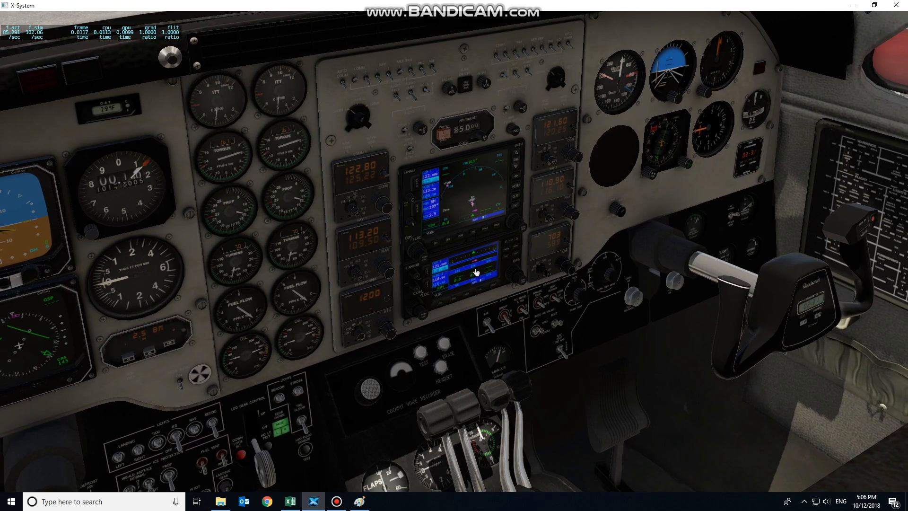
mouse_move(554, 266)
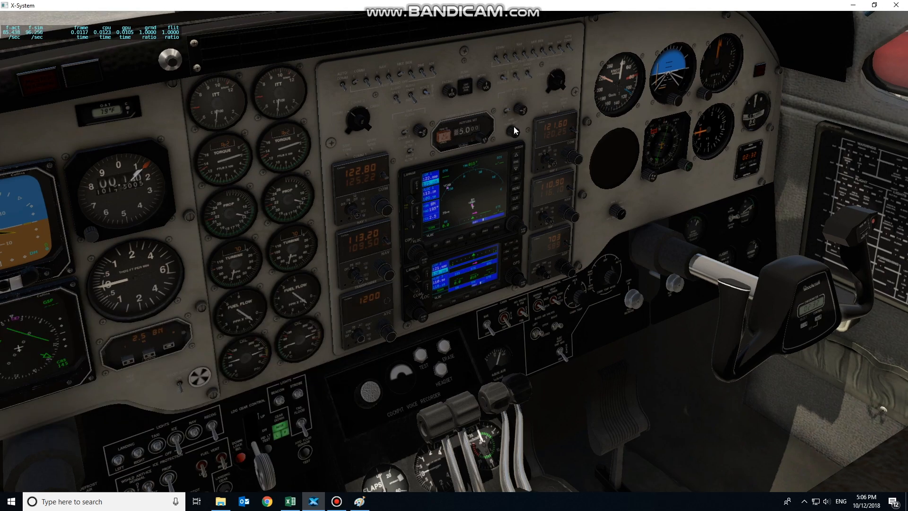
mouse_move(513, 131)
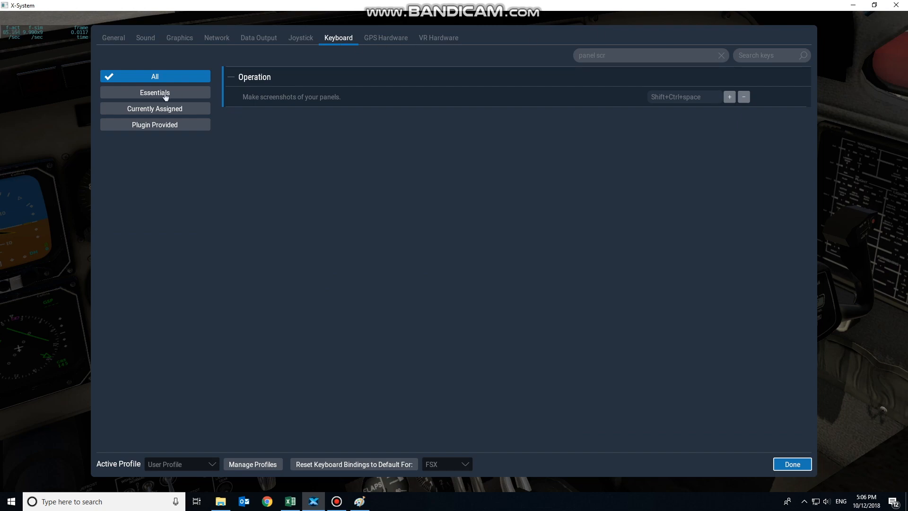
Step: Search the keyboard bindings for 'panel scr' and try the X-Plane 11 default binding set
left_click(651, 55)
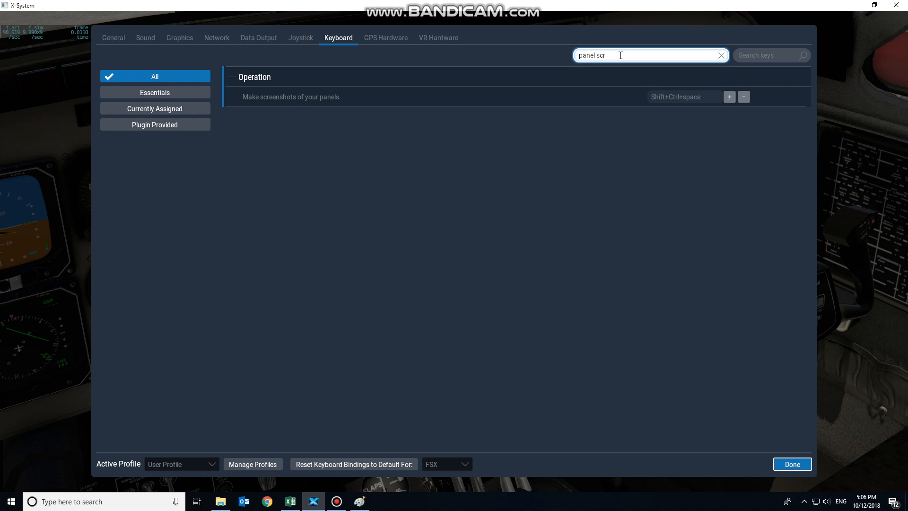
mouse_move(255, 102)
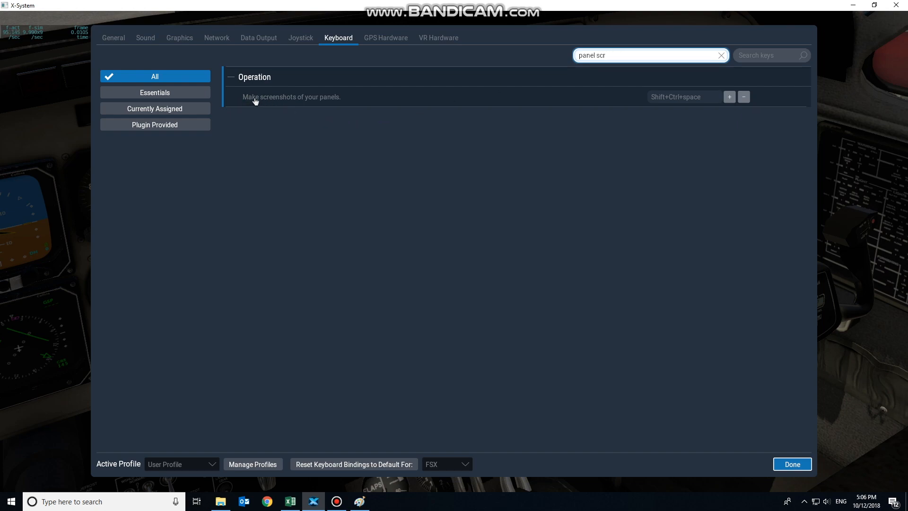
mouse_move(303, 101)
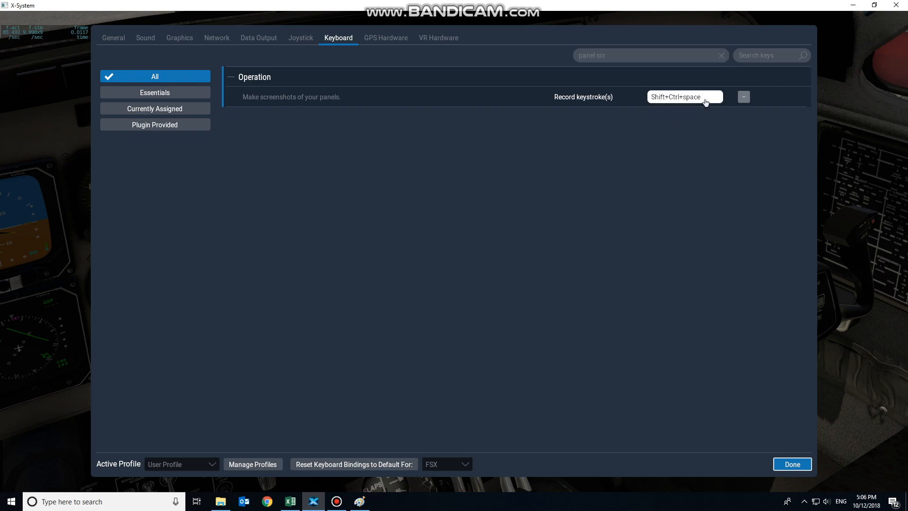
left_click(447, 464)
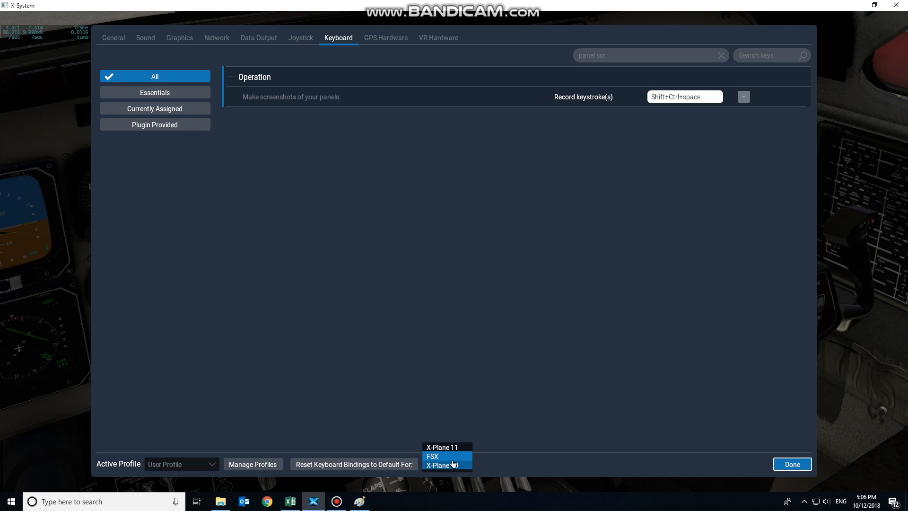
left_click(441, 456)
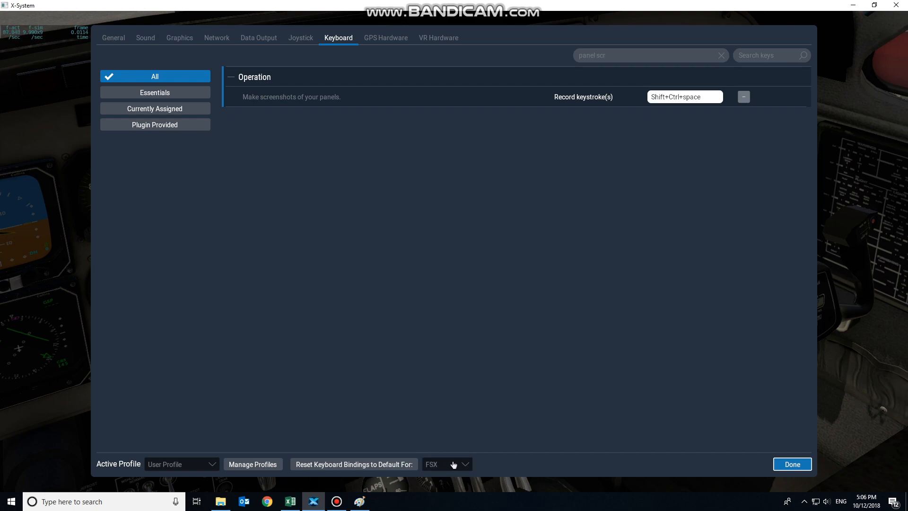
mouse_move(456, 467)
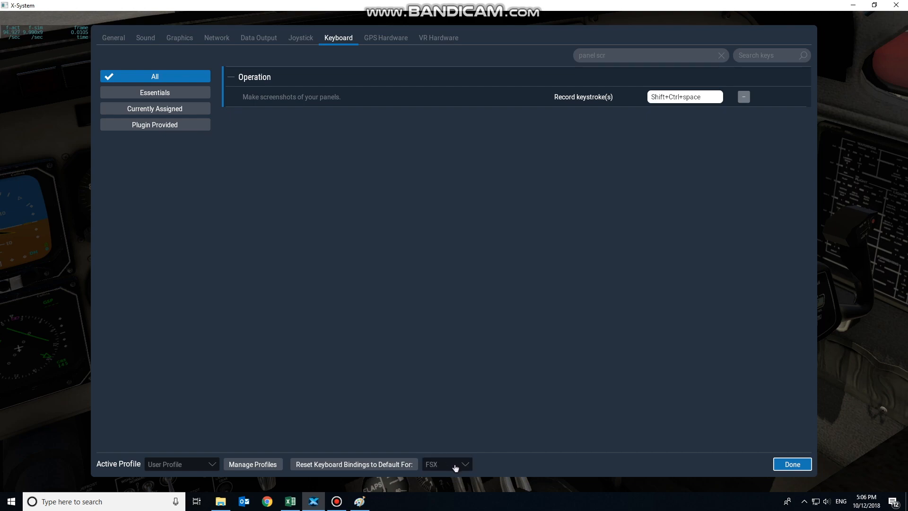
left_click(457, 463)
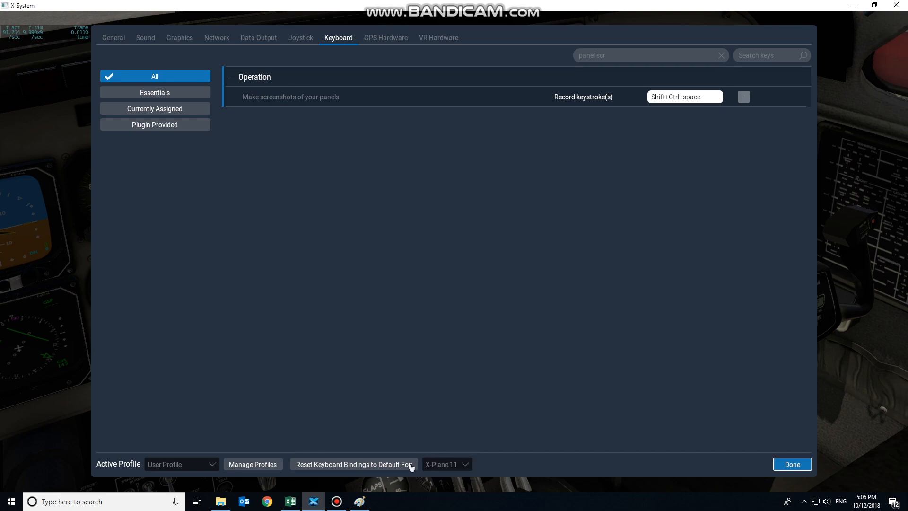
mouse_move(662, 101)
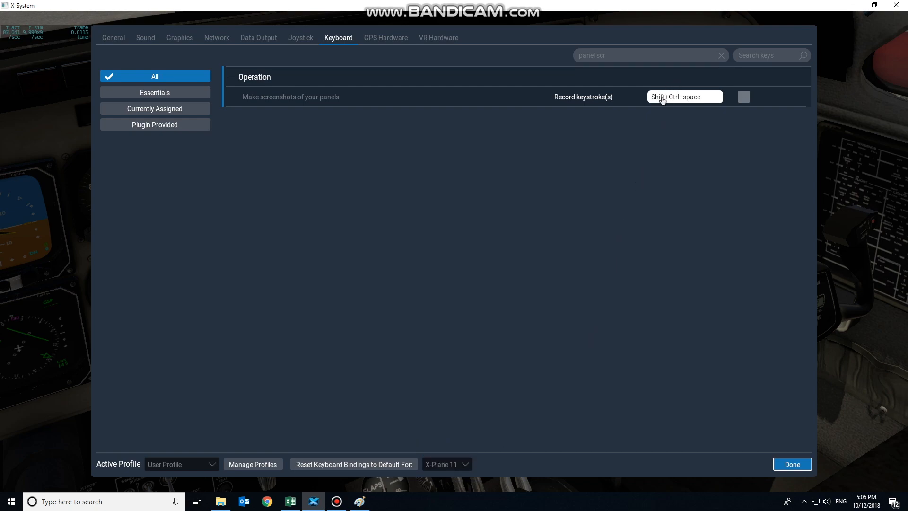
mouse_move(520, 402)
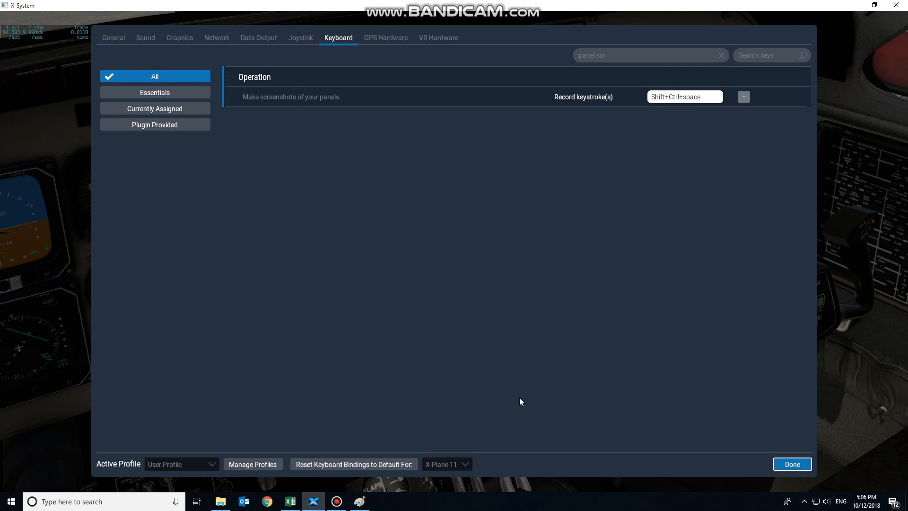
Step: Switch the default binding set back to FSX and return to the cockpit
left_click(446, 463)
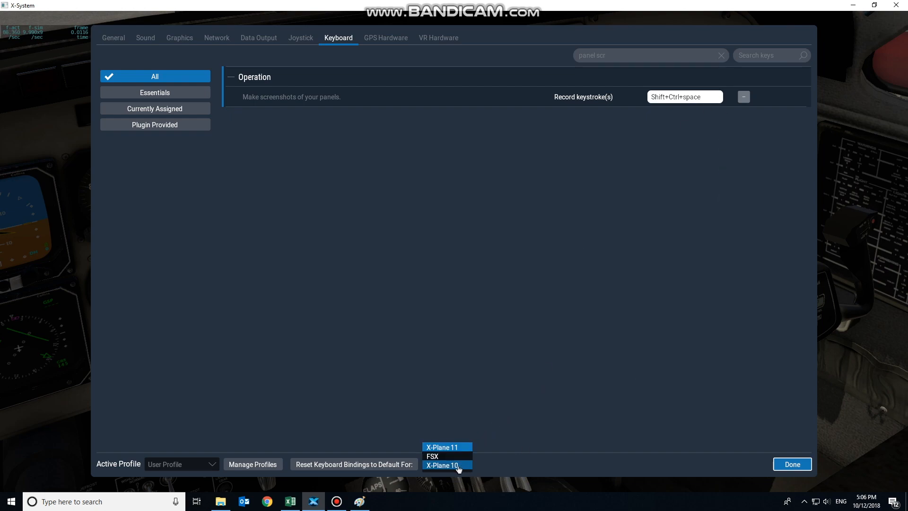
left_click(433, 456)
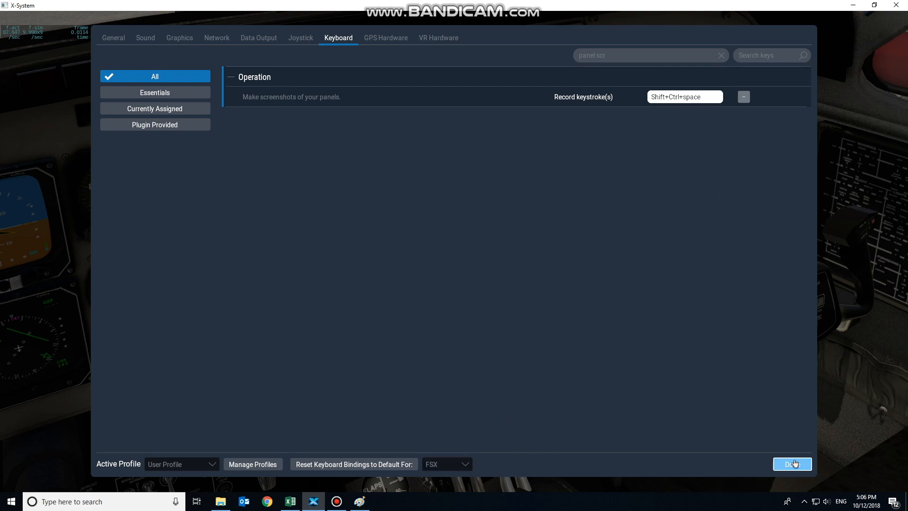
left_click(793, 464)
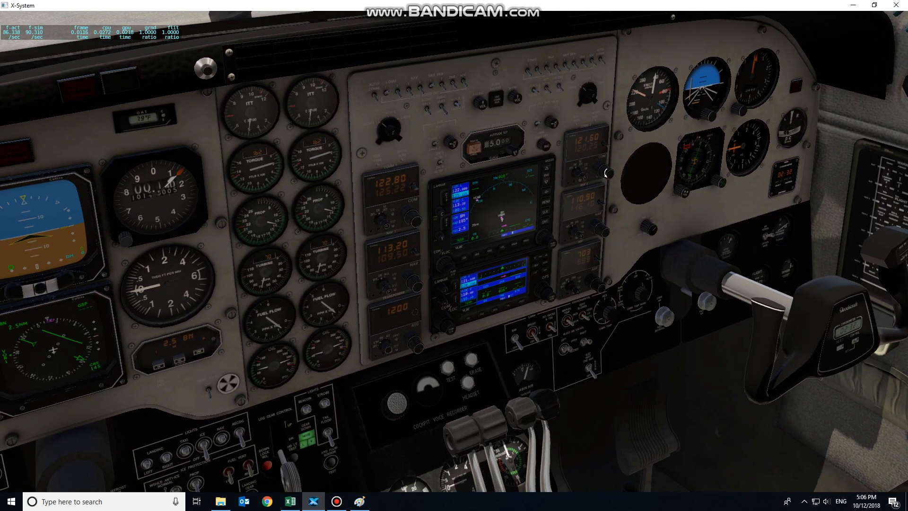
mouse_move(454, 277)
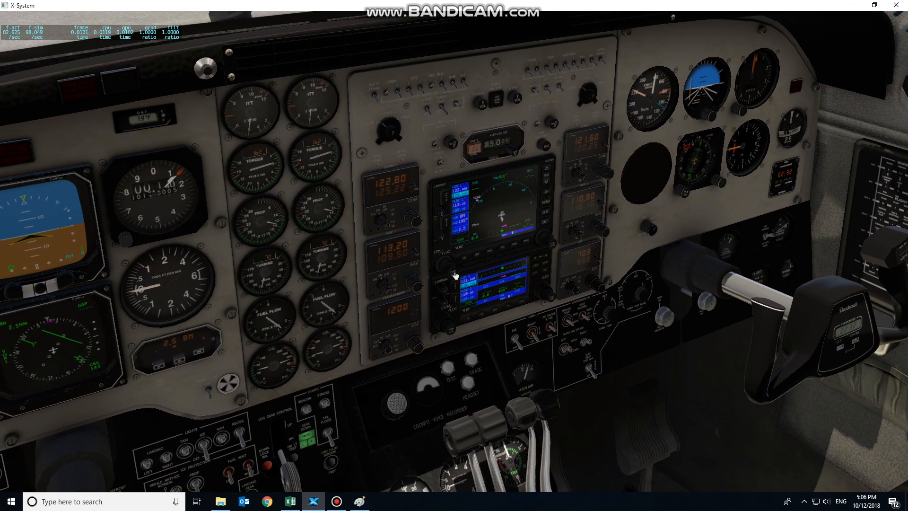
Step: Browse to Aircraft > Laminar Research > KingAir C90B > cockpit_3D > -PANELS- in File Explorer
left_click(219, 501)
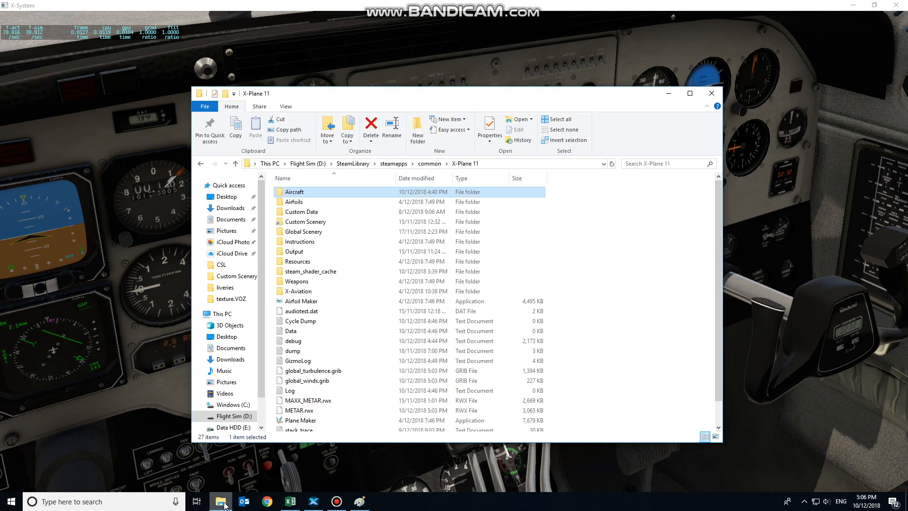
mouse_move(854, 92)
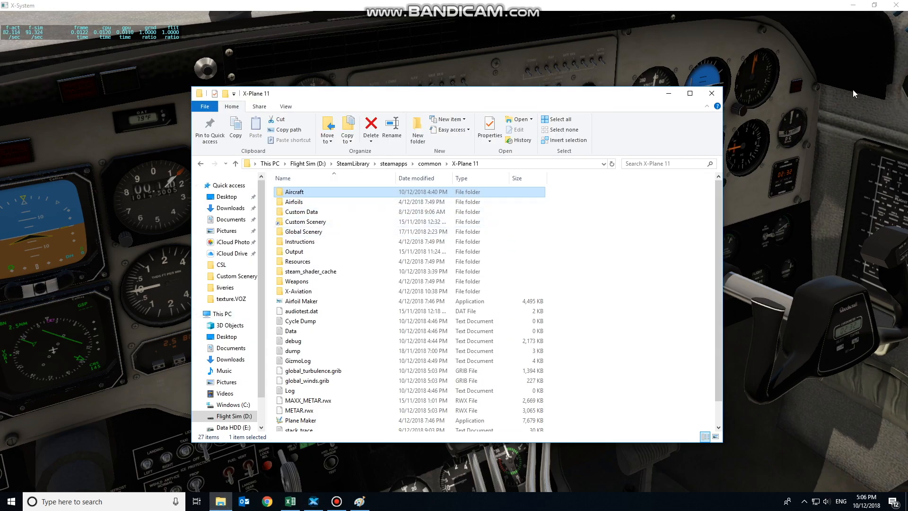
mouse_move(739, 129)
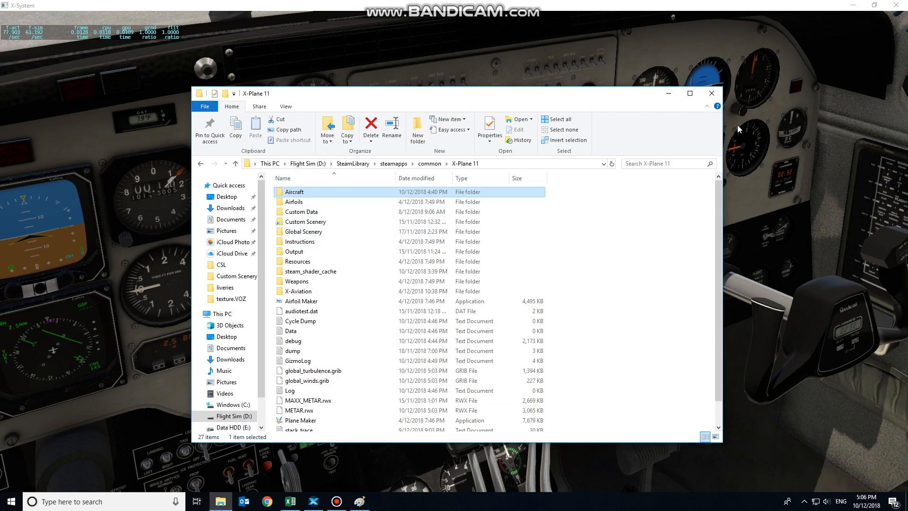
mouse_move(322, 163)
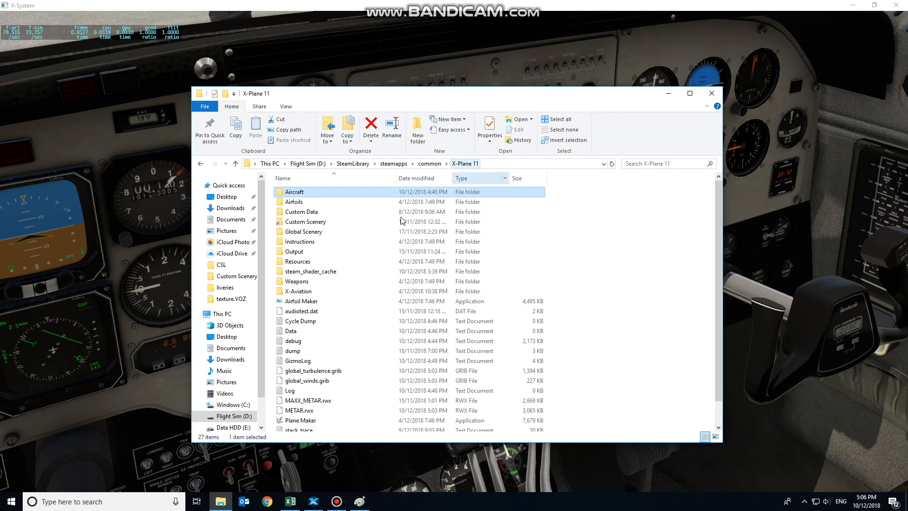
double_click(294, 192)
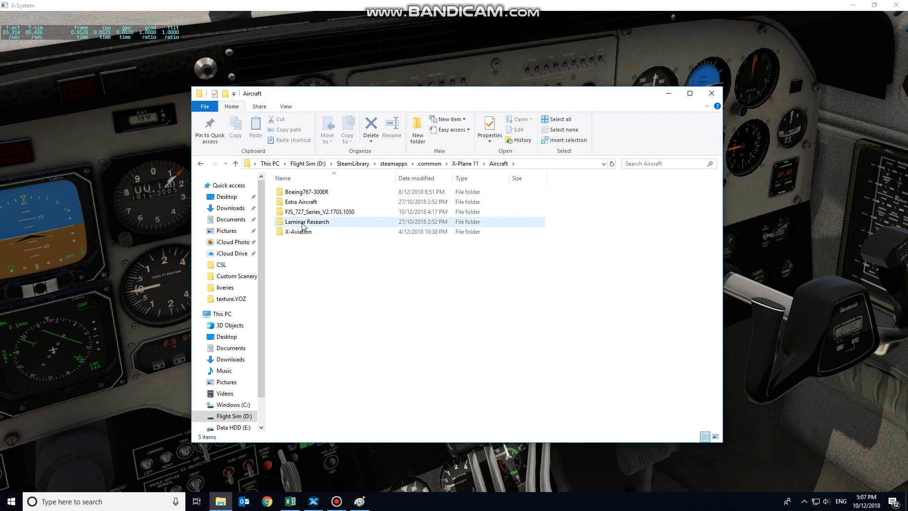
double_click(306, 221)
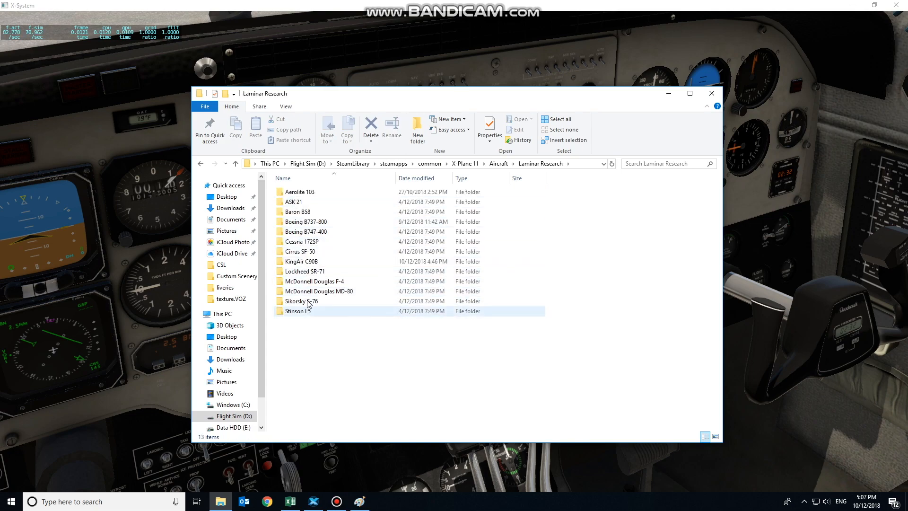
double_click(301, 261)
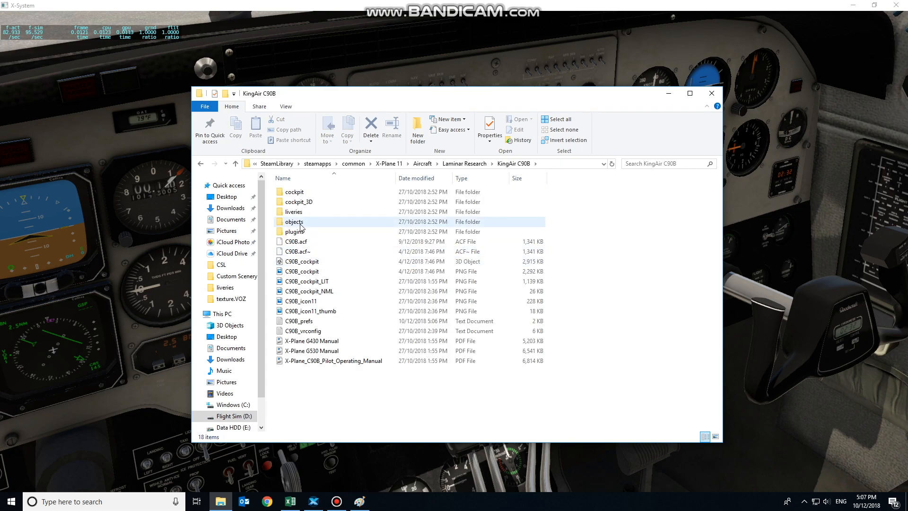
mouse_move(396, 223)
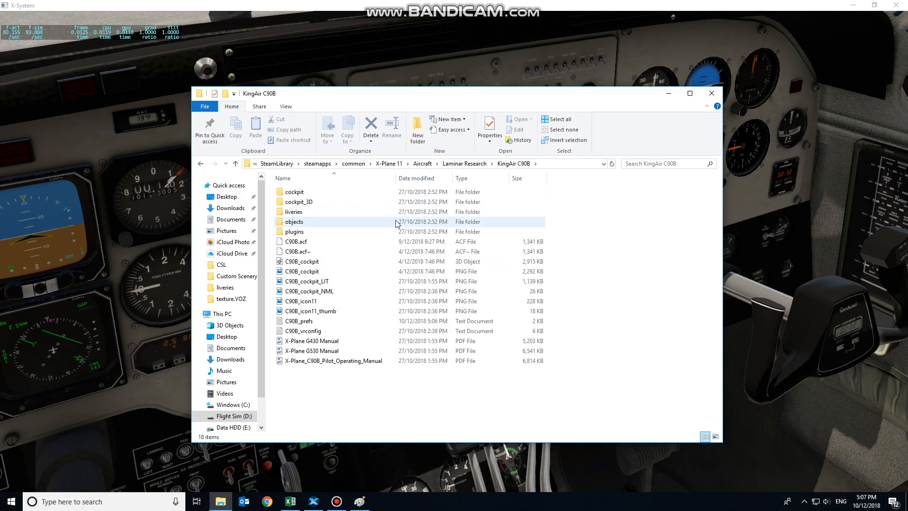
left_click(299, 202)
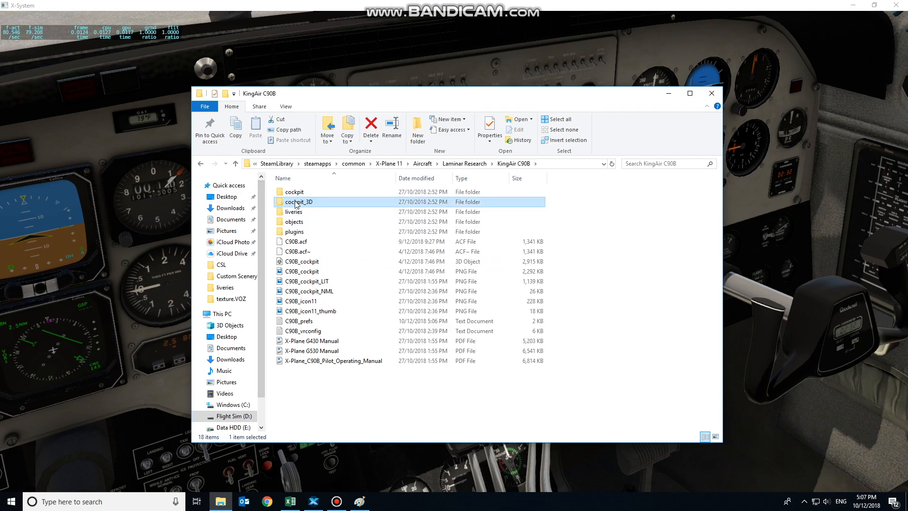
double_click(299, 202)
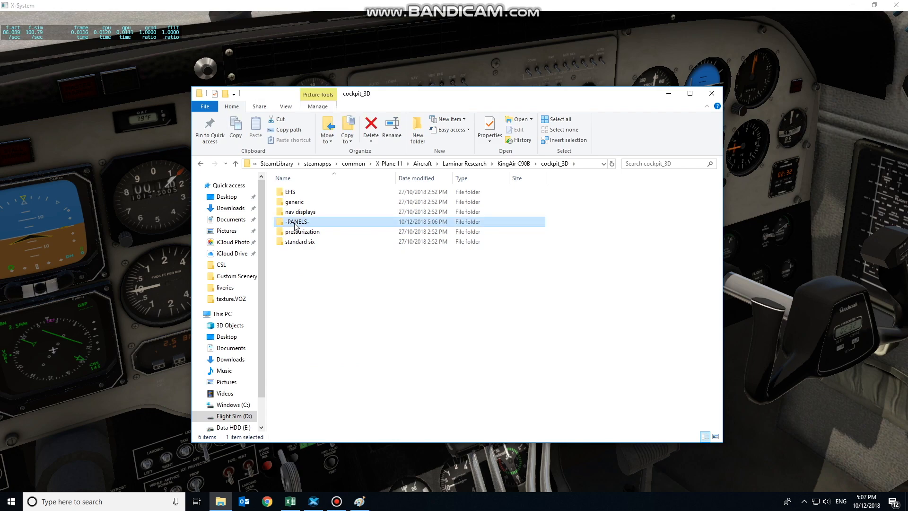
double_click(296, 221)
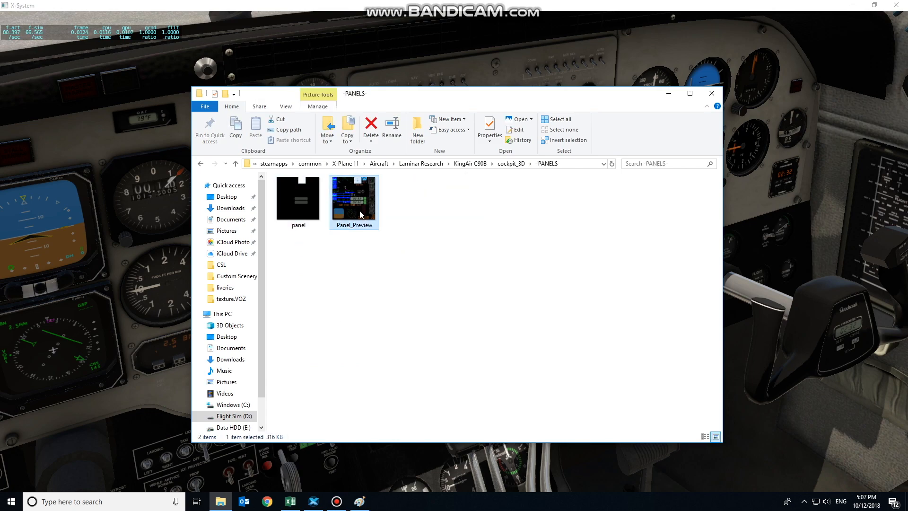
Step: Open the Panel_Preview image with Paint
right_click(361, 214)
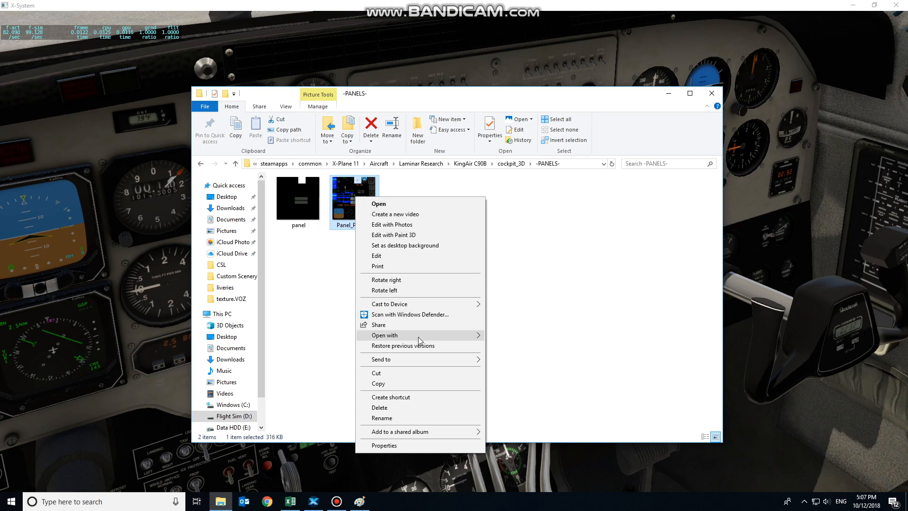
mouse_move(457, 277)
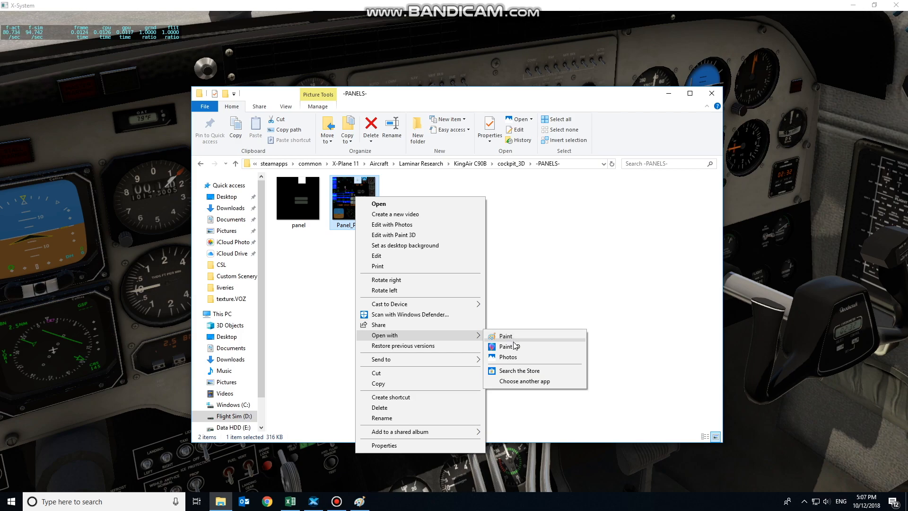
left_click(505, 336)
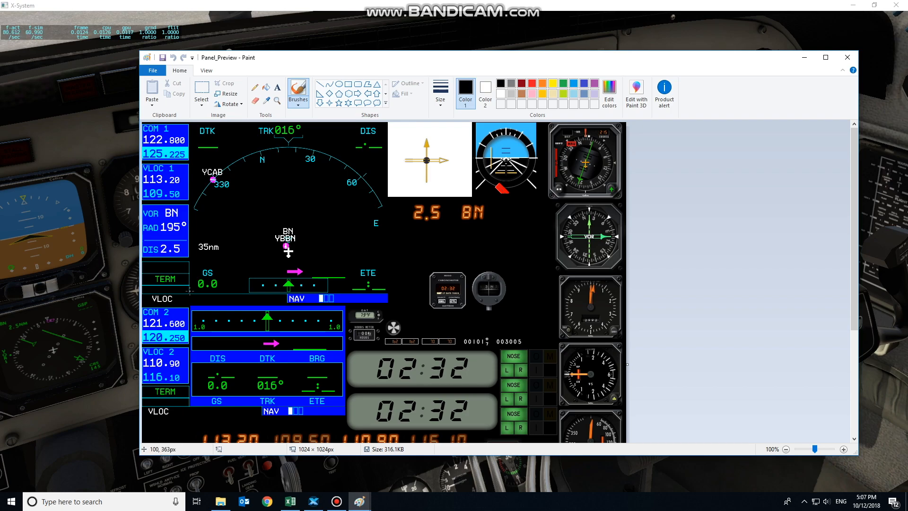
mouse_move(581, 409)
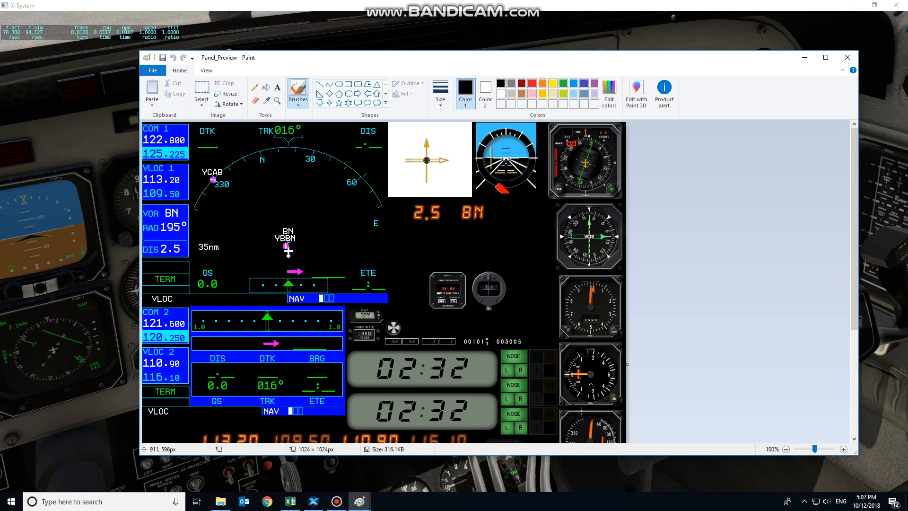
mouse_move(637, 422)
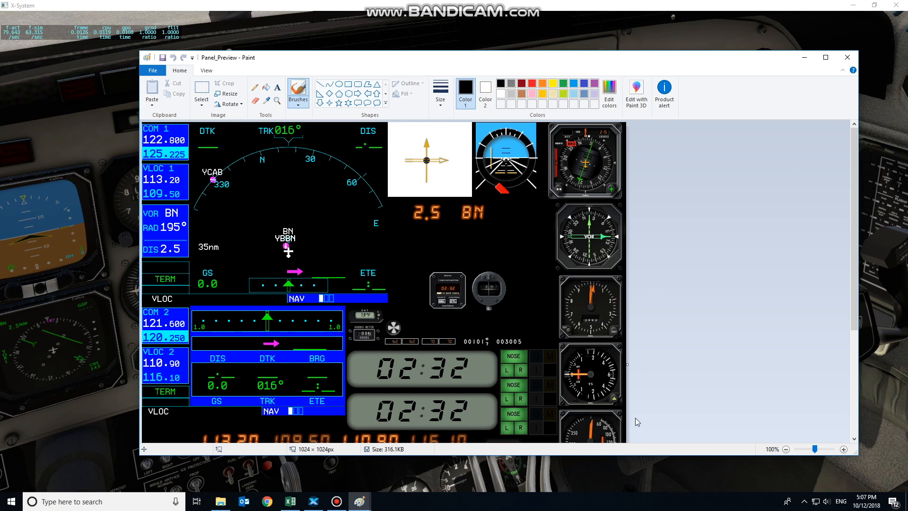
mouse_move(277, 189)
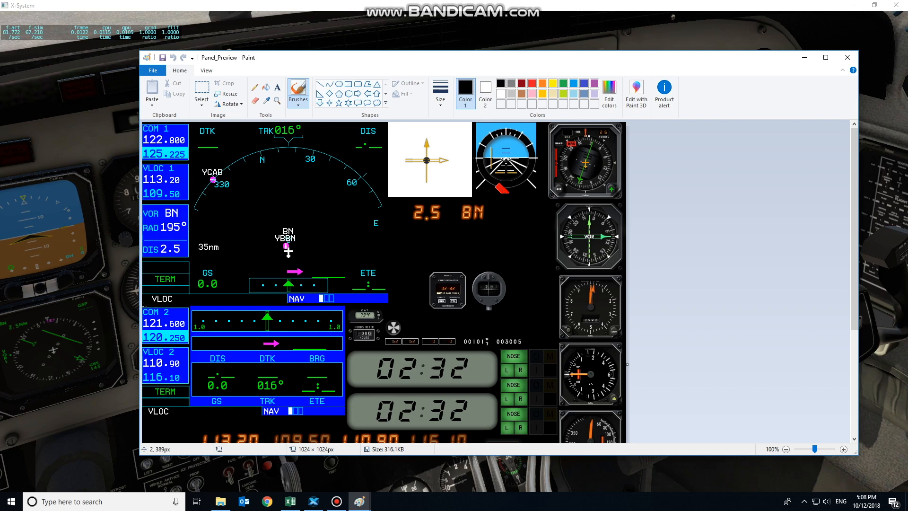
mouse_move(134, 124)
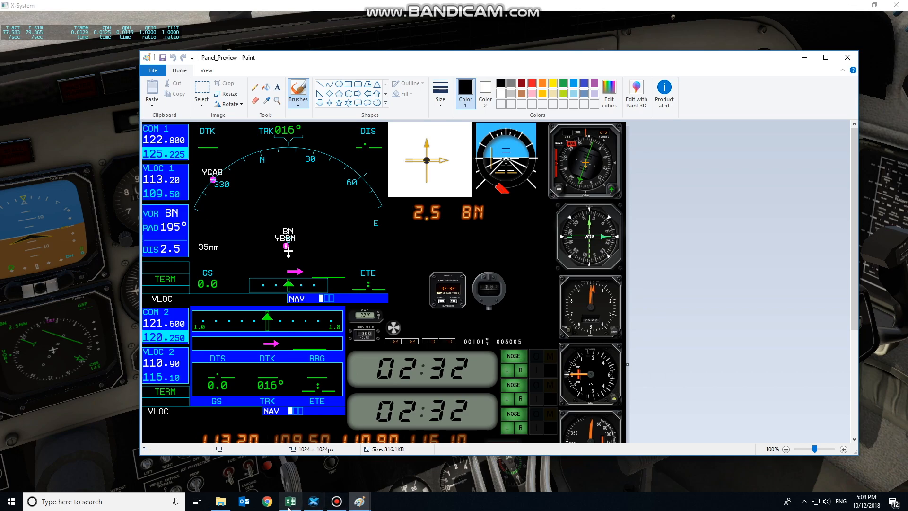
Step: Enter 0 for the Top Left X and Y coordinates, then bring Panel_Preview back up
left_click(290, 502)
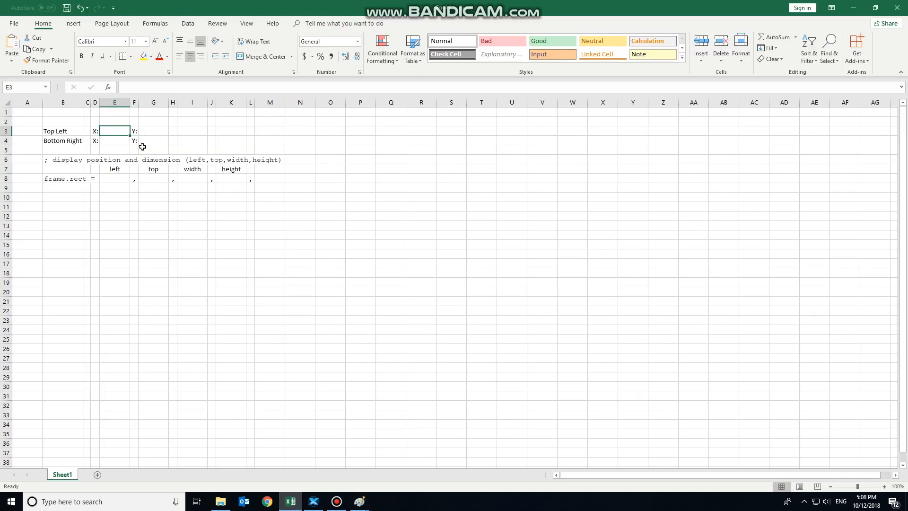
type("0")
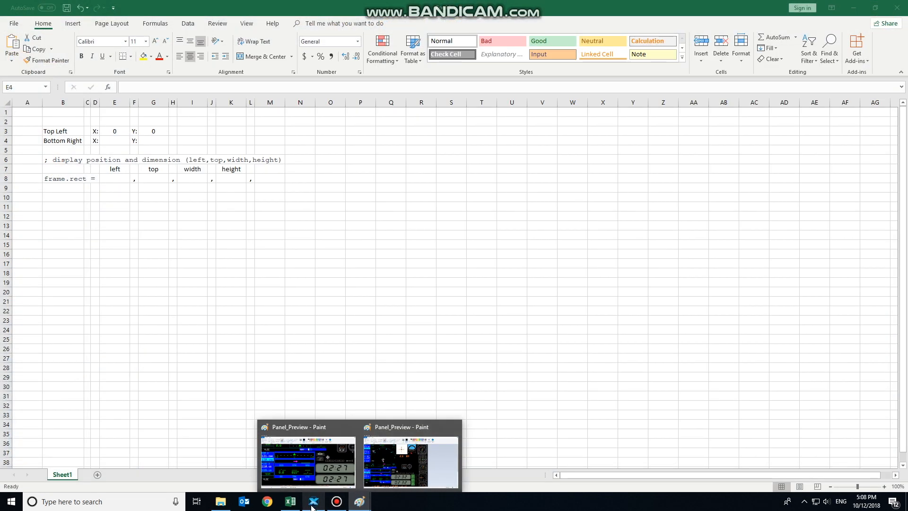
left_click(314, 501)
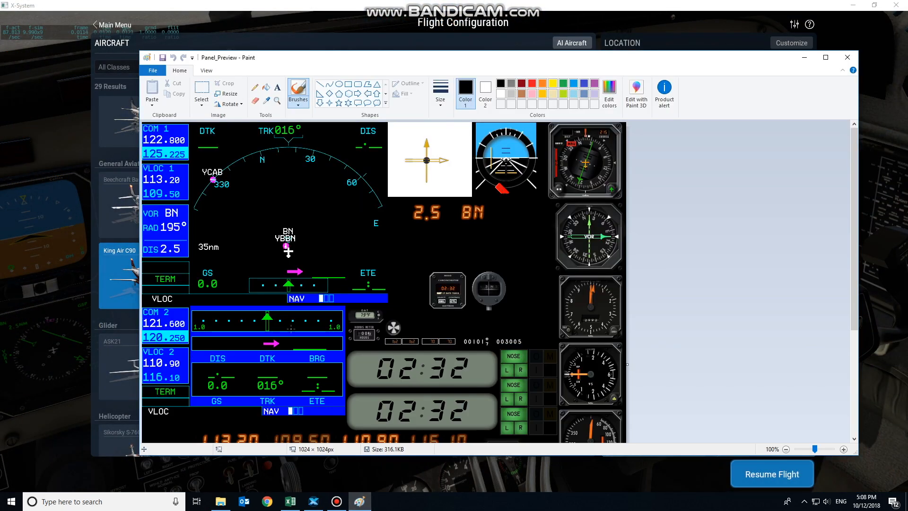
mouse_move(748, 413)
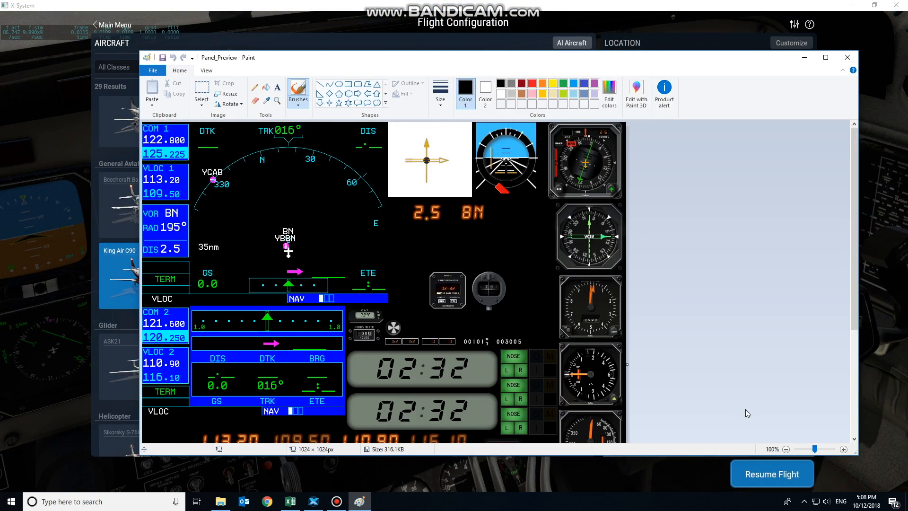
Step: Zoom Panel_Preview to 300% to read the display's bottom-right corner, then return to the sheet
left_click(844, 448)
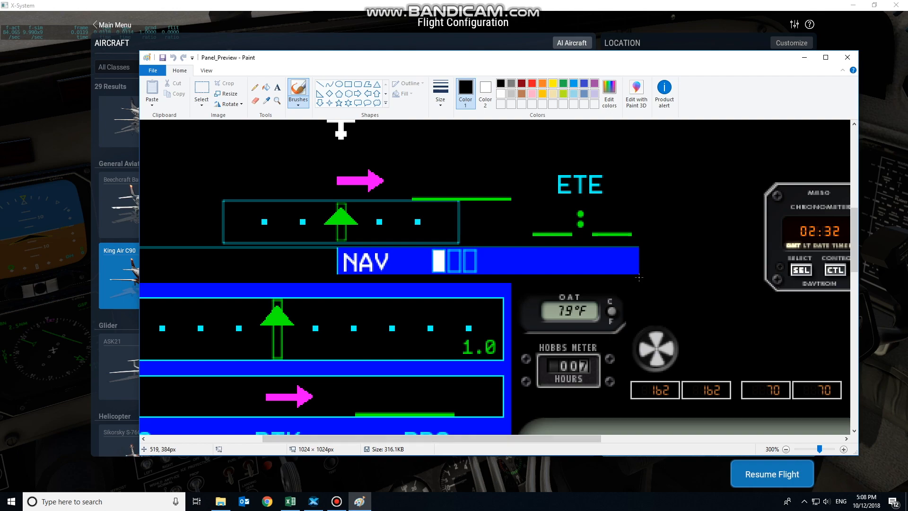
mouse_move(639, 275)
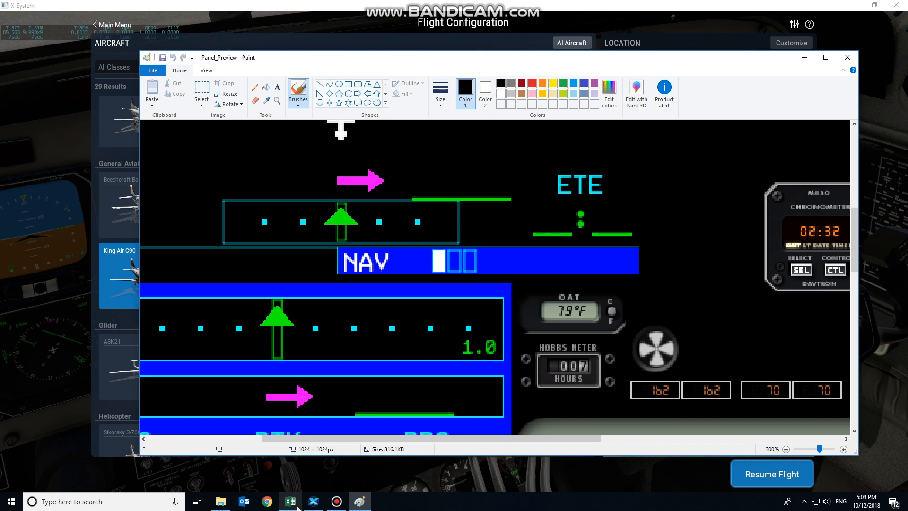
left_click(291, 501)
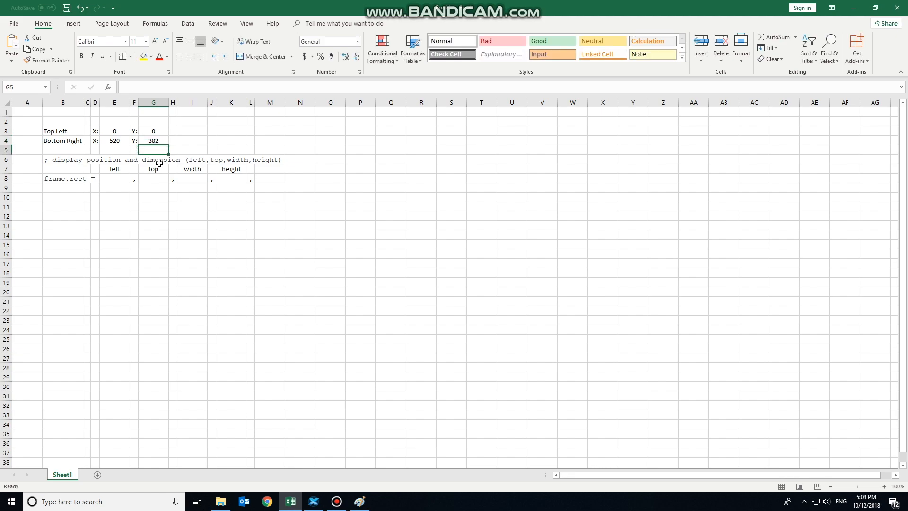
Step: Compute frame.rect width 520 and height 382 as differences of the corner coordinates
left_click(192, 179)
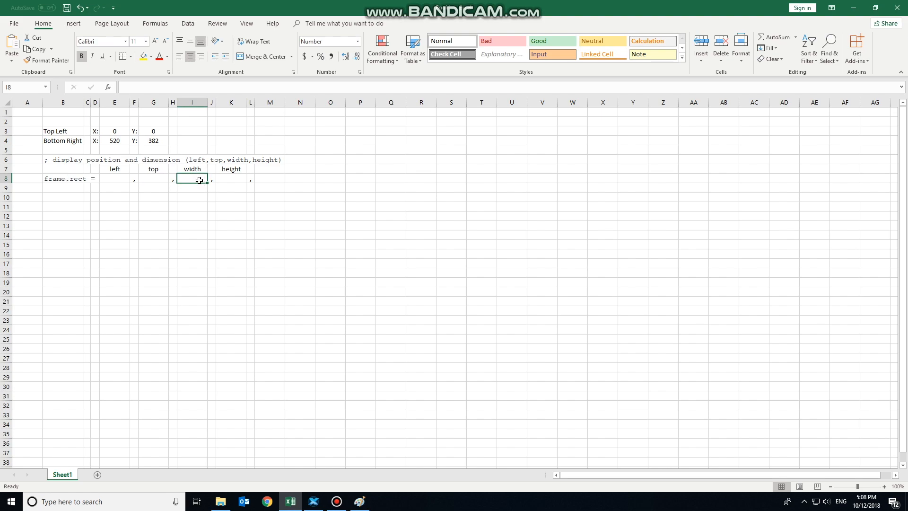
left_click(114, 130)
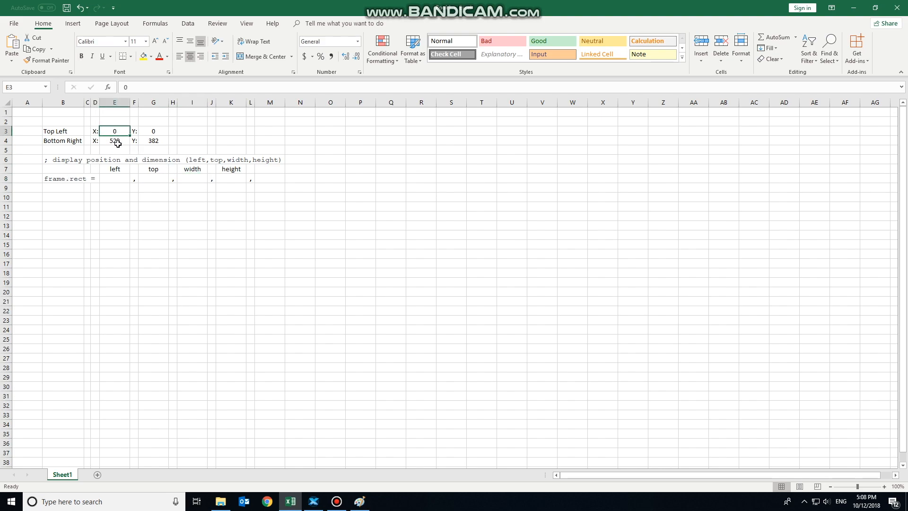
left_click(113, 141)
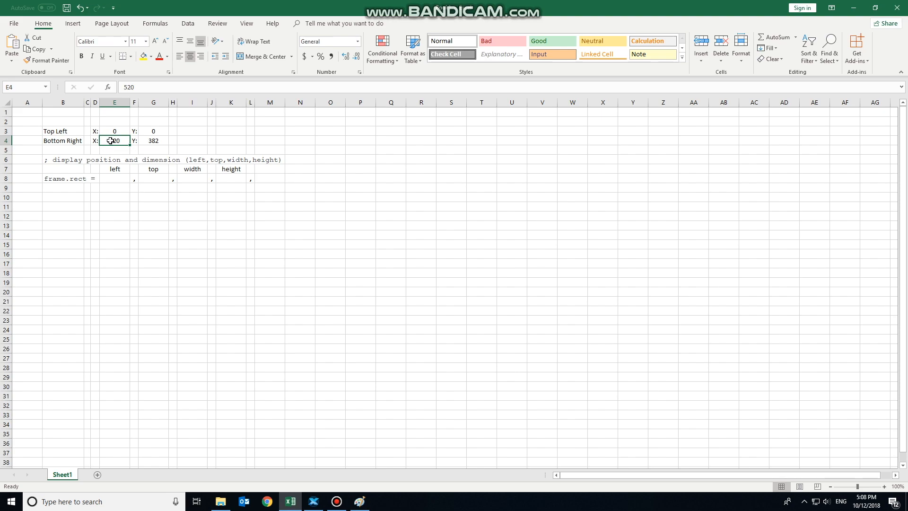
left_click(113, 131)
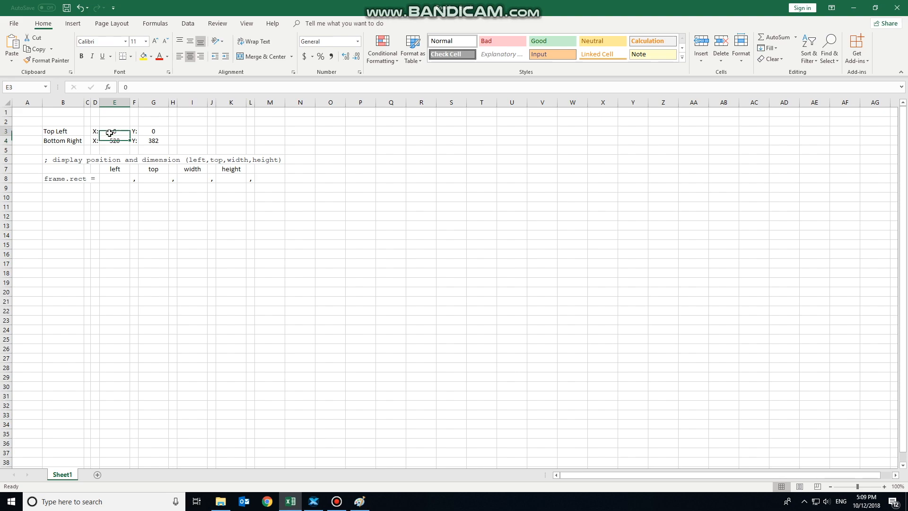
left_click(113, 140)
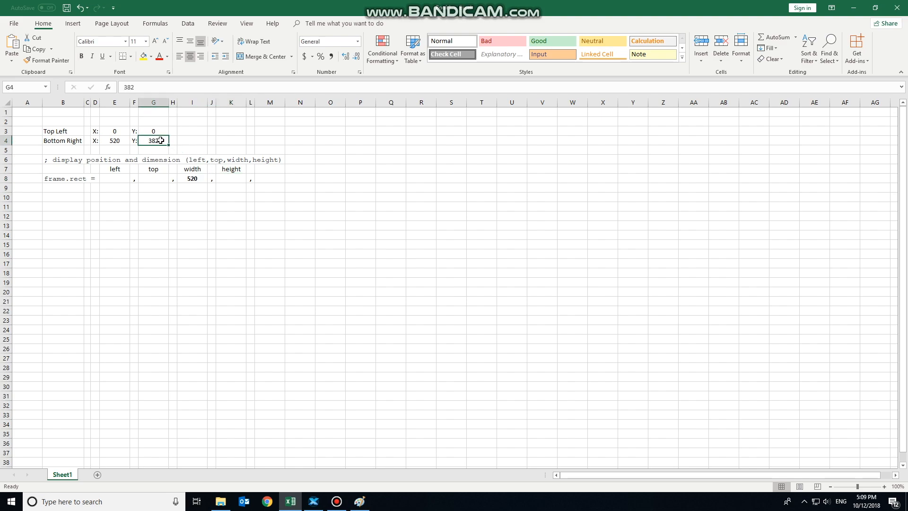
left_click(231, 178)
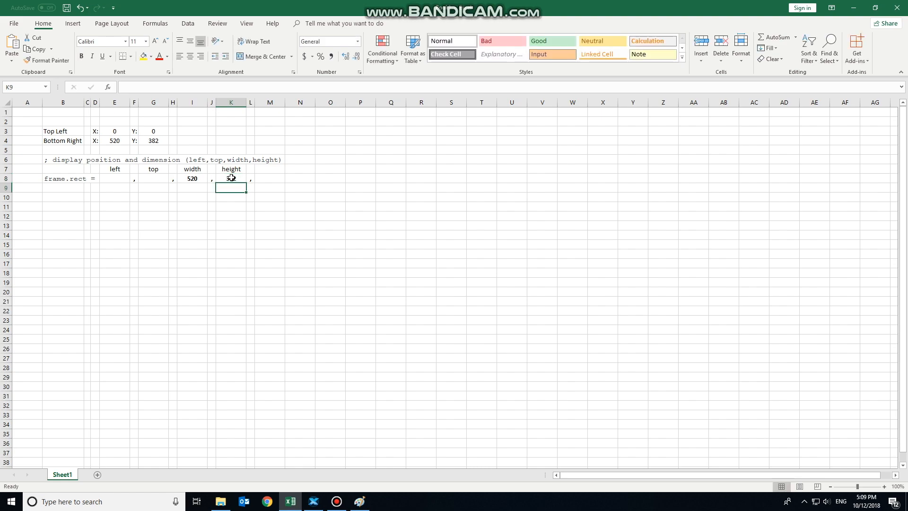
left_click(115, 178)
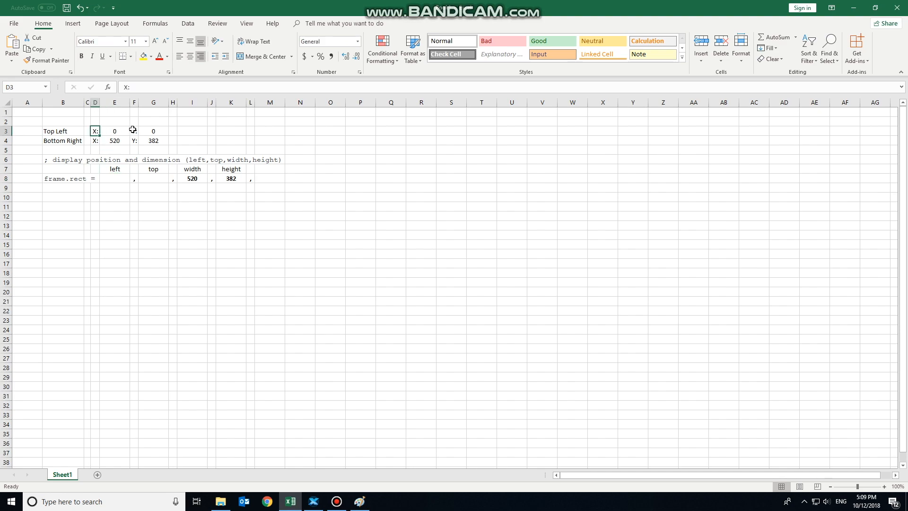
Step: Set frame.rect top to =1024-G3, giving the row 0, 1024, 520, 382
left_click(114, 131)
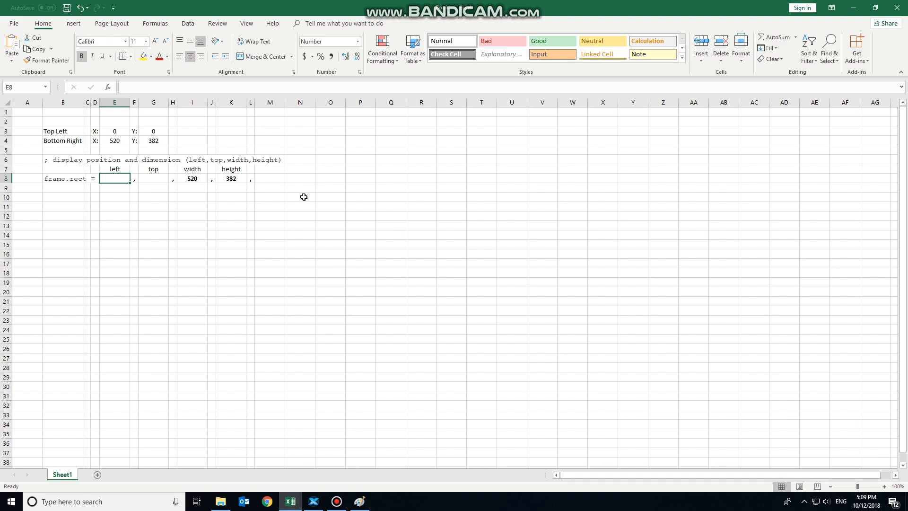
left_click(114, 130)
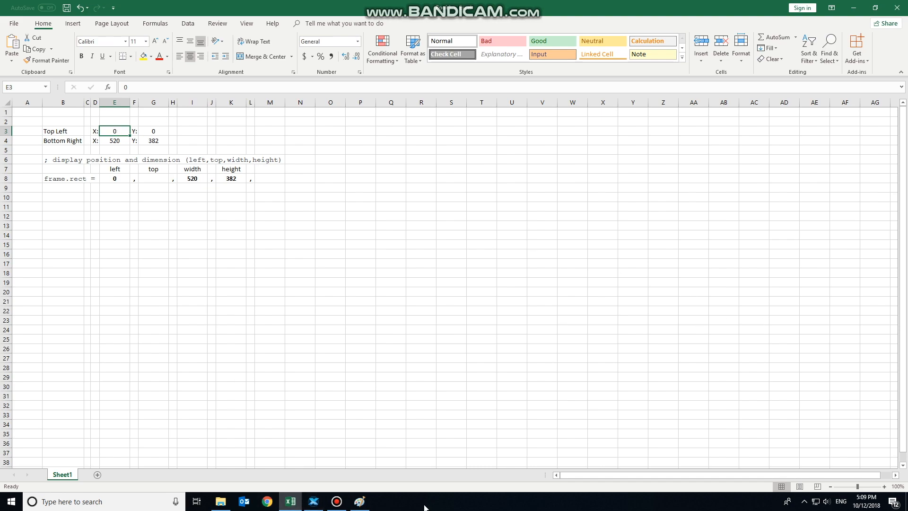
left_click(360, 502)
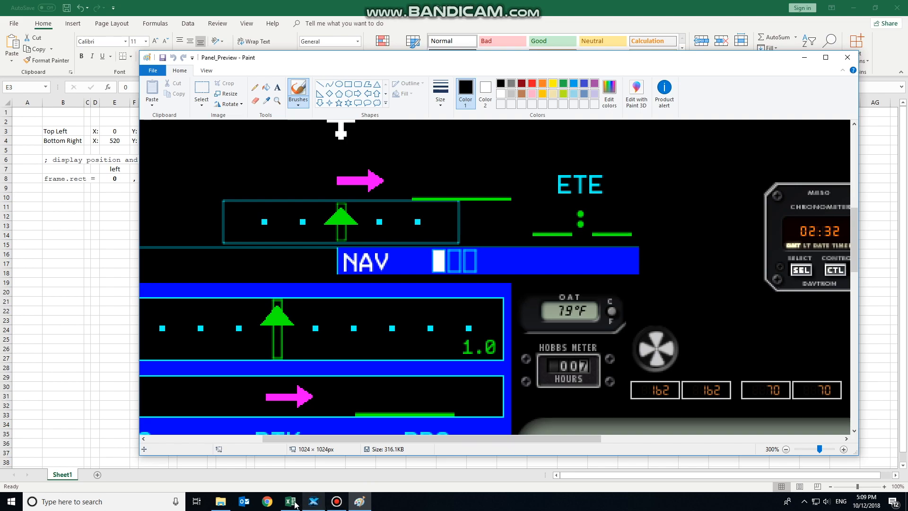
left_click(291, 501)
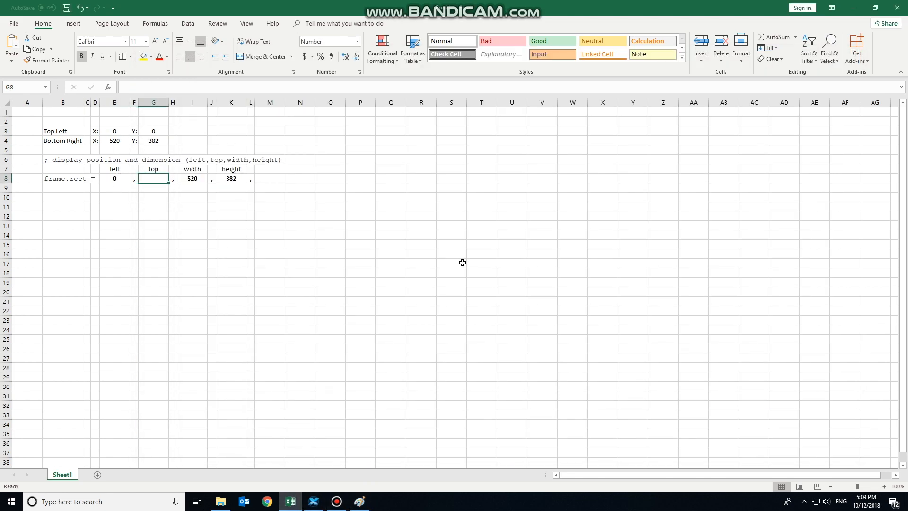
mouse_move(459, 263)
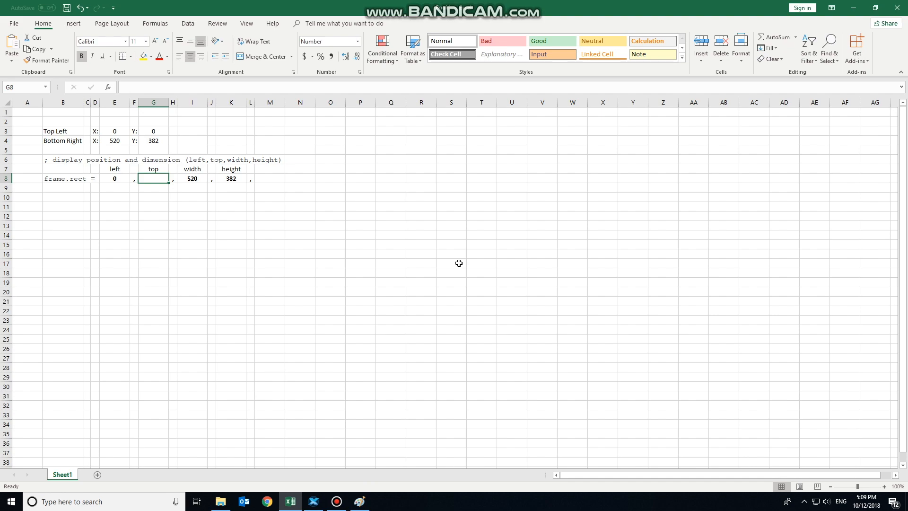
type("=")
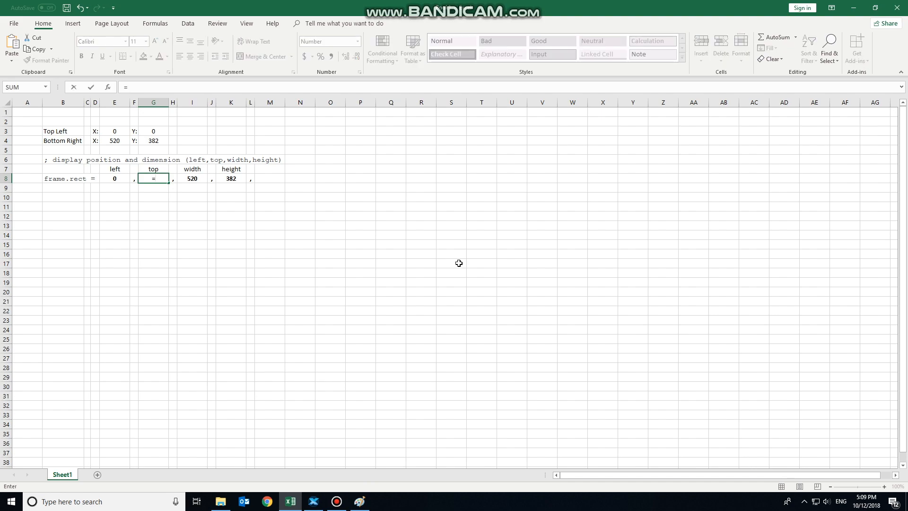
type("1024-")
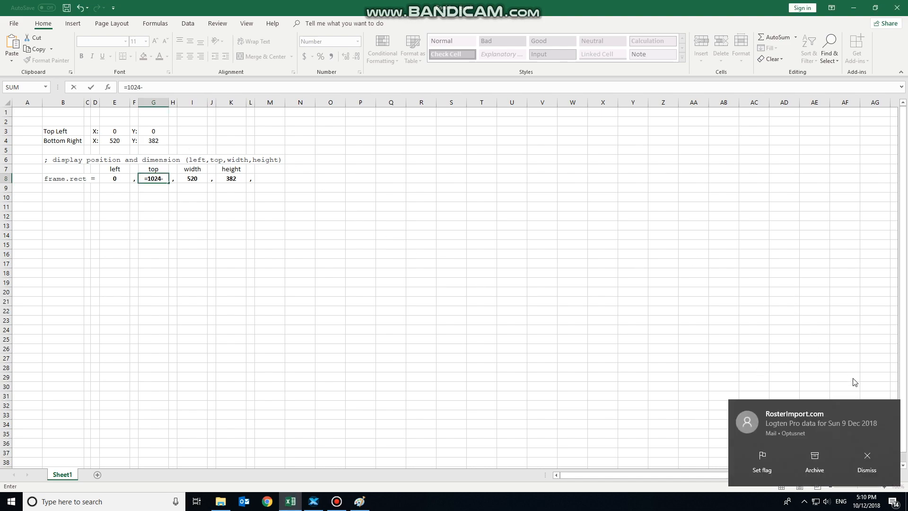
left_click(154, 131)
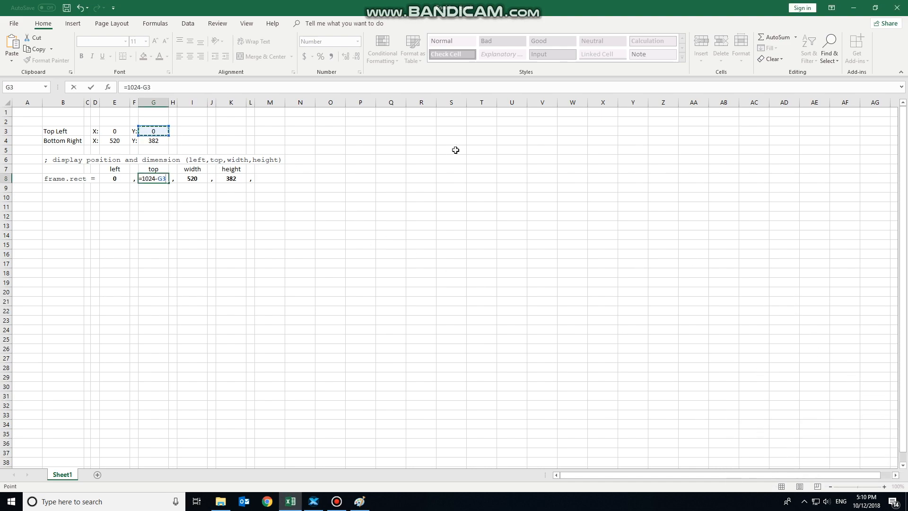
key("Enter")
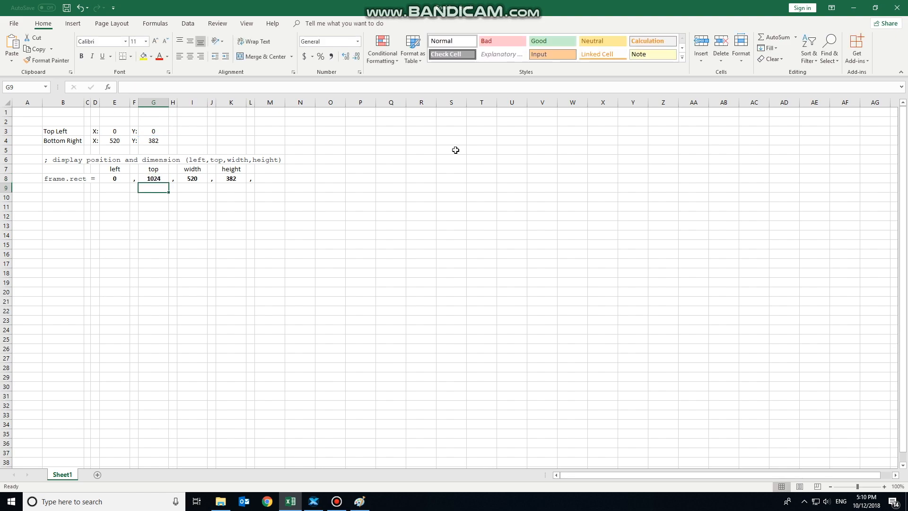
Step: Paste the frame.rect row as values at S3 and bring Panel_Preview back up
left_click(115, 197)
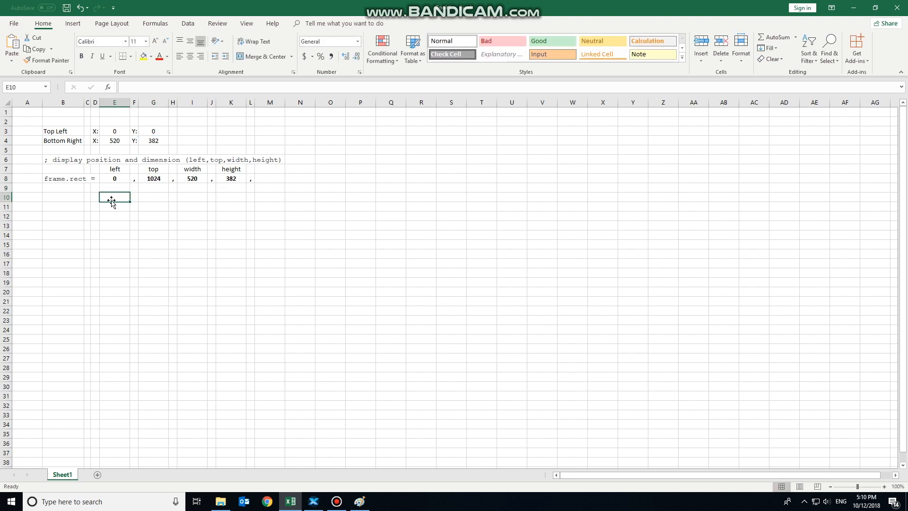
mouse_move(298, 347)
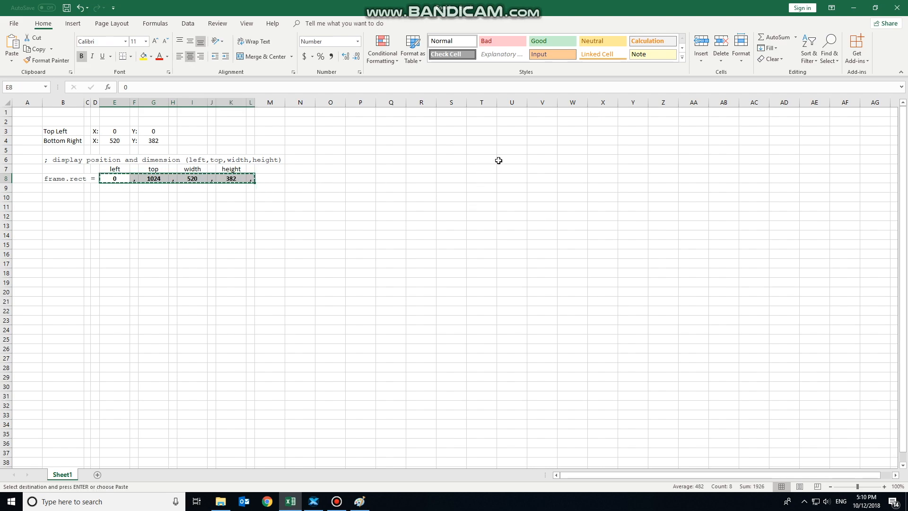
right_click(451, 132)
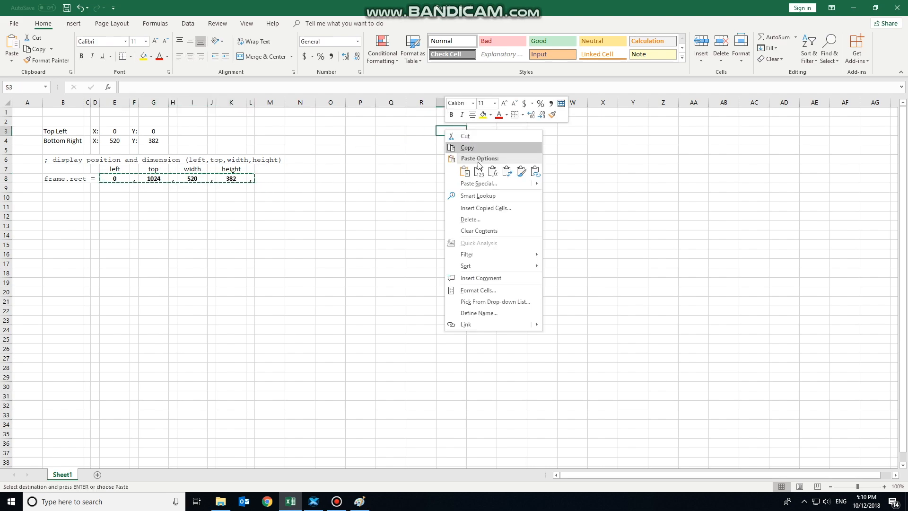
left_click(465, 171)
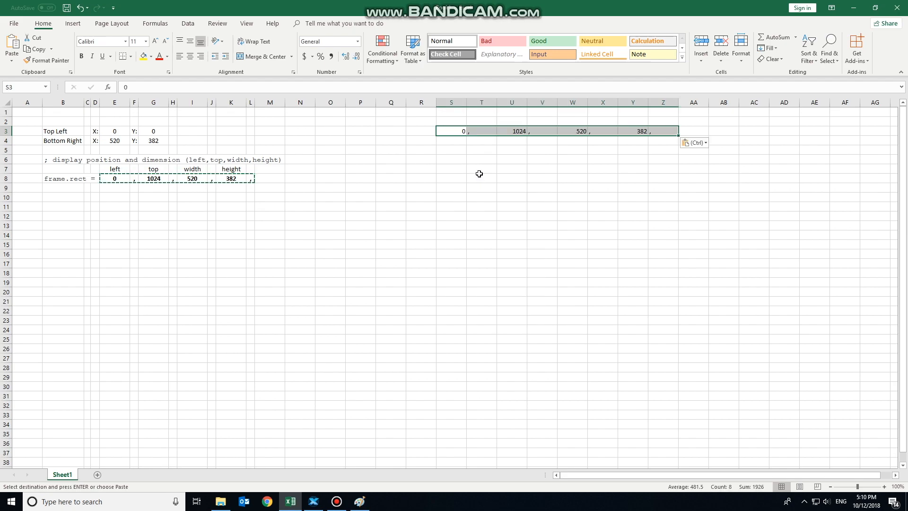
left_click(481, 178)
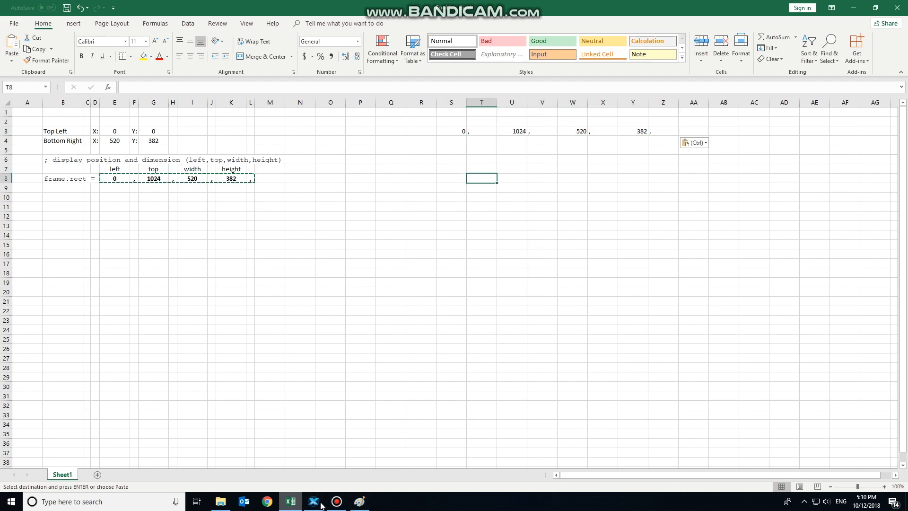
left_click(359, 502)
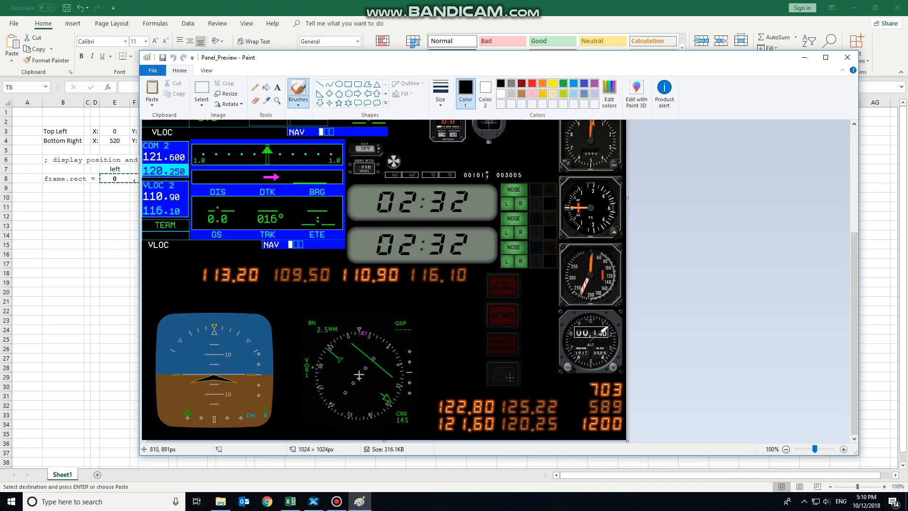
mouse_move(437, 318)
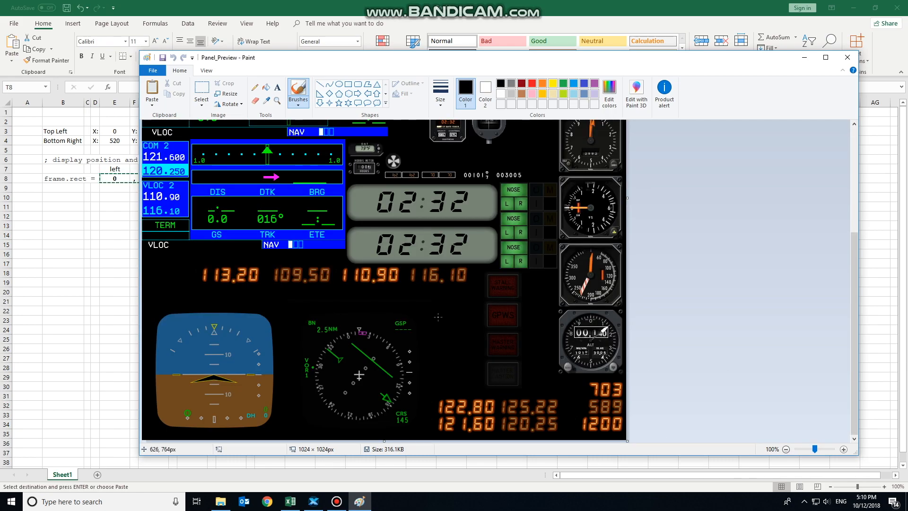
mouse_move(298, 339)
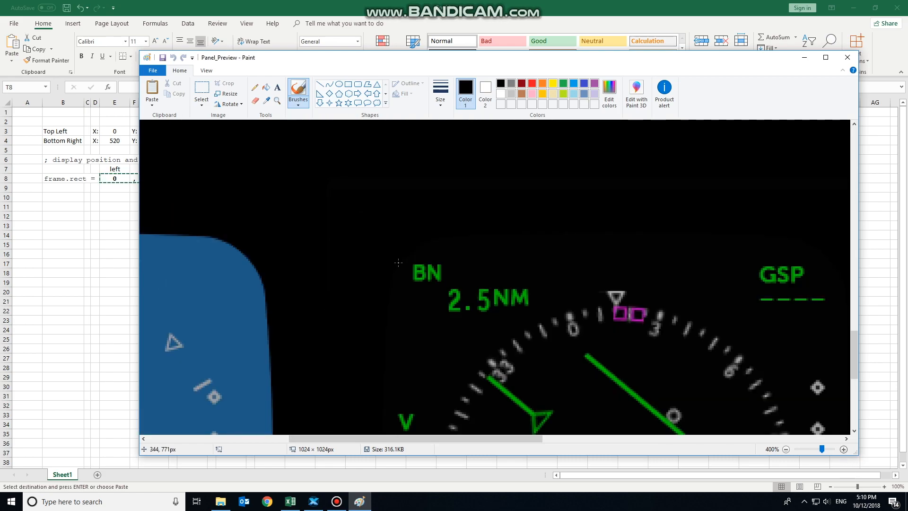
mouse_move(386, 282)
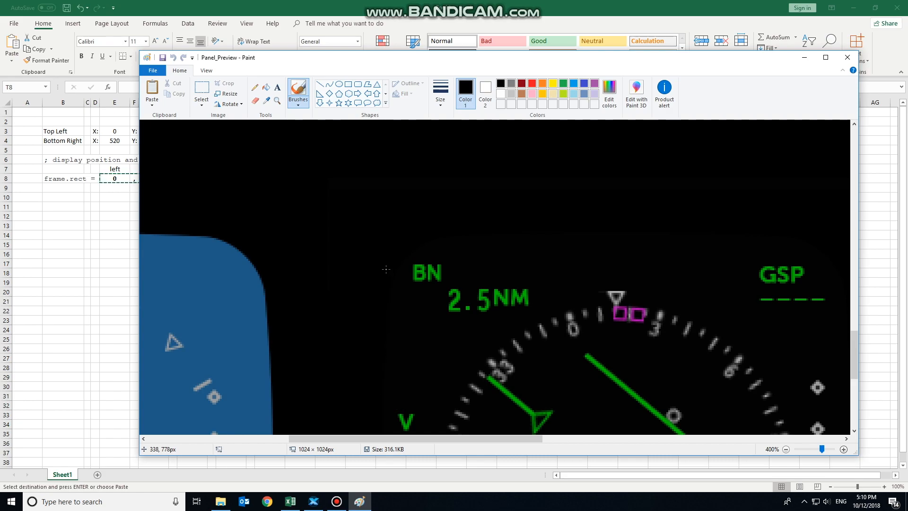
mouse_move(389, 262)
type("382")
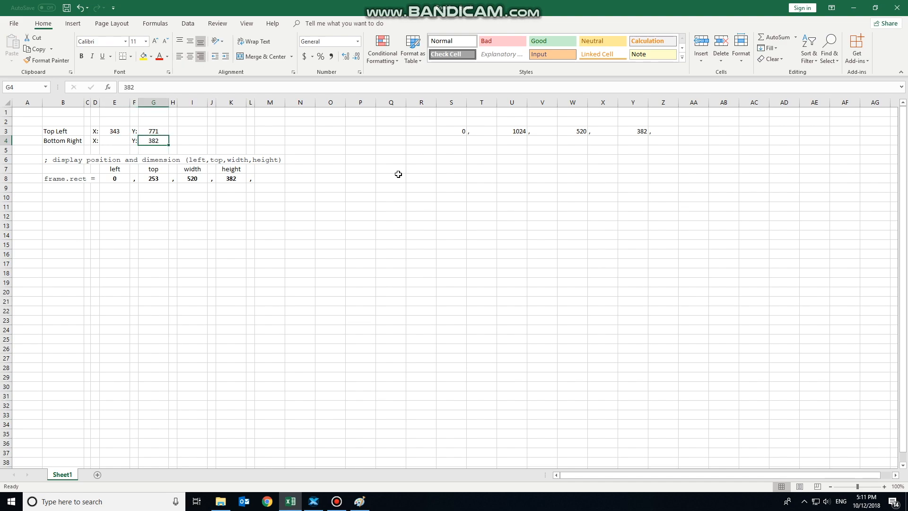
Step: Read the lower GPS display corners on the zoomed Panel_Preview, noting 343, 771 as top-left
left_click(359, 501)
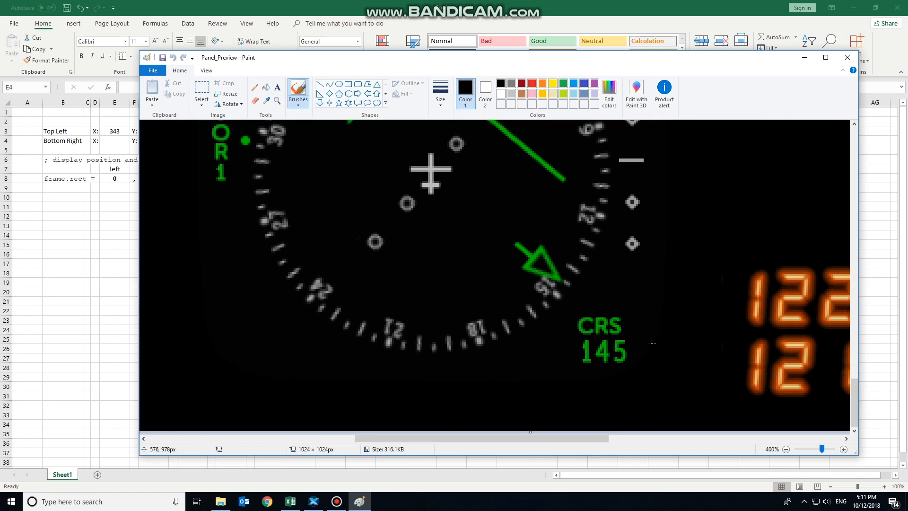
mouse_move(647, 337)
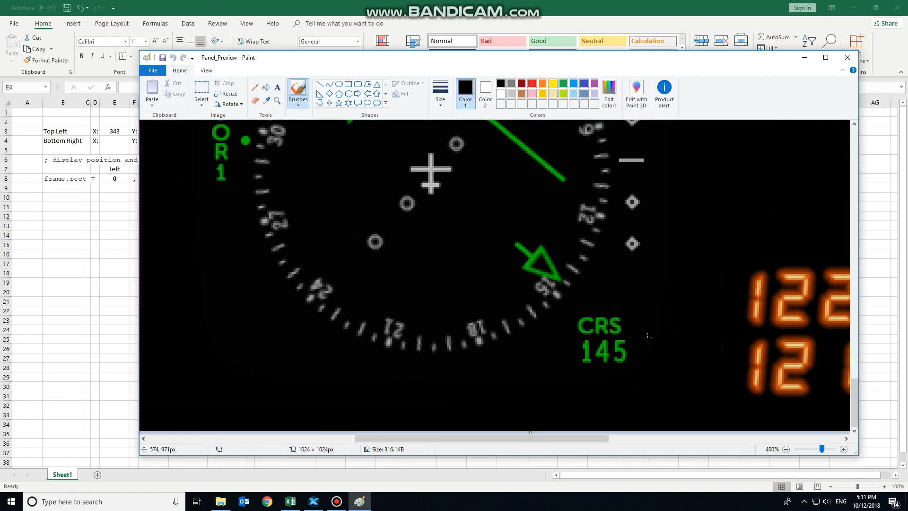
mouse_move(648, 368)
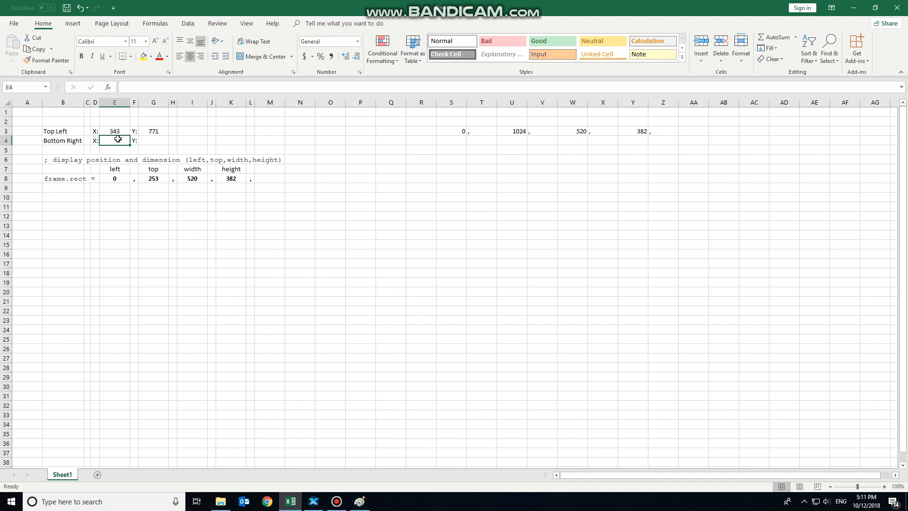
Step: Enter width and height formulas from Bottom Right 573, 991, giving 230 and 220
type("991")
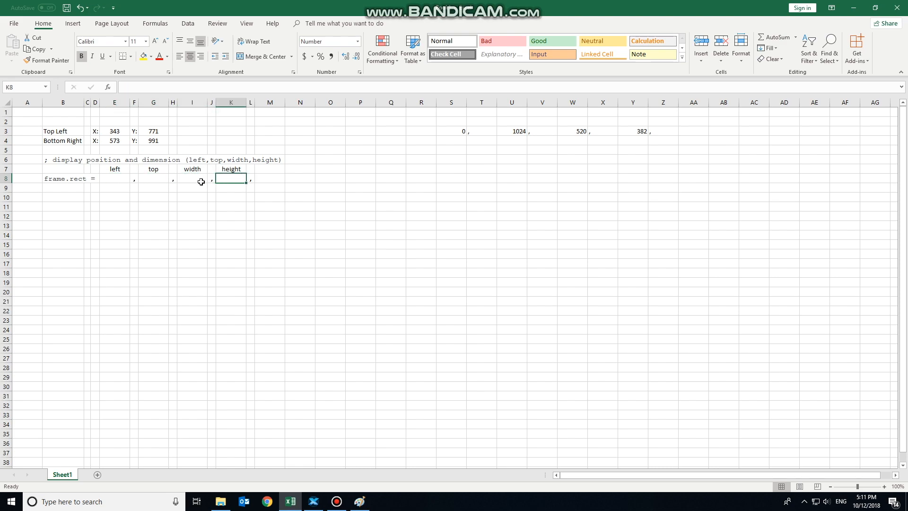
left_click(192, 178)
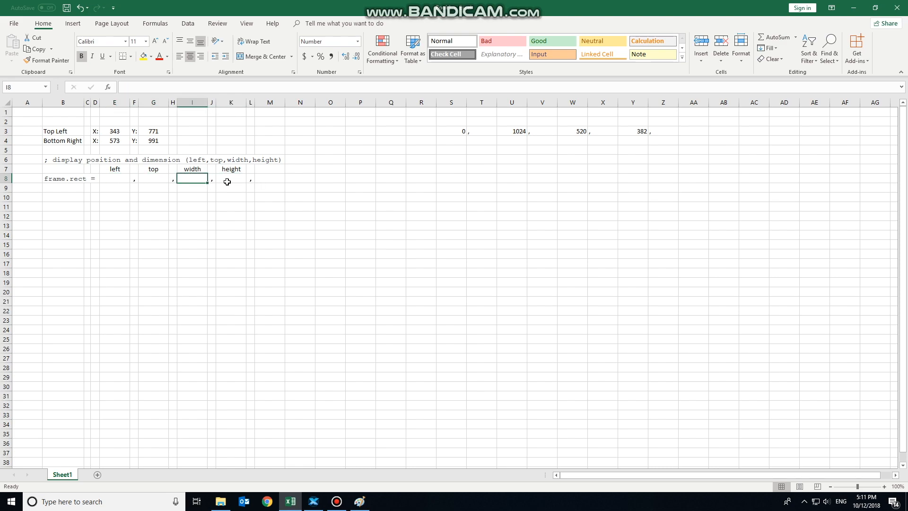
left_click(115, 140)
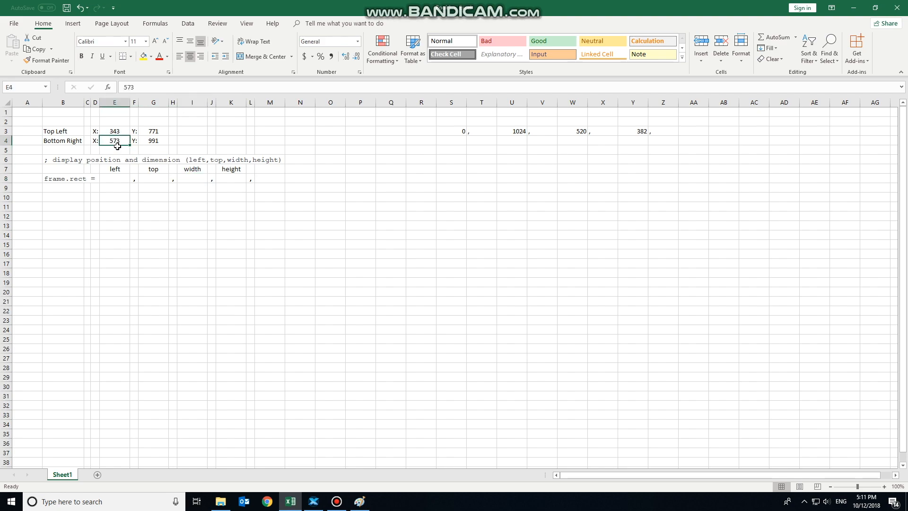
left_click(192, 178)
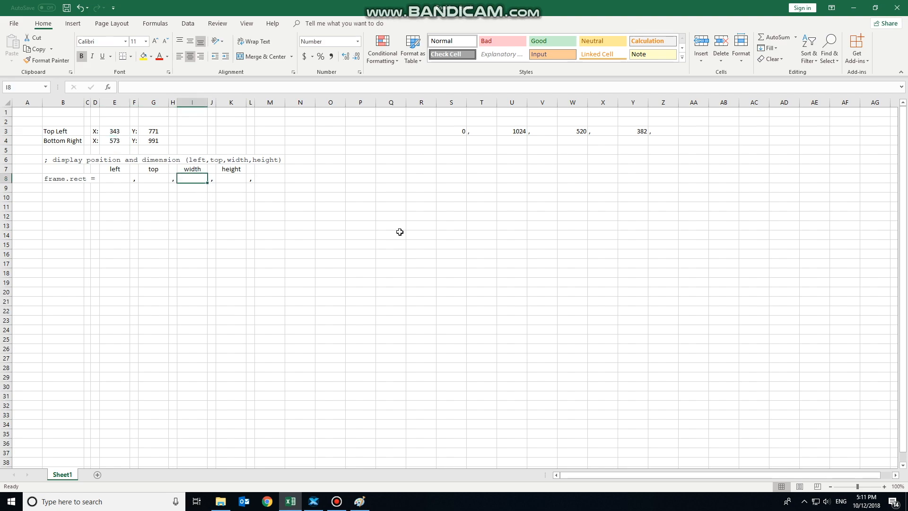
type("=573-3")
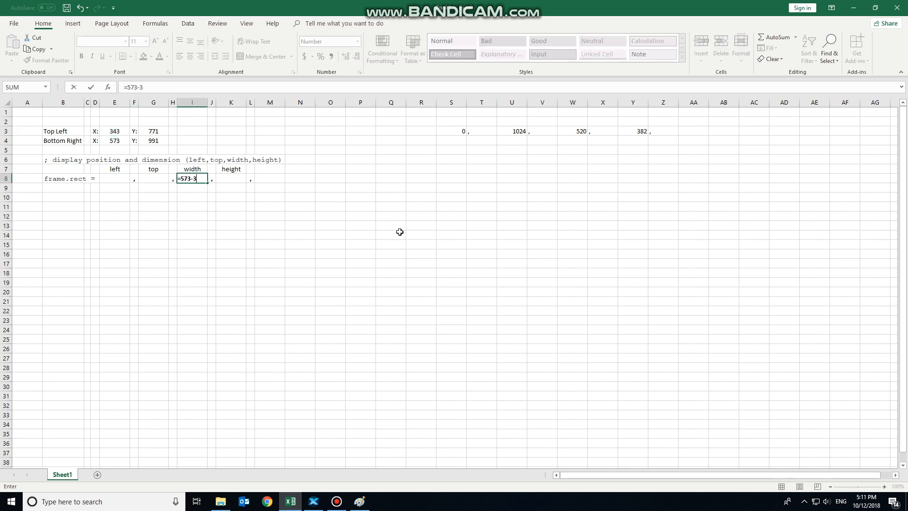
key("Enter")
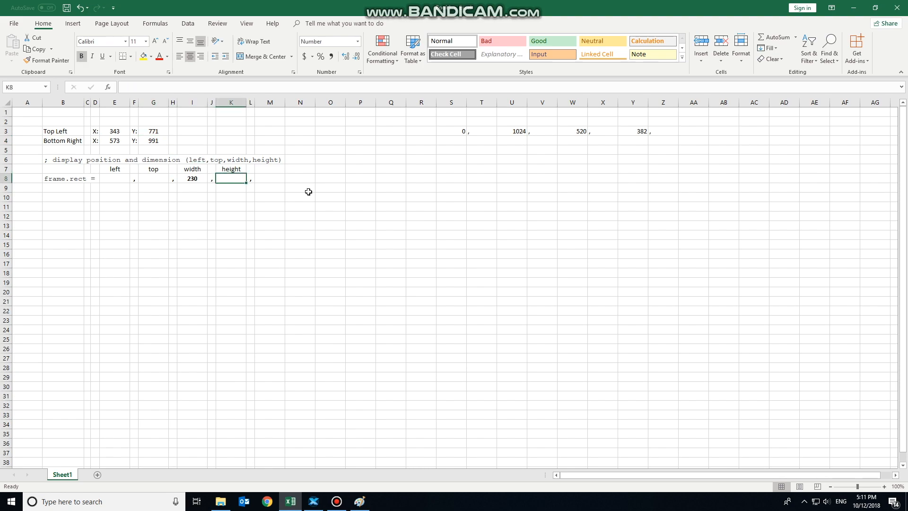
type("=991")
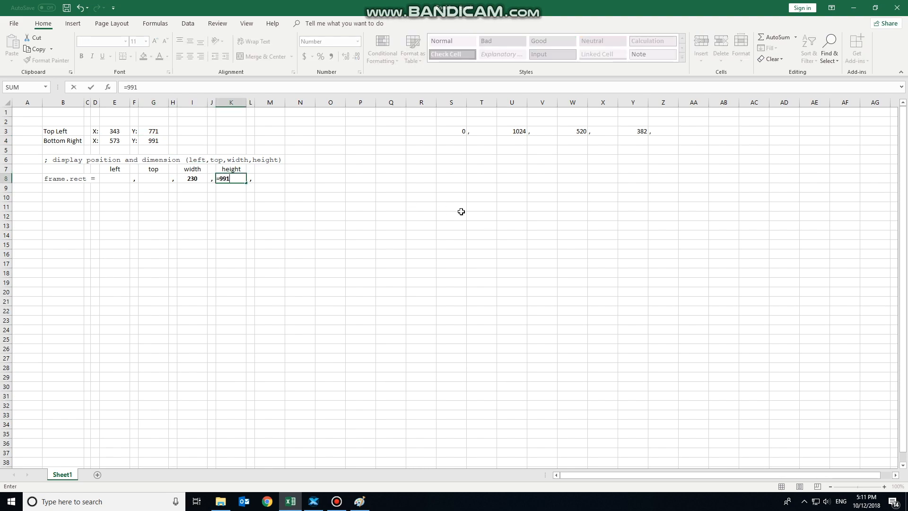
key("Enter")
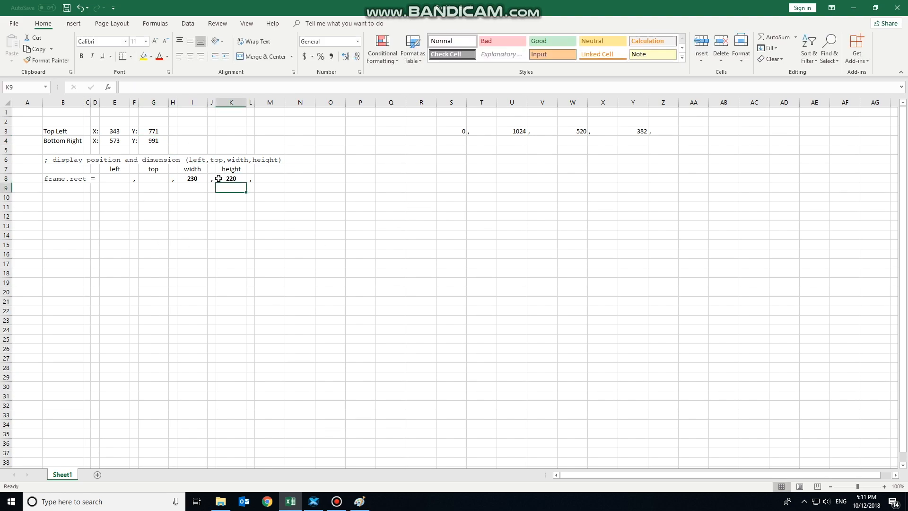
Step: Make left 343 and top =1024-771 = 253, then verify each frame.rect formula
left_click(114, 178)
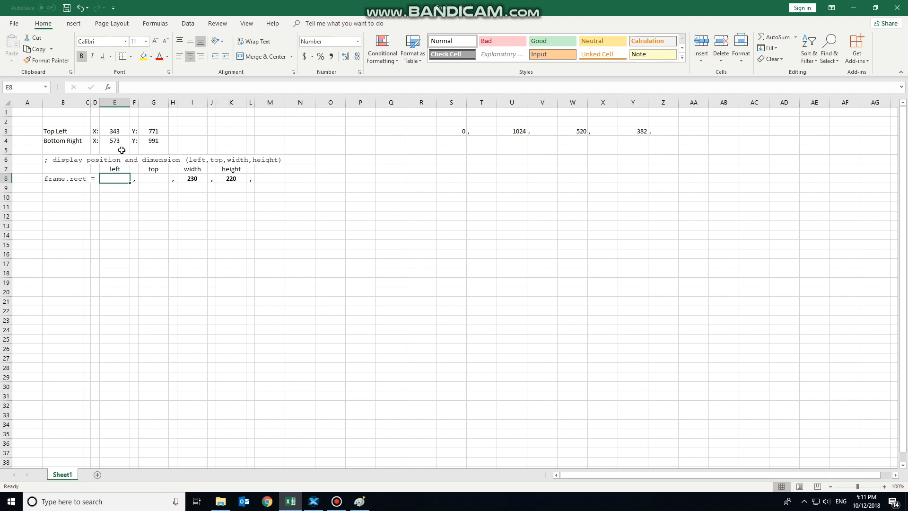
left_click(113, 131)
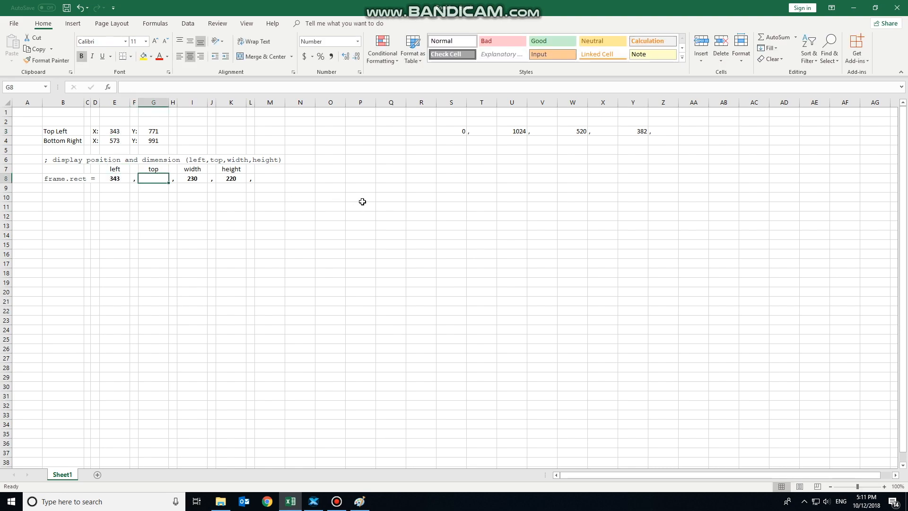
type("=1024-")
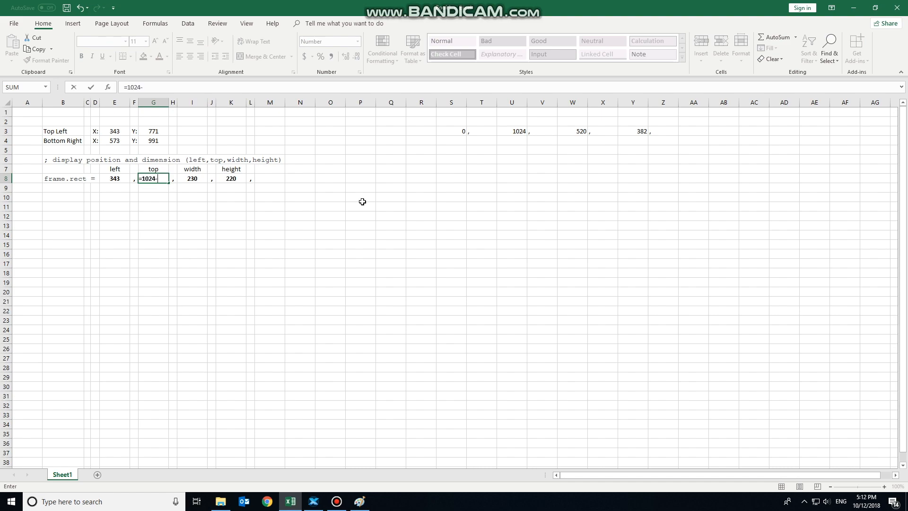
type("7")
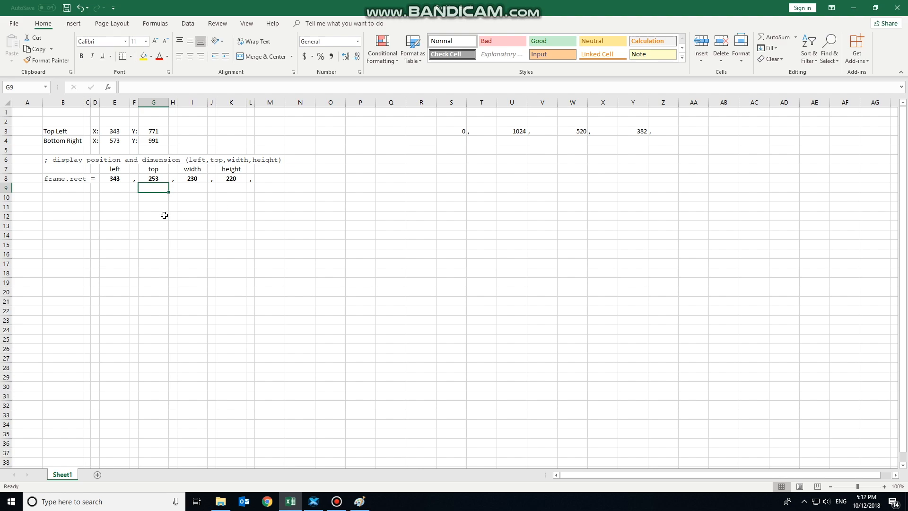
left_click(153, 178)
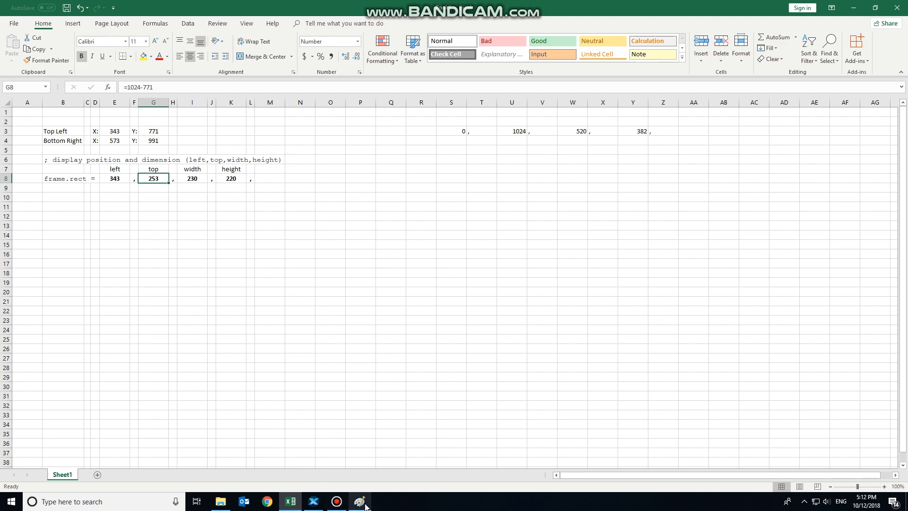
left_click(359, 502)
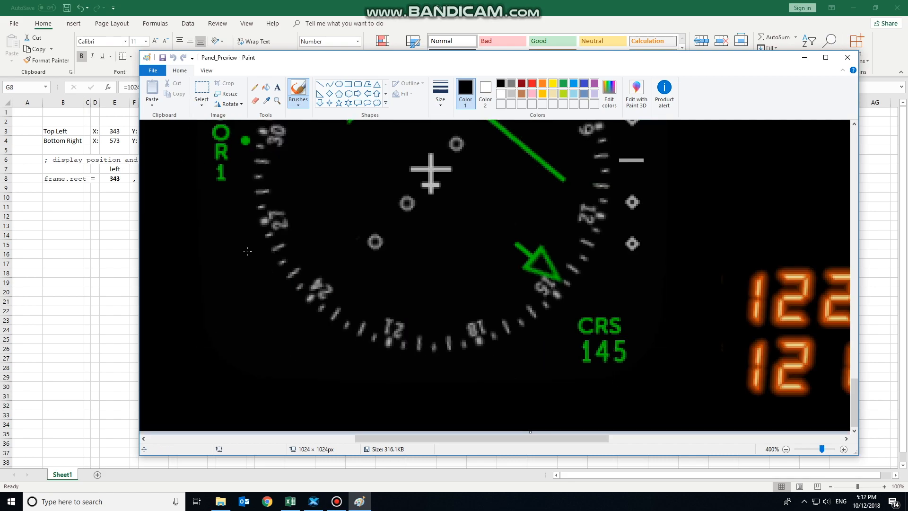
left_click(291, 501)
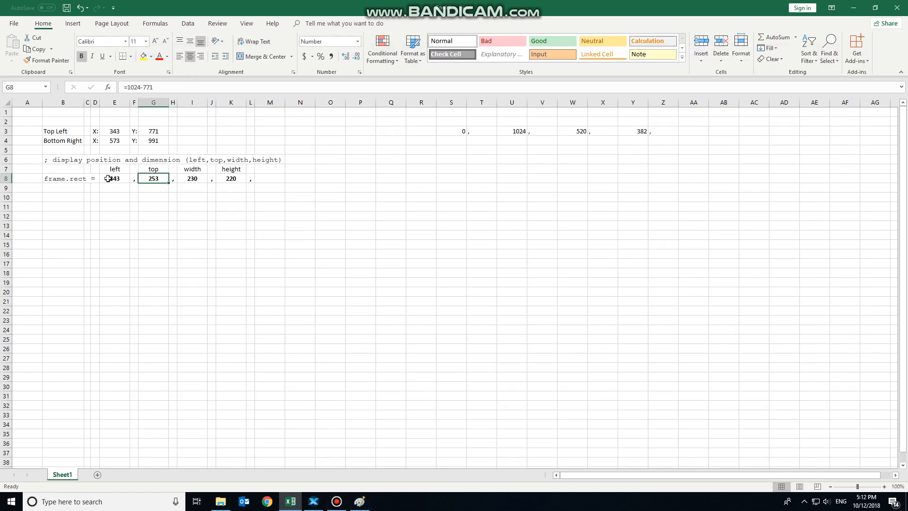
left_click(114, 178)
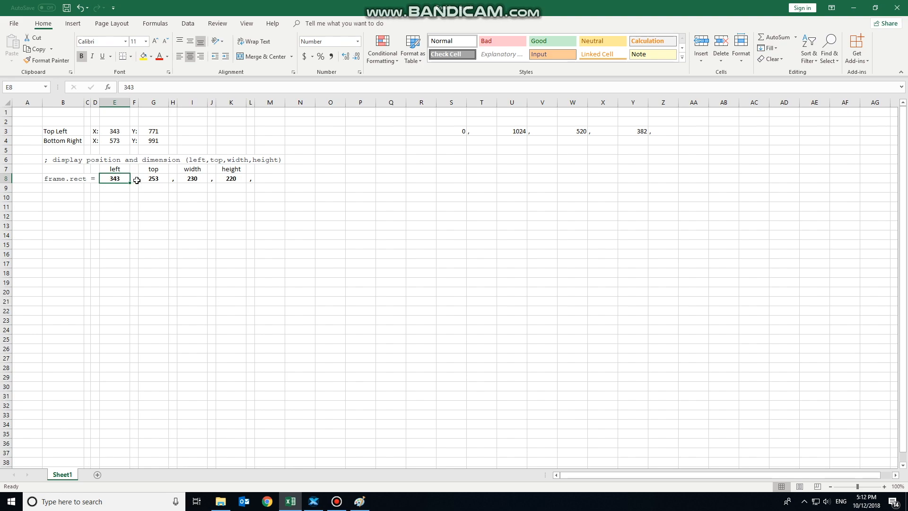
left_click(153, 177)
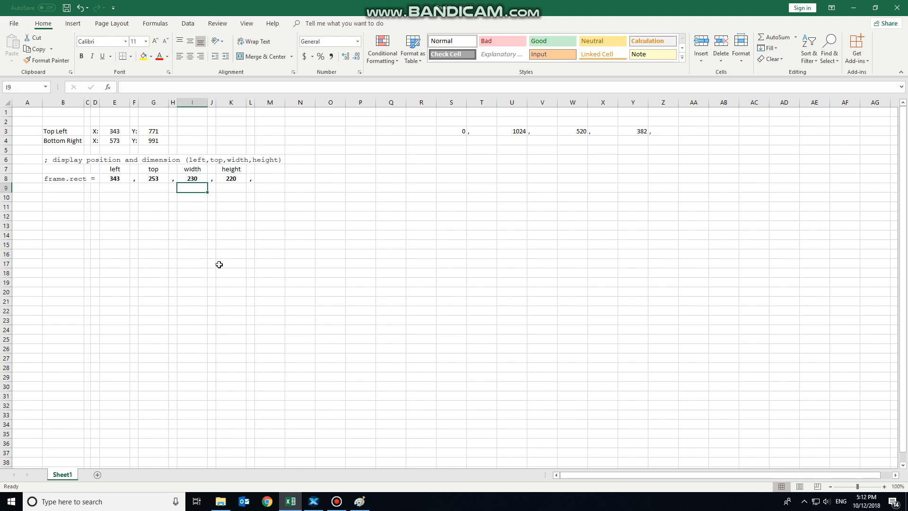
left_click(230, 177)
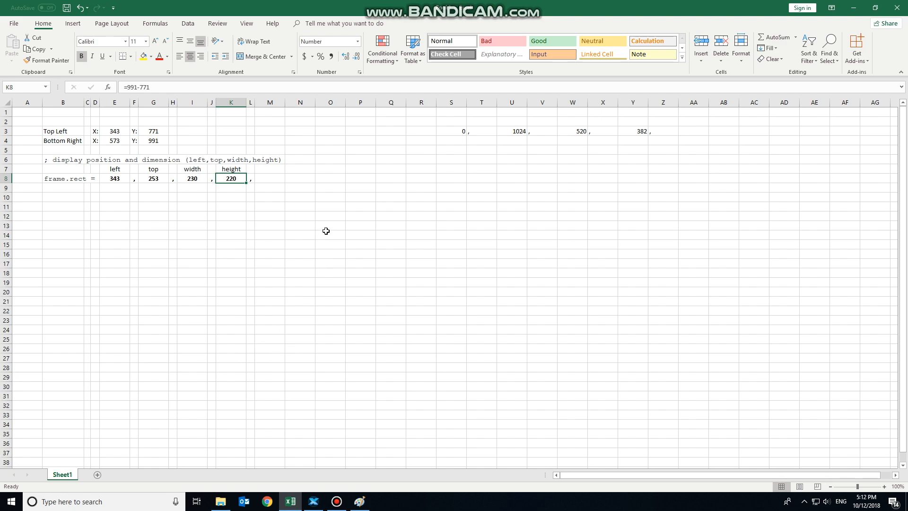
mouse_move(313, 501)
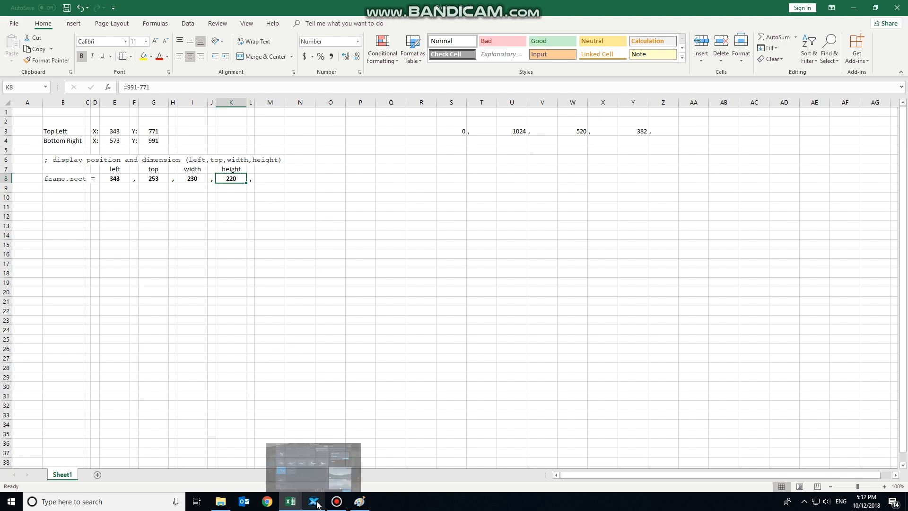
Step: Resume the flight and start a Reality XP GTN 750 as GTN 1 from the Plugins menu
left_click(313, 501)
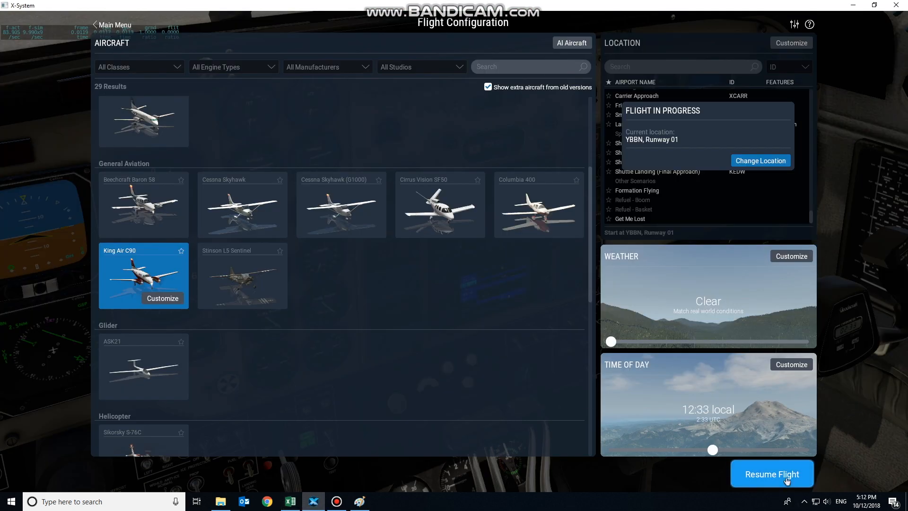
left_click(772, 474)
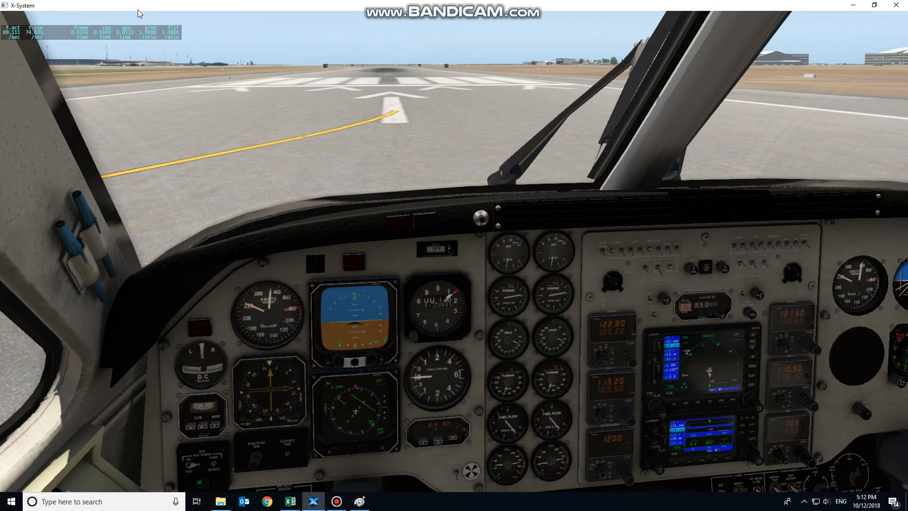
left_click(130, 17)
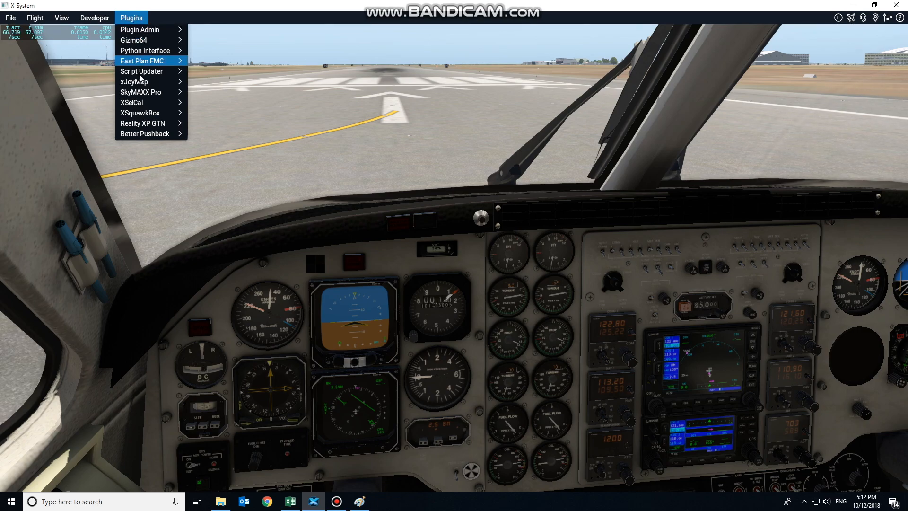
mouse_move(147, 123)
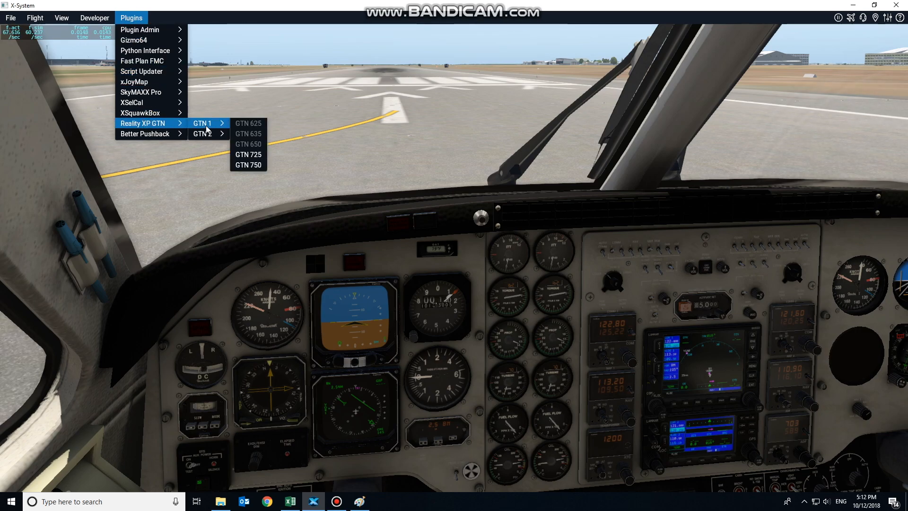
mouse_move(249, 165)
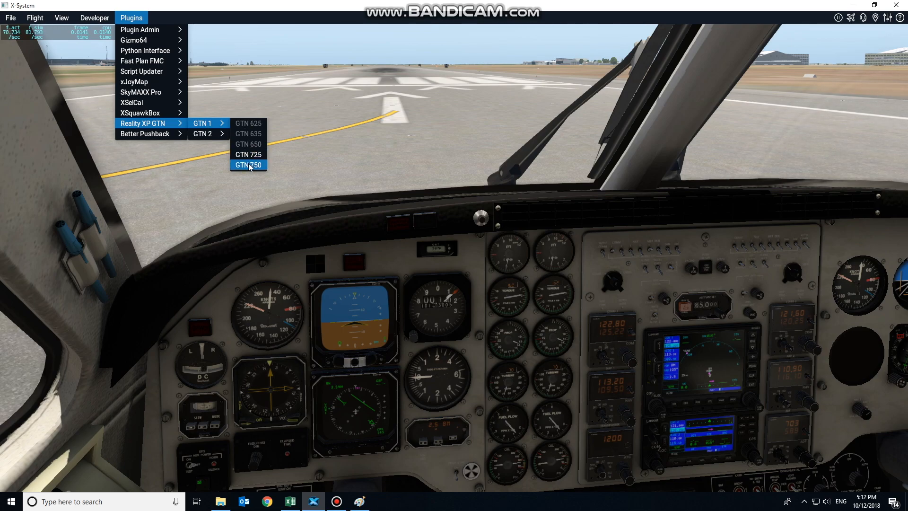
left_click(248, 165)
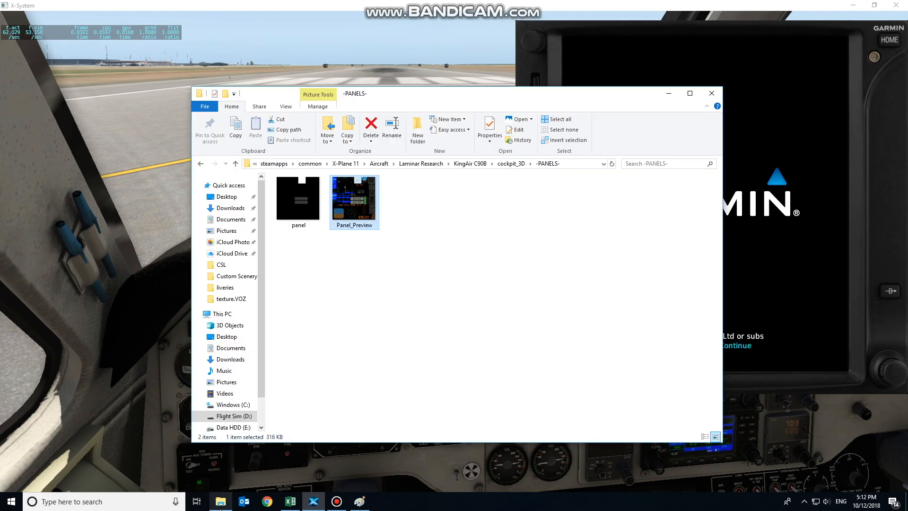
mouse_move(510, 164)
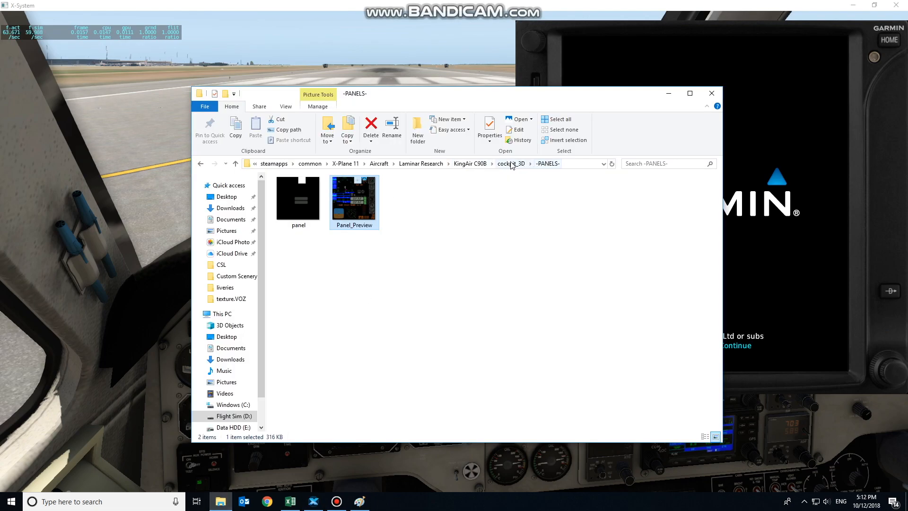
Step: Open RealityXP.GTN from the KingAir C90B folder for editing via its right-click Edit action
left_click(470, 163)
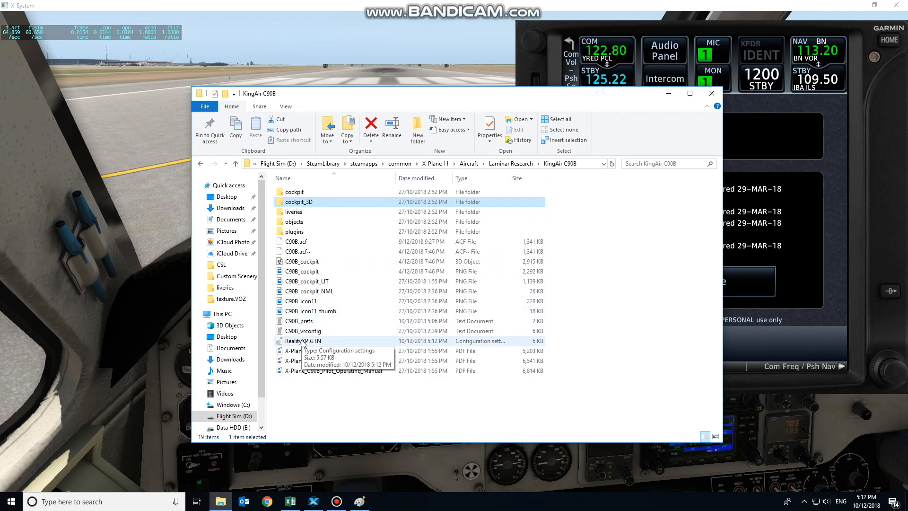
left_click(303, 341)
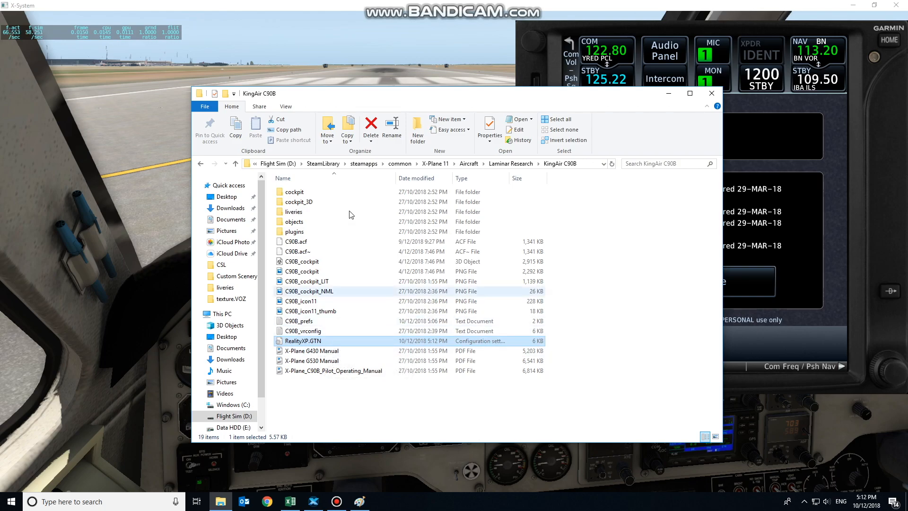
right_click(302, 340)
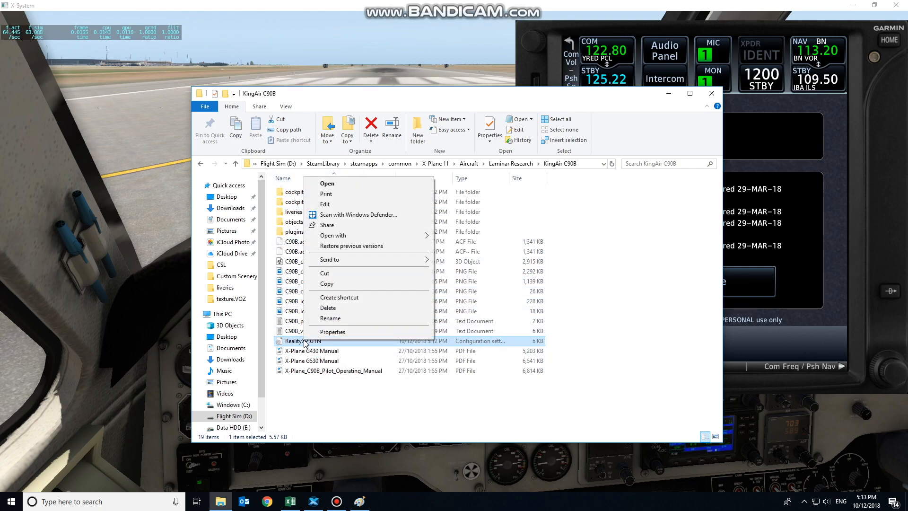
left_click(328, 184)
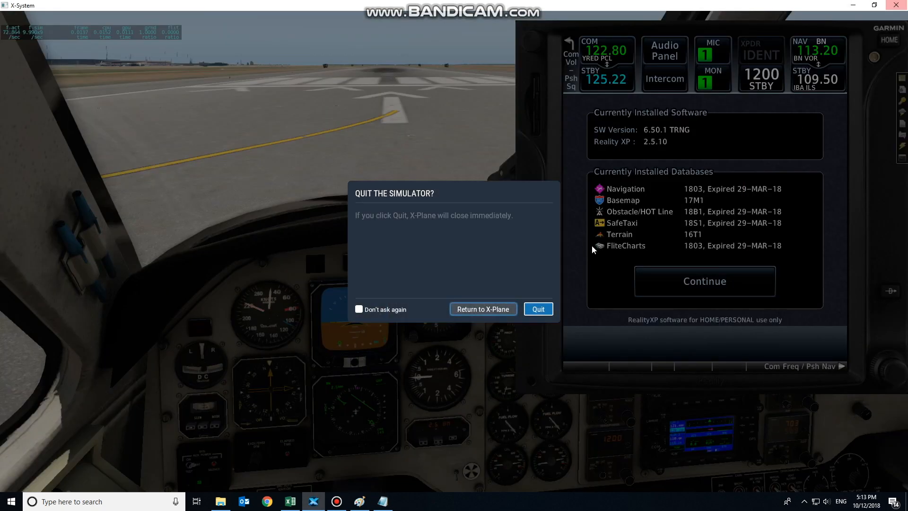
Step: Choose Return to X-Plane in the quit dialog and bring the Notepad window with RealityXP.GTN forward
left_click(484, 308)
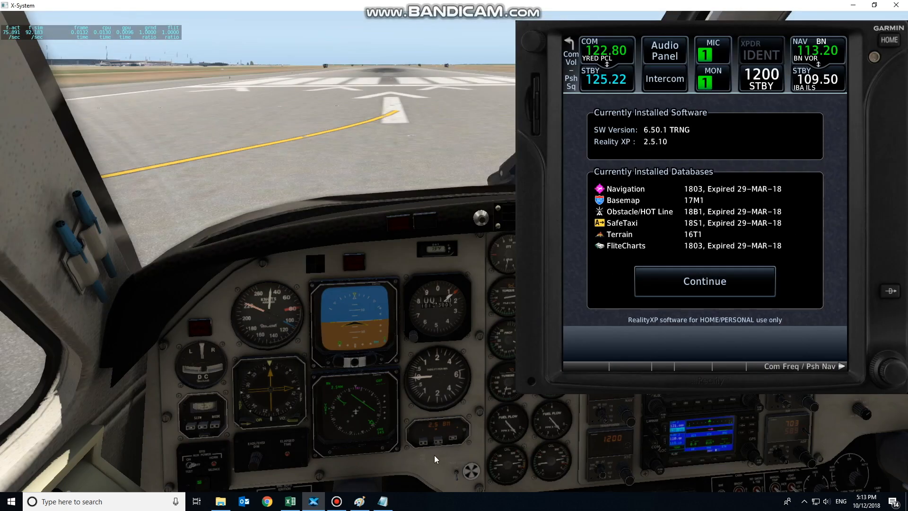
left_click(334, 501)
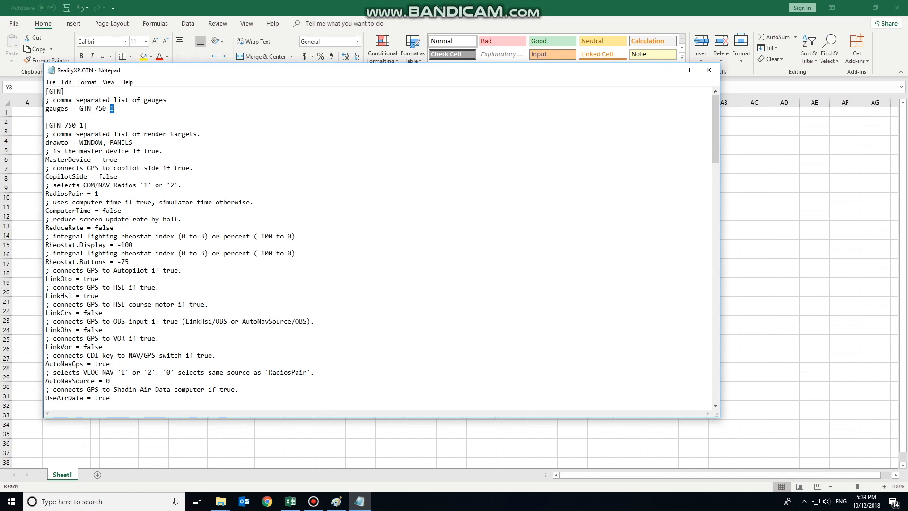
Step: Extend the GTN_750_1 drawto line to read WINDOW, PANELS, Garmin_530_screen
double_click(67, 126)
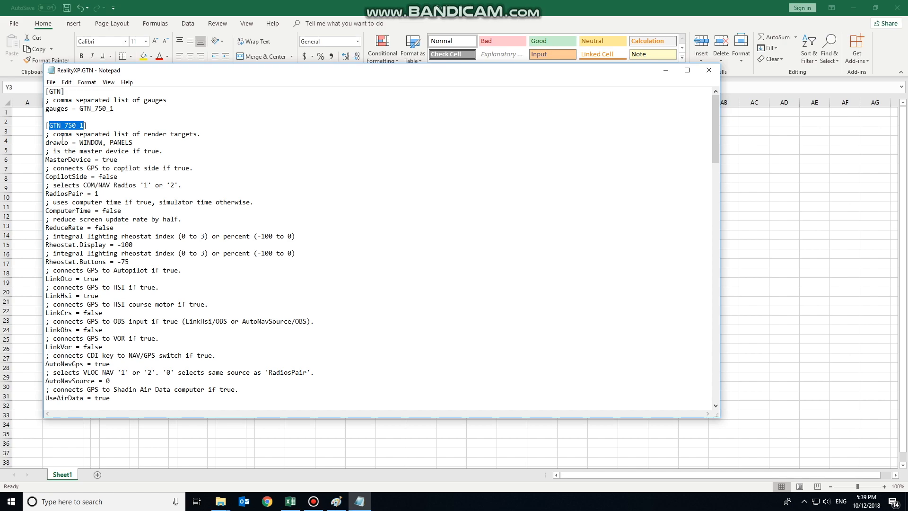
left_click(133, 142)
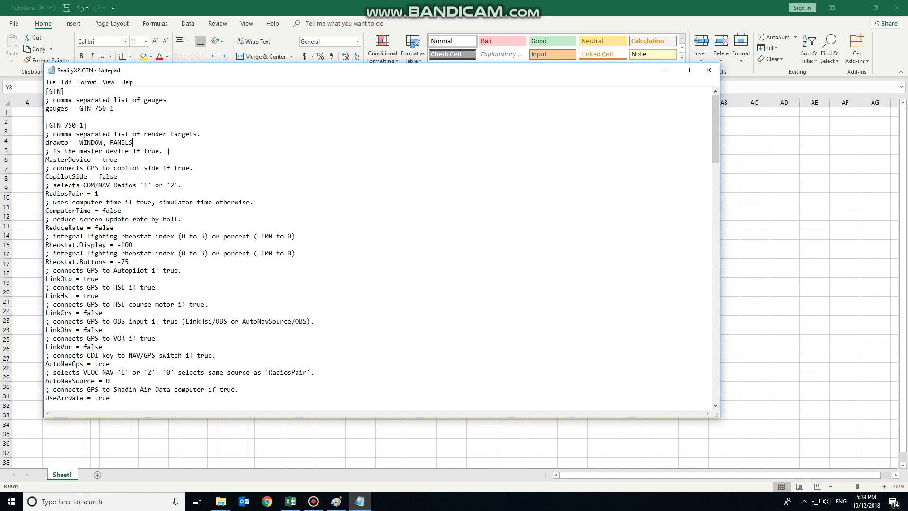
type(",")
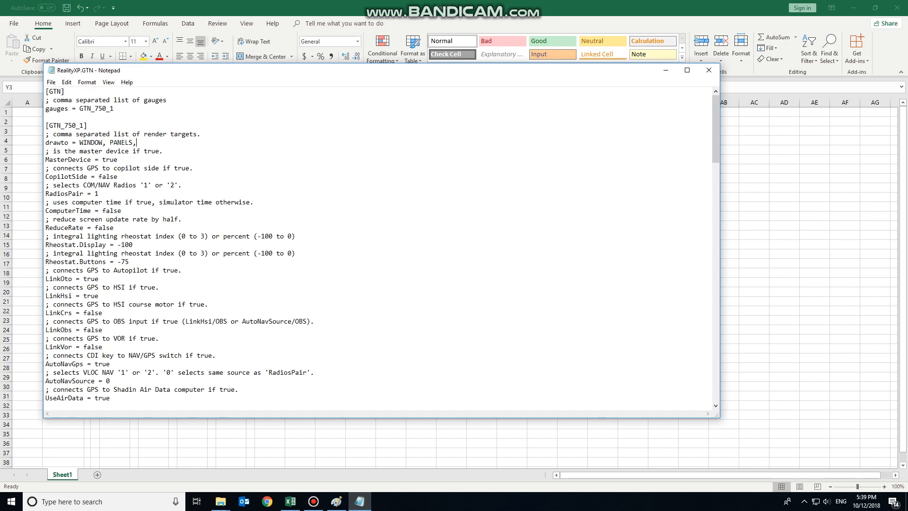
type("G")
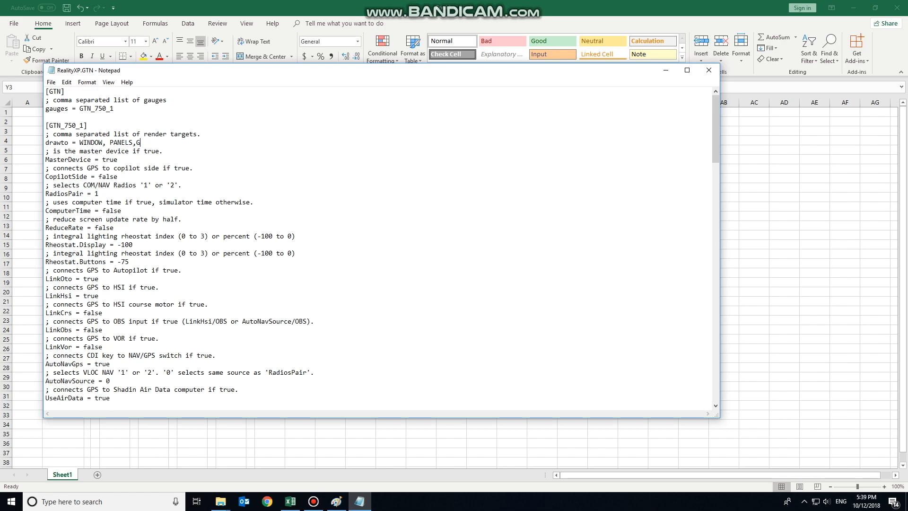
type("armin")
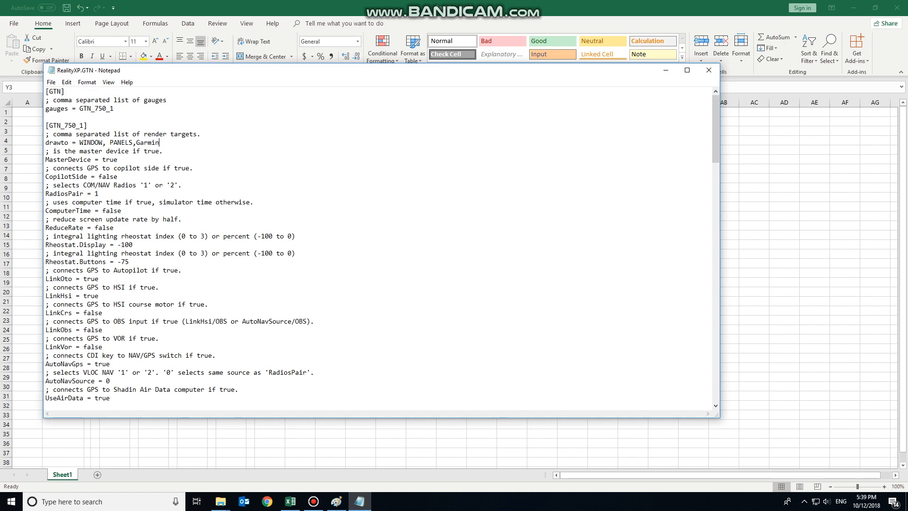
type("_530")
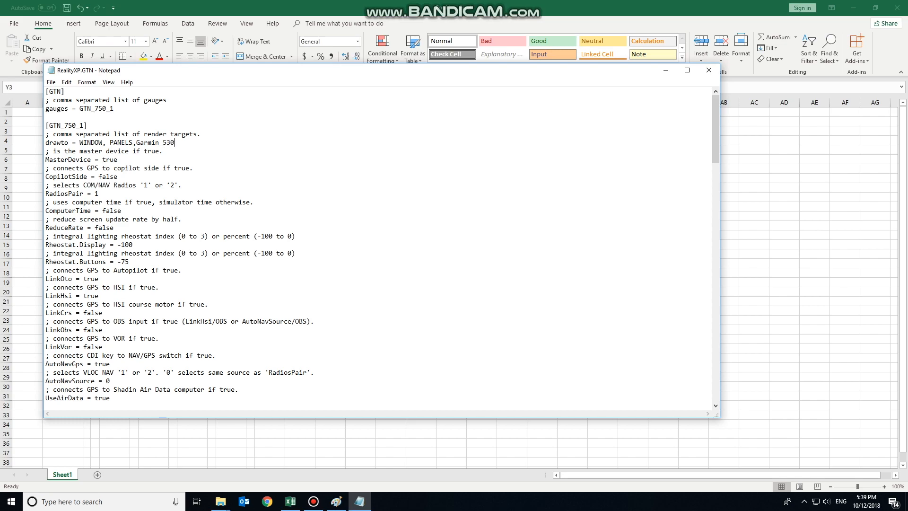
type("_screen")
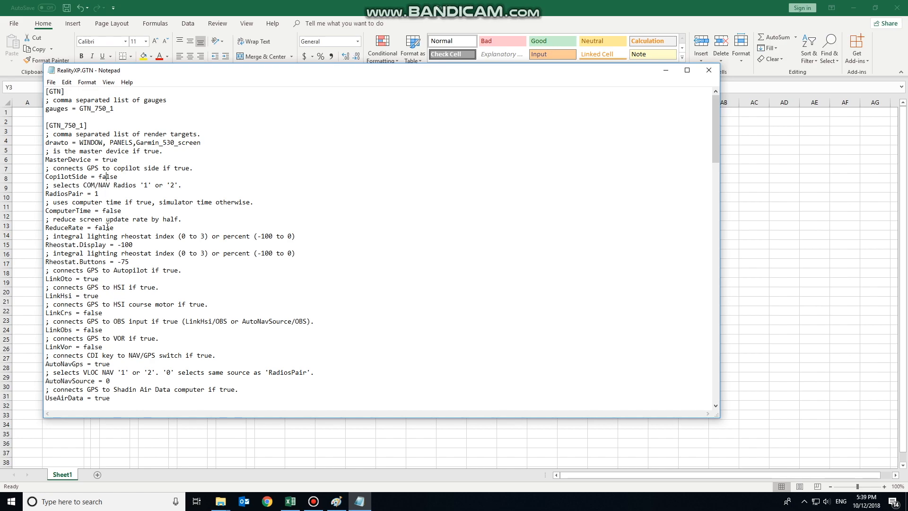
Step: Read past the computer time comment and set LinkCrs to true for the HSI course motor link
scroll("down", 3)
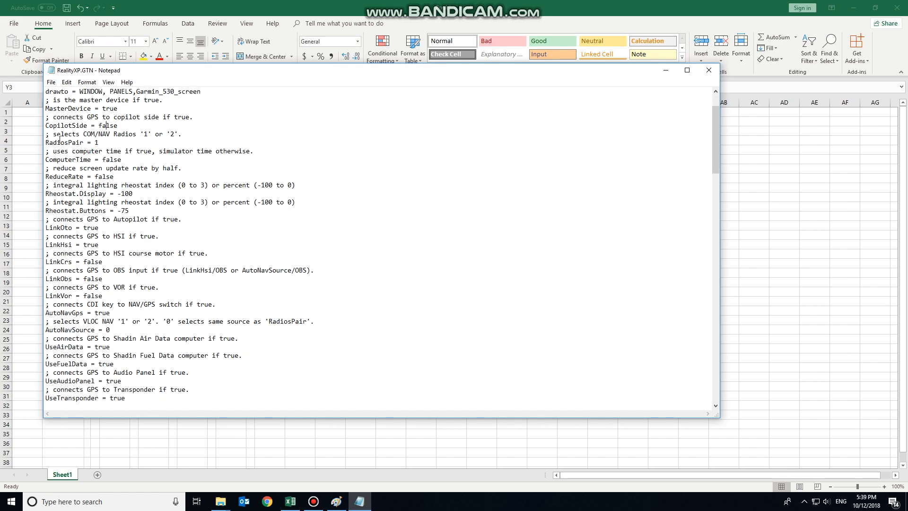
left_click_drag(104, 133, 90, 143)
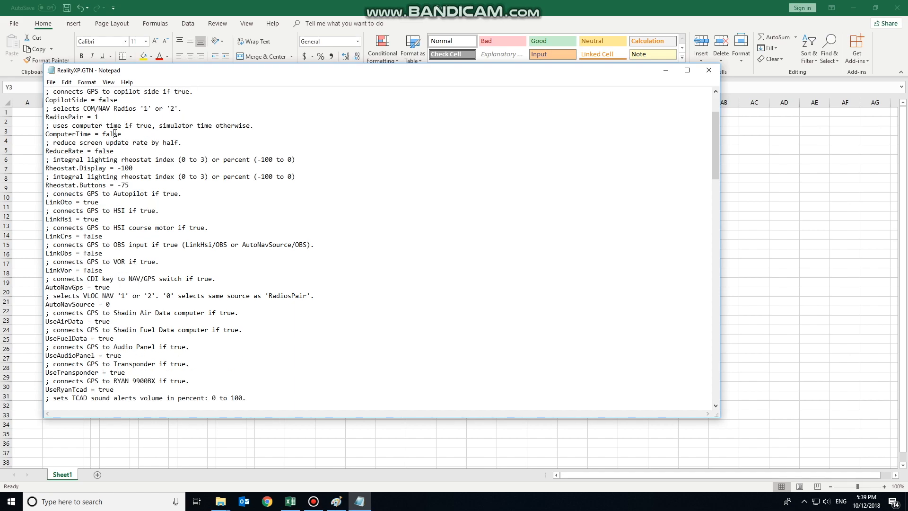
left_click_drag(178, 124, 236, 125)
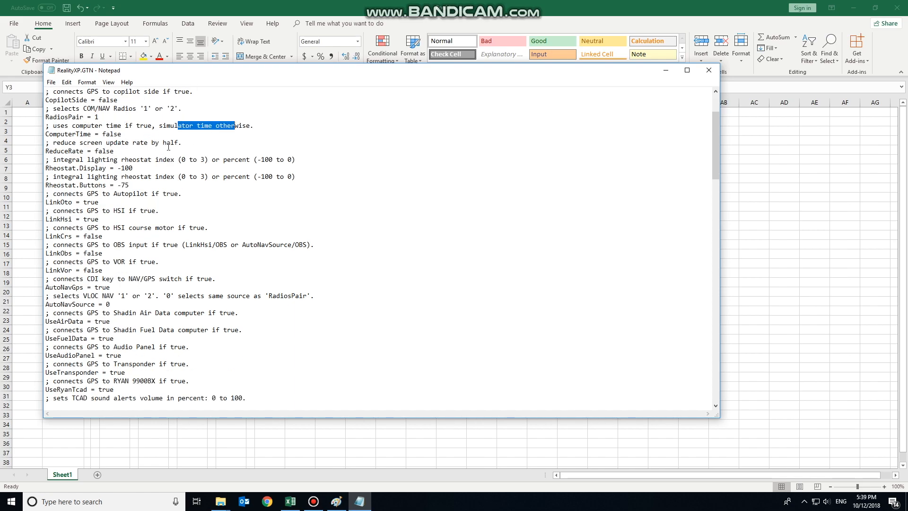
scroll("down", 3)
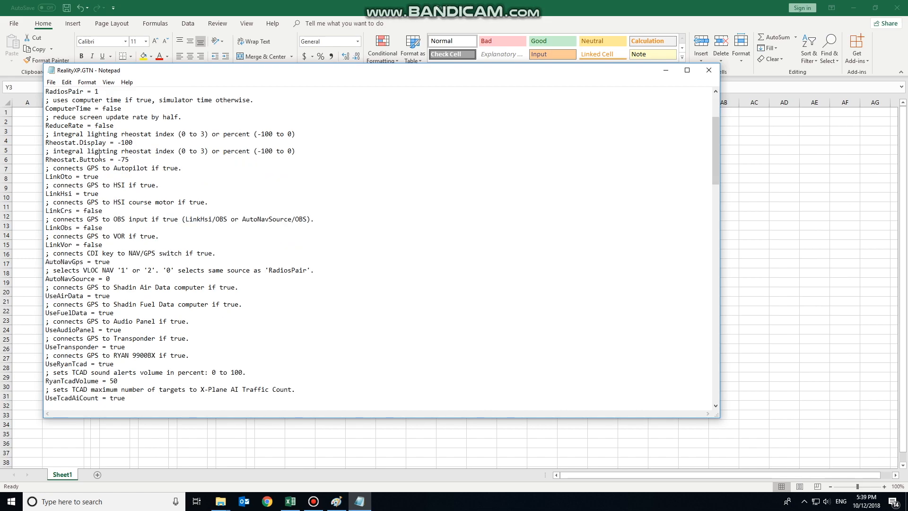
scroll("down", 3)
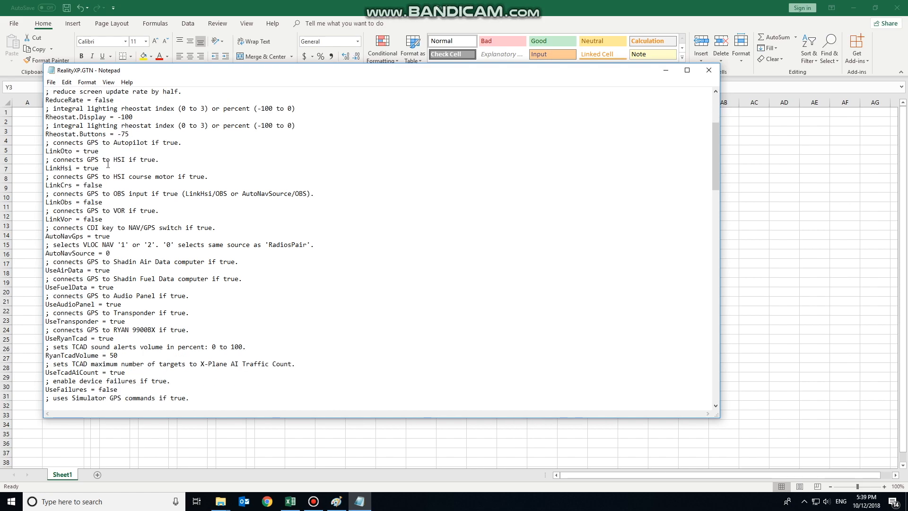
scroll("down", 3)
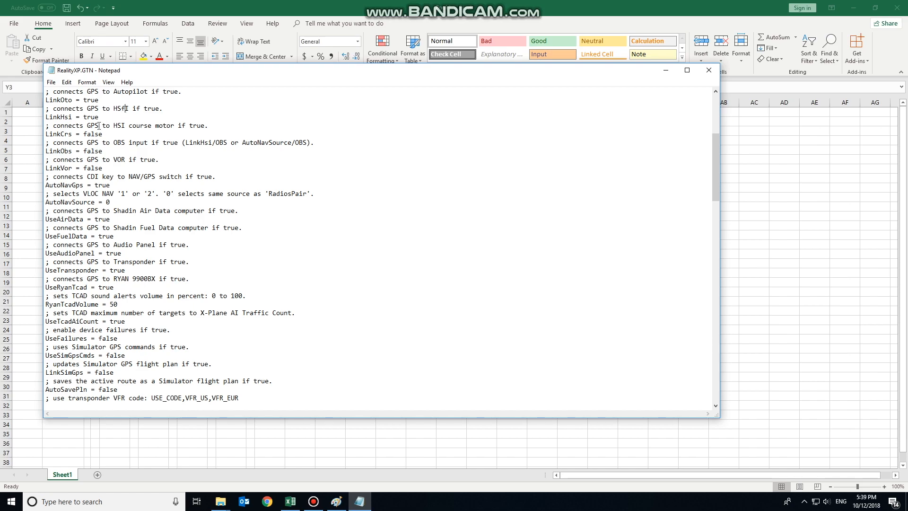
mouse_move(135, 127)
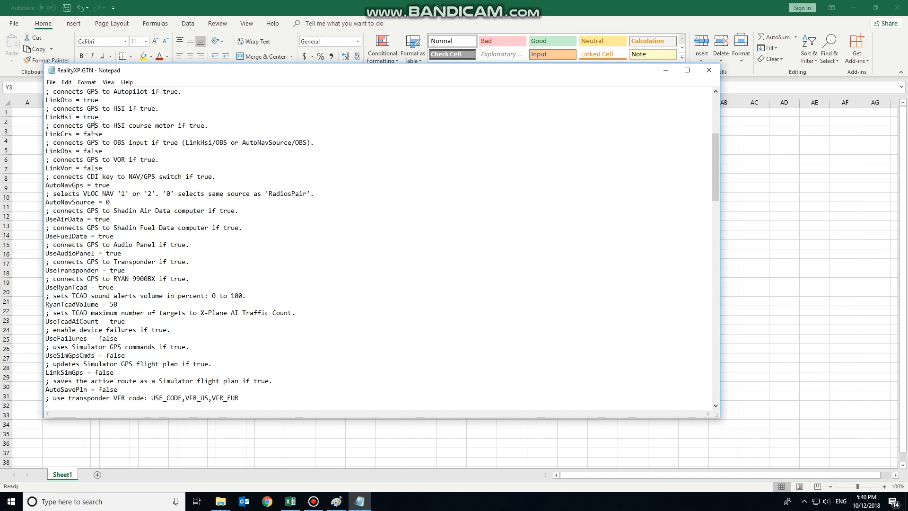
type("t")
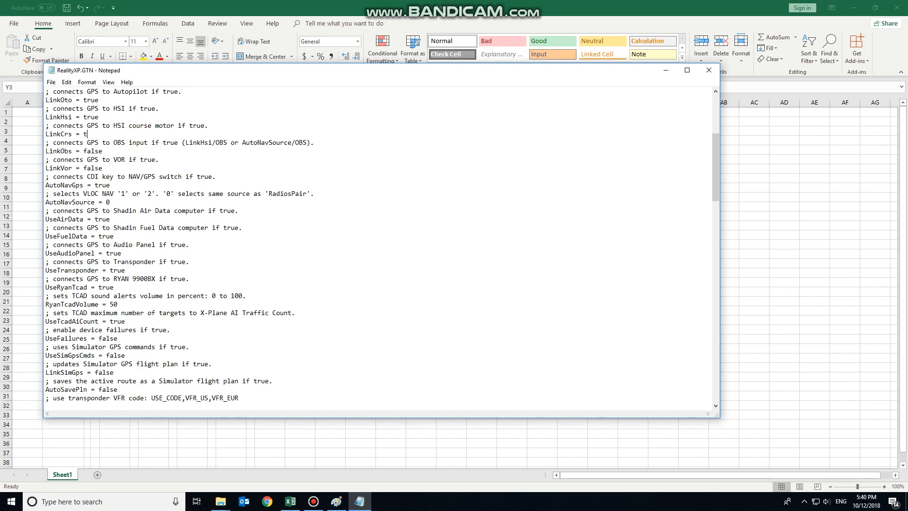
type("rue")
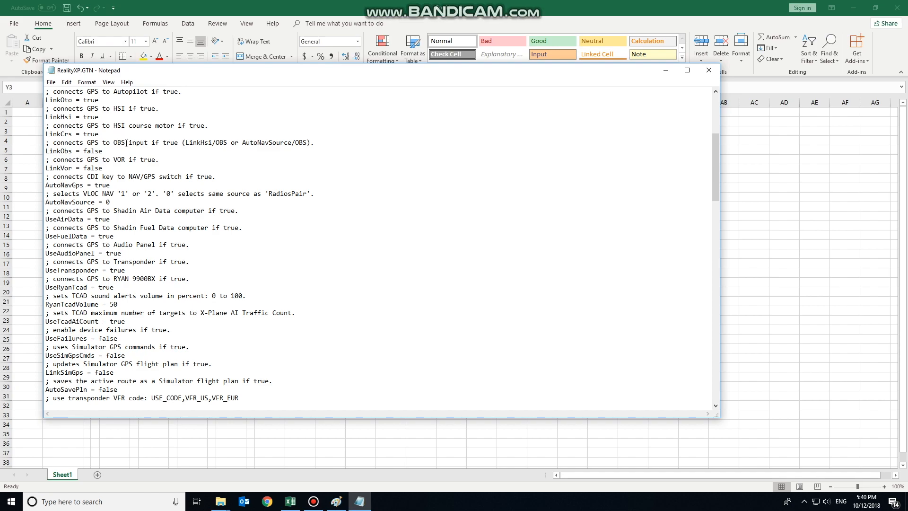
scroll("down", 3)
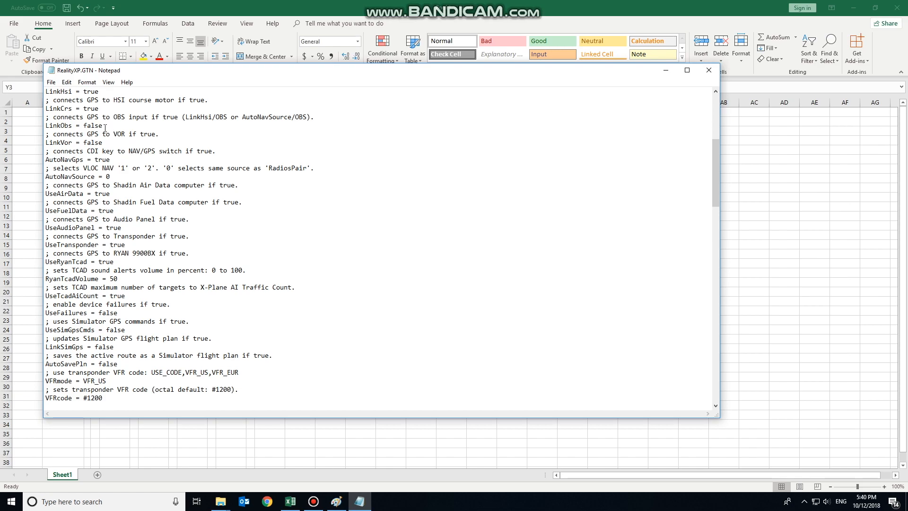
double_click(159, 100)
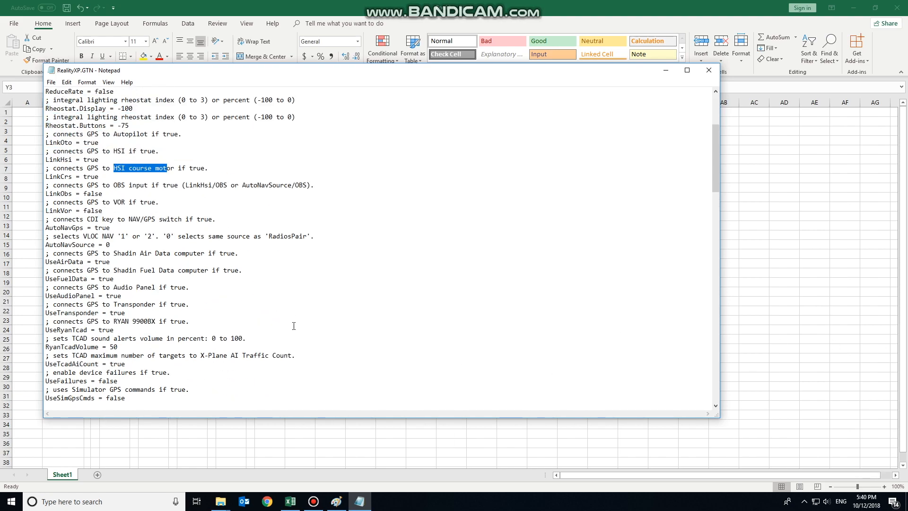
left_click(93, 176)
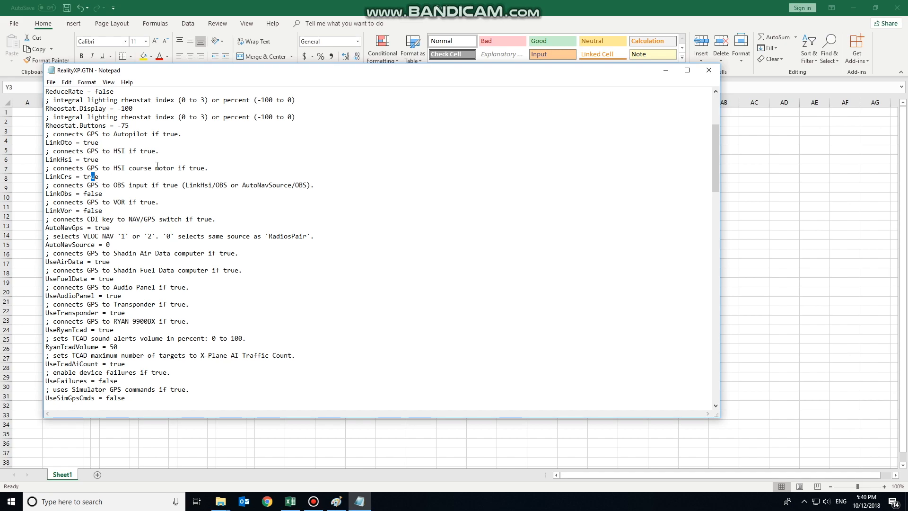
Step: Set LinkObs to true so the GPS follows the OBS input
scroll("down", 3)
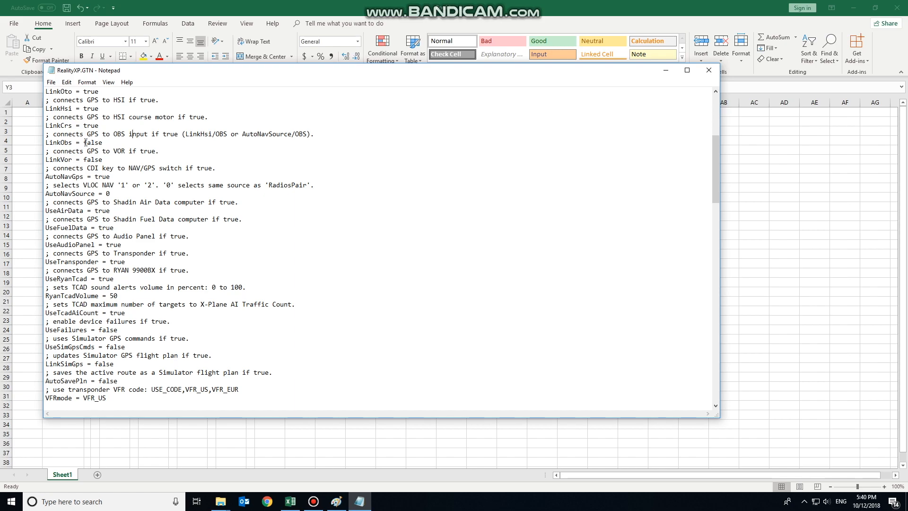
double_click(93, 142)
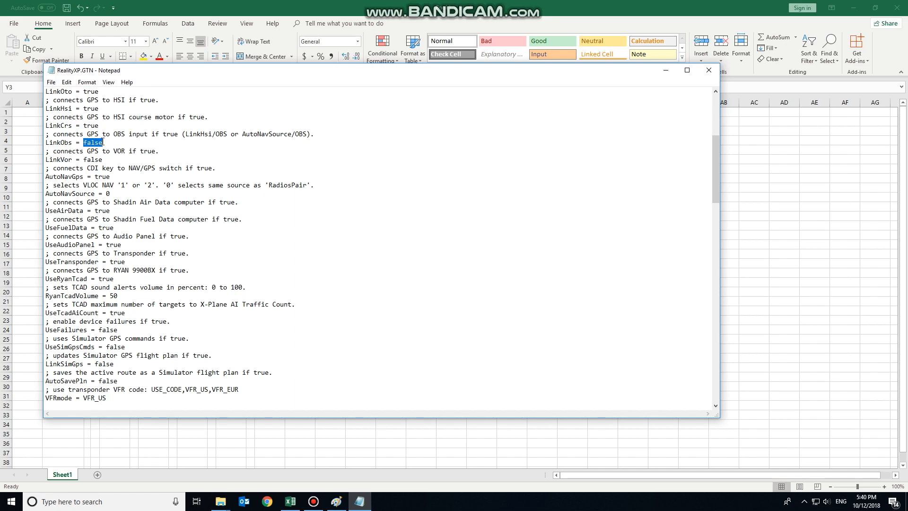
type("true")
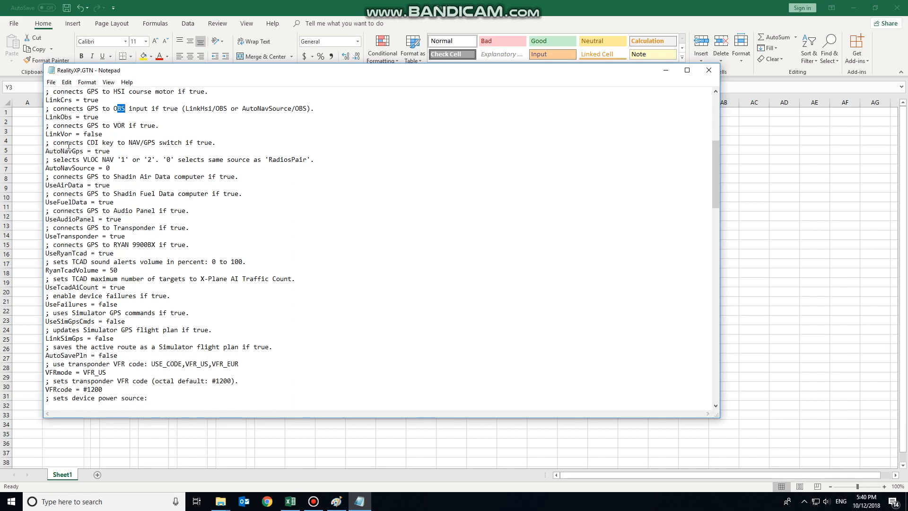
mouse_move(122, 130)
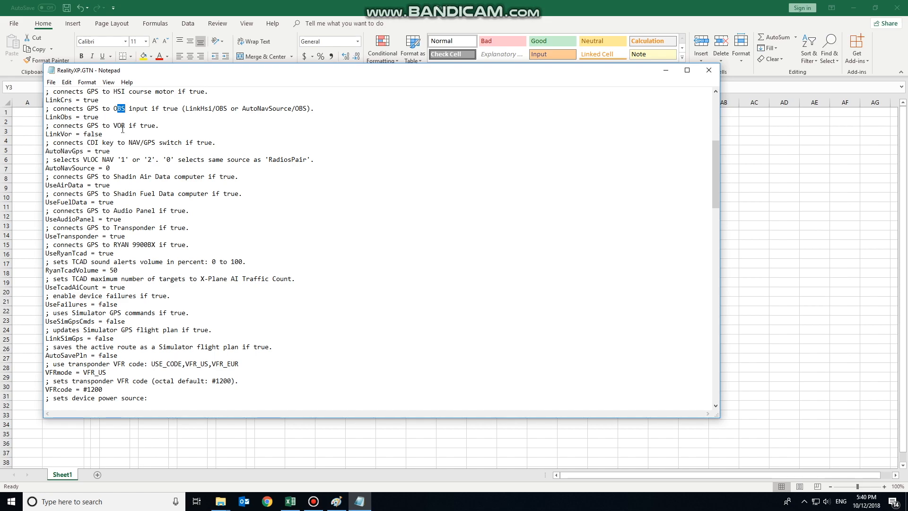
Step: Review the RadiosPair, TCAD, power source and fuel comments down to the TAWS settings
scroll("down", 3)
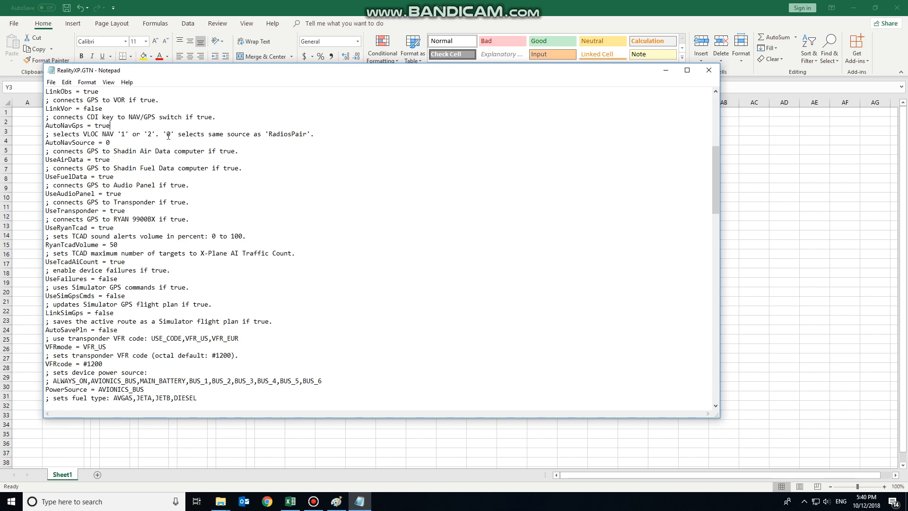
double_click(279, 135)
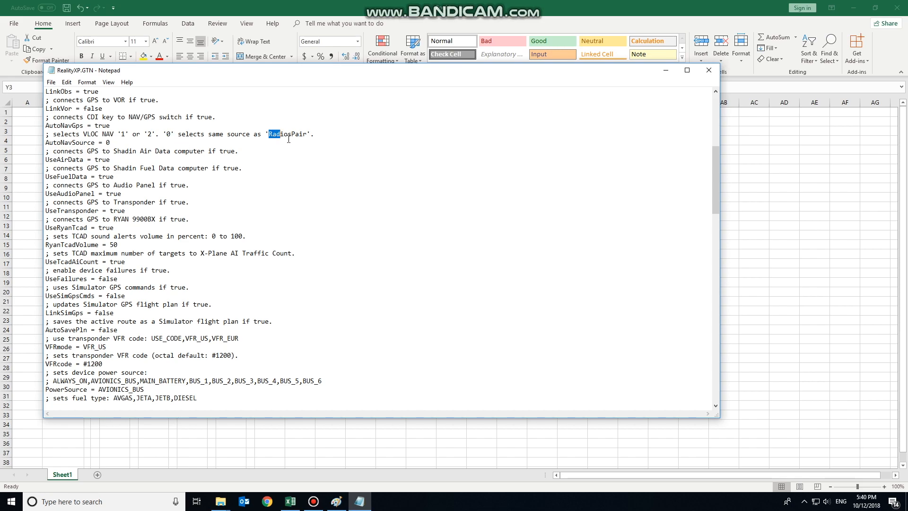
double_click(284, 135)
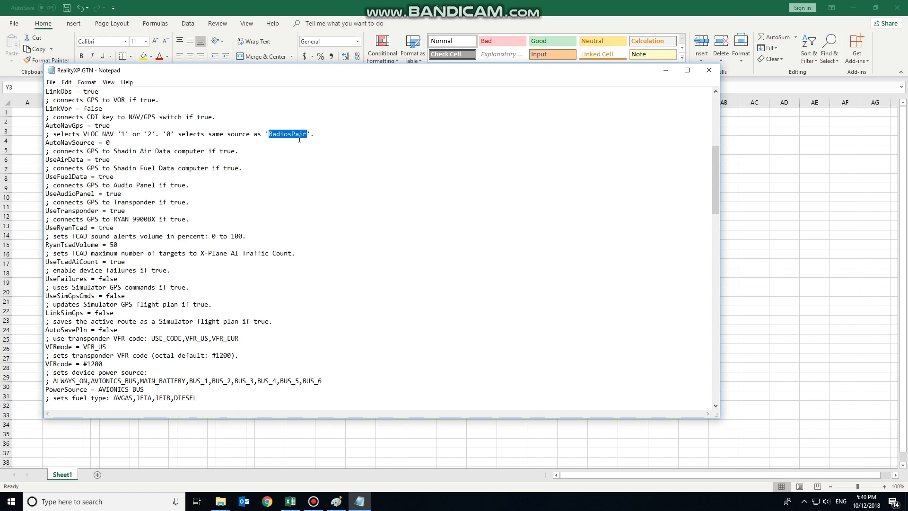
left_click(110, 142)
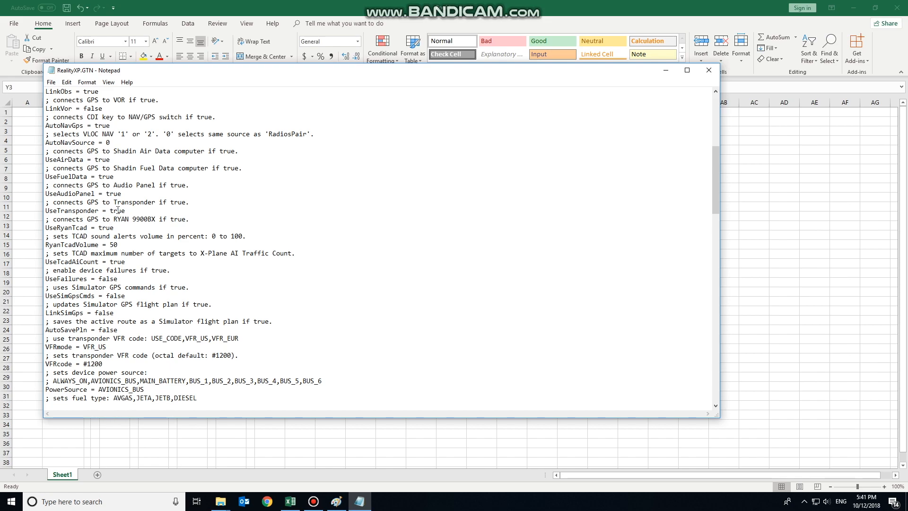
scroll("down", 3)
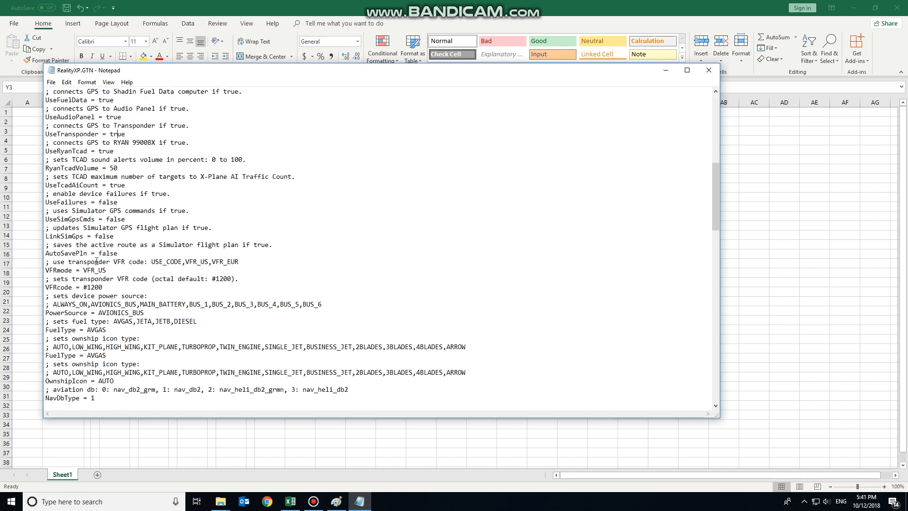
scroll("down", 3)
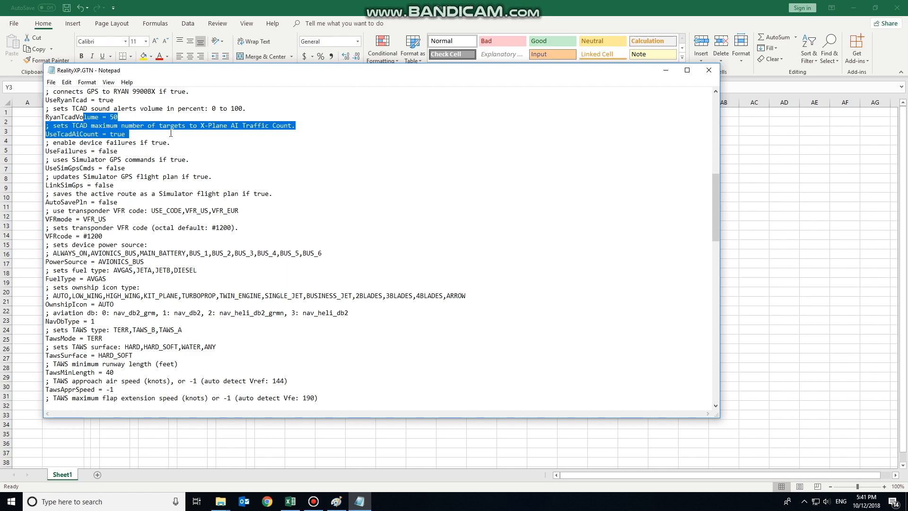
scroll("down", 3)
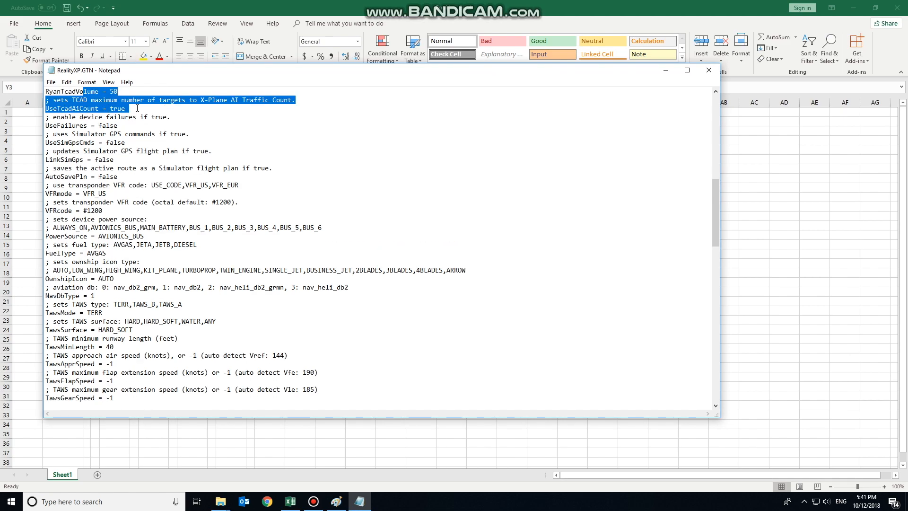
mouse_move(136, 164)
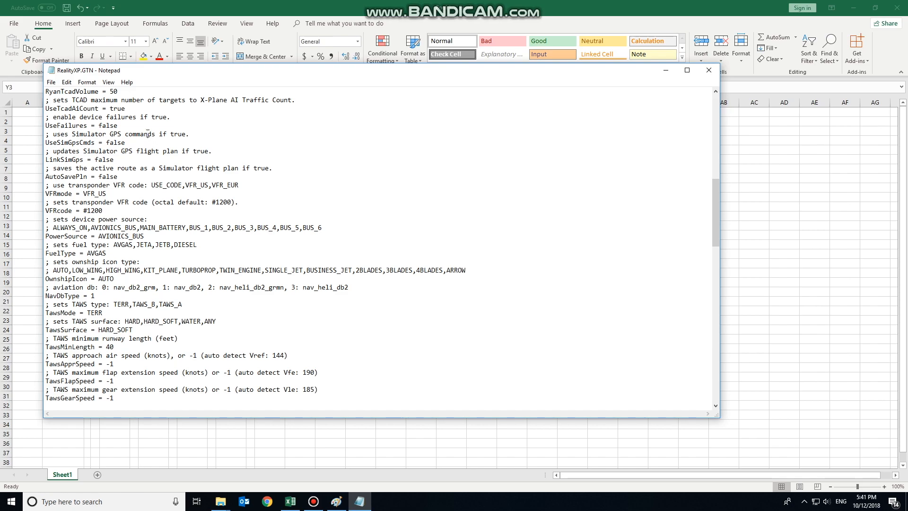
Step: Set UseSimGpsCmds, LinkSimGps and AutoSavePln all to true
double_click(115, 142)
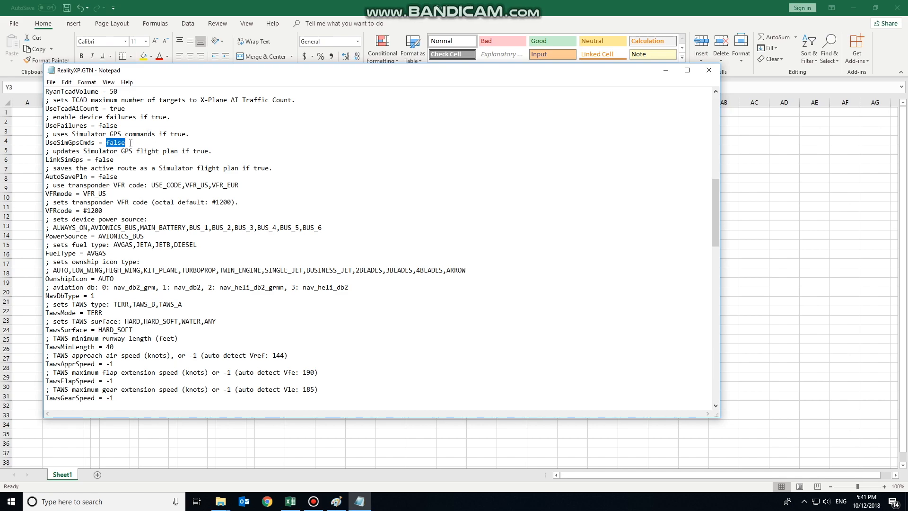
type("true")
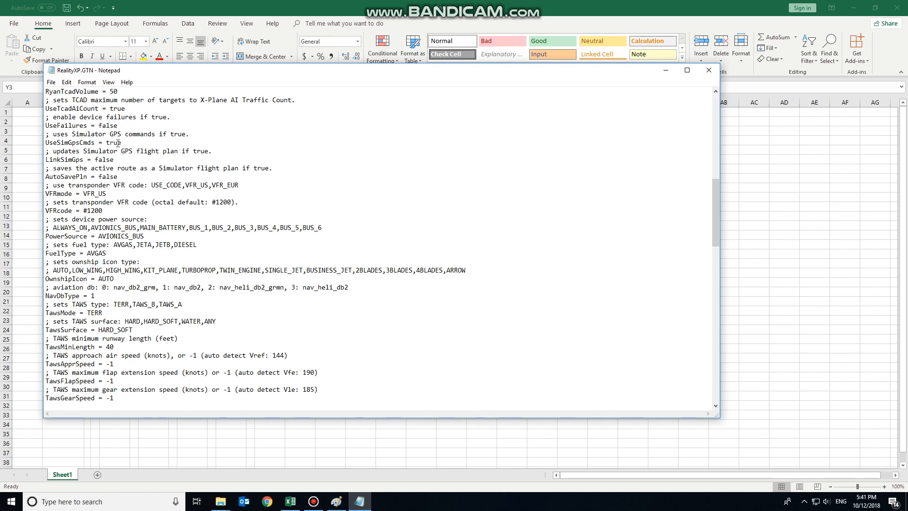
double_click(113, 142)
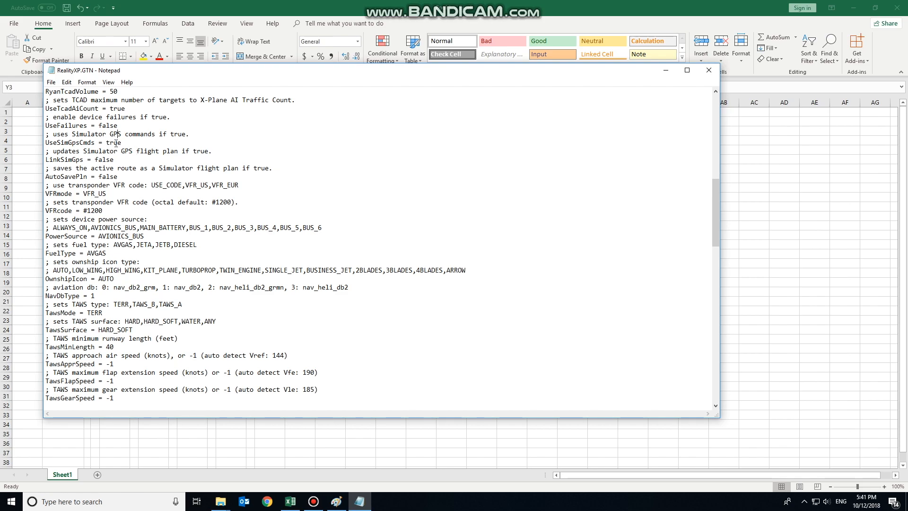
double_click(114, 142)
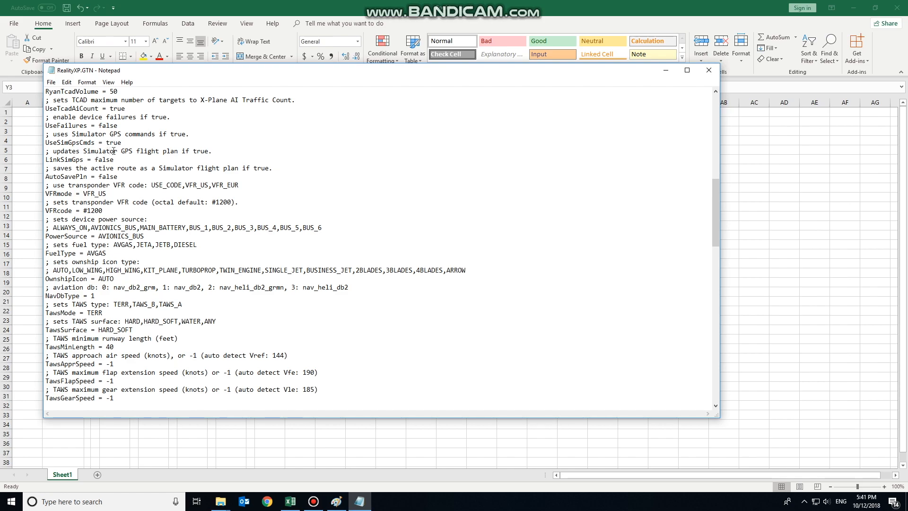
double_click(102, 159)
type("t")
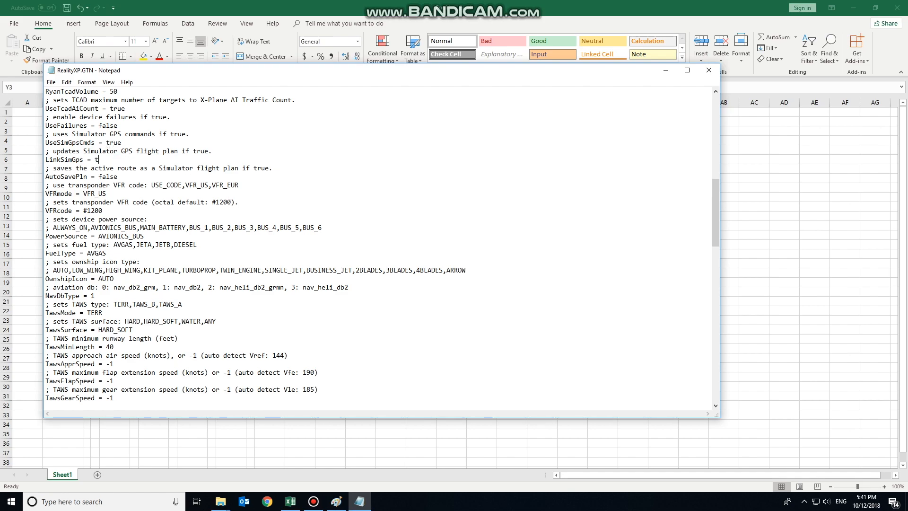
type("rue")
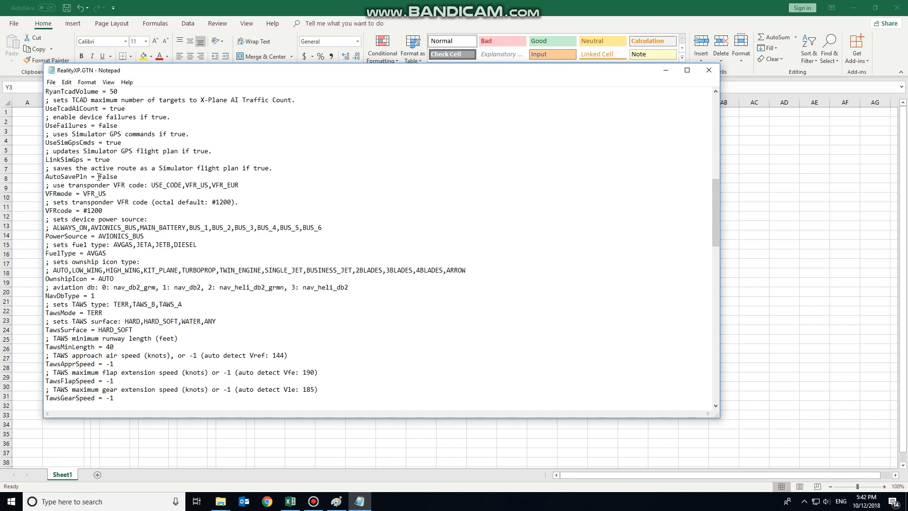
double_click(108, 176)
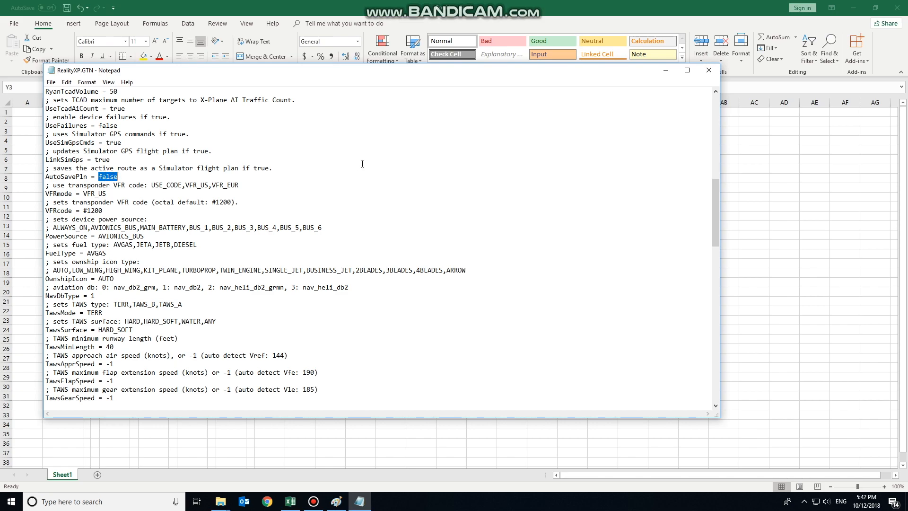
type("true")
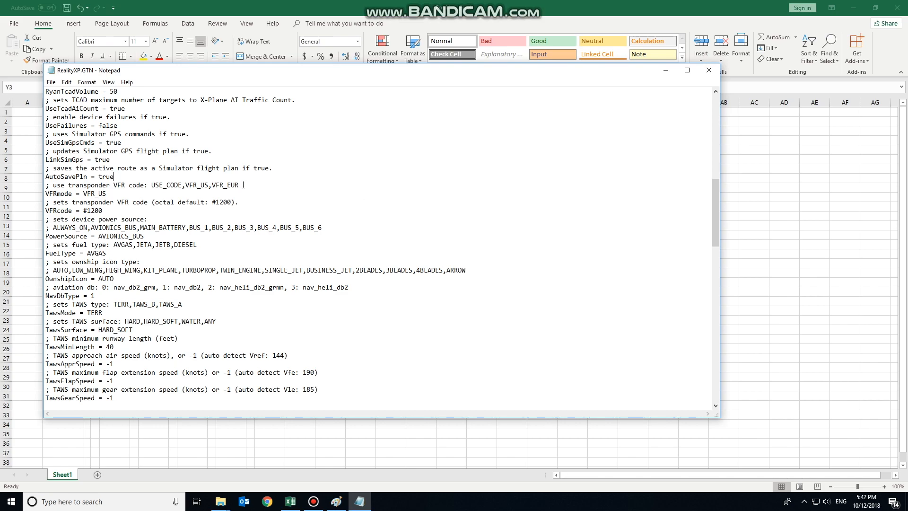
Step: Change FuelType from AVGAS to JETA and read on past the AFMS options to the window section
scroll("down", 3)
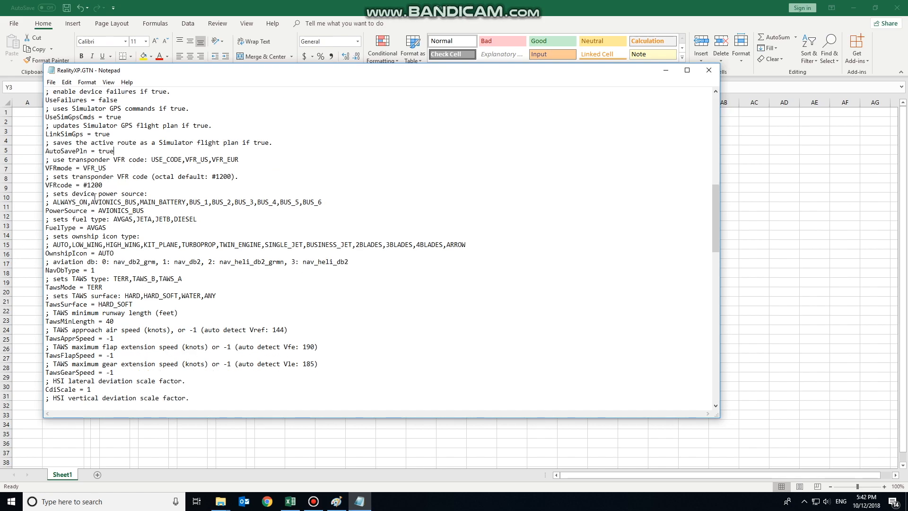
scroll("down", 3)
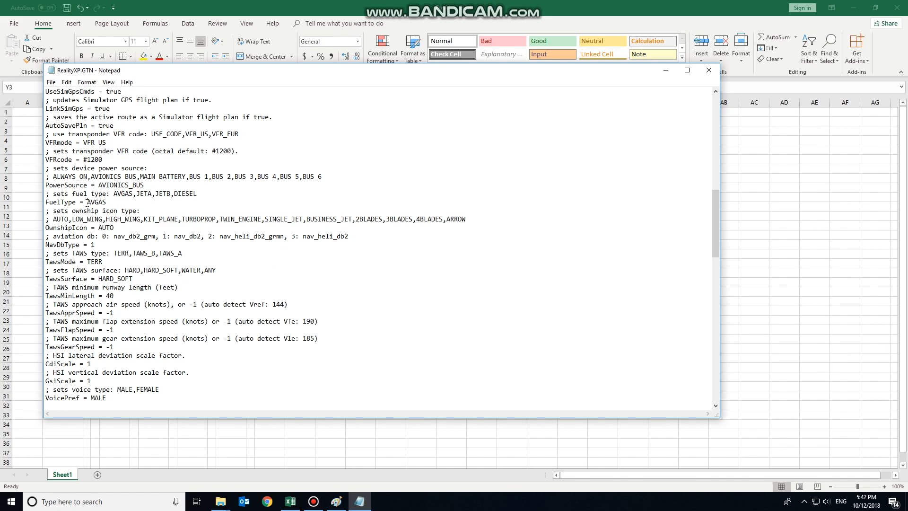
type("JET")
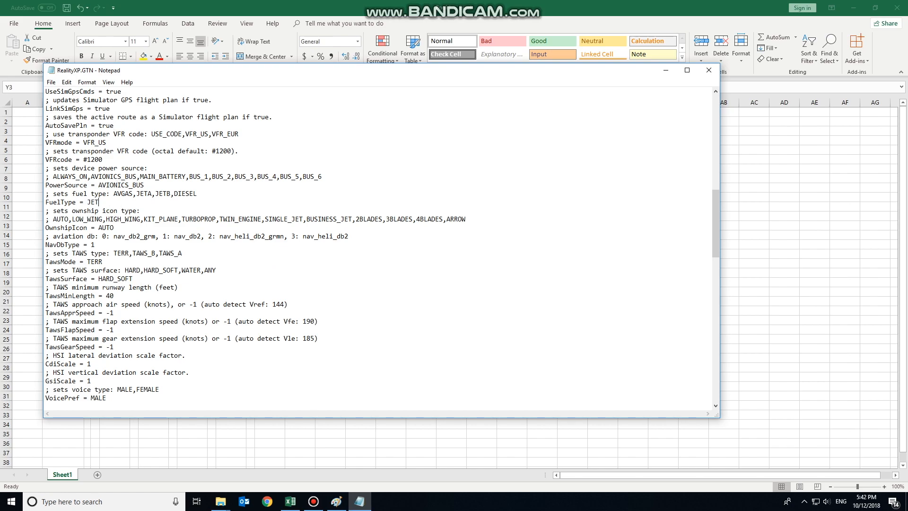
type("A")
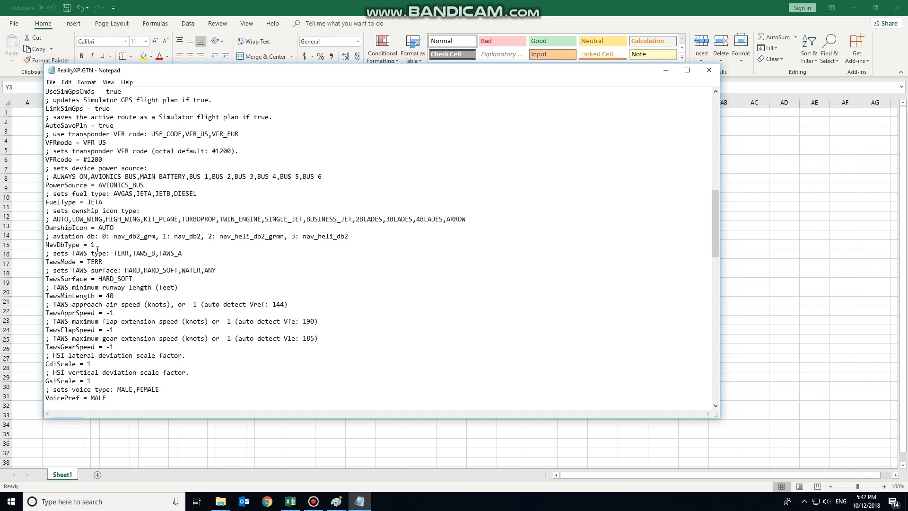
scroll("down", 3)
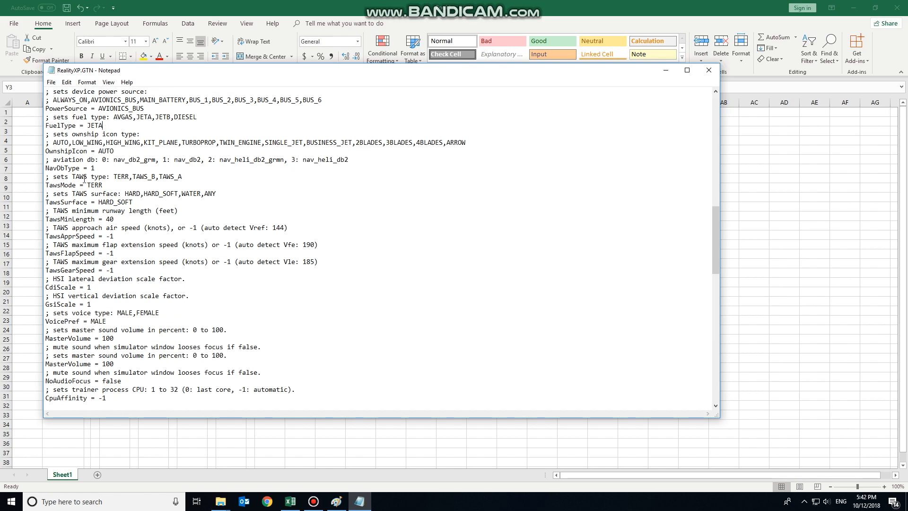
scroll("down", 3)
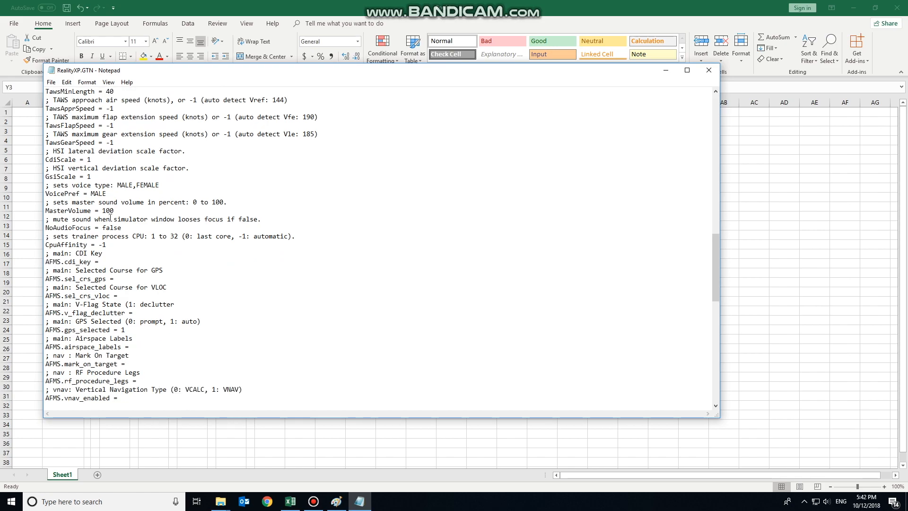
scroll("down", 3)
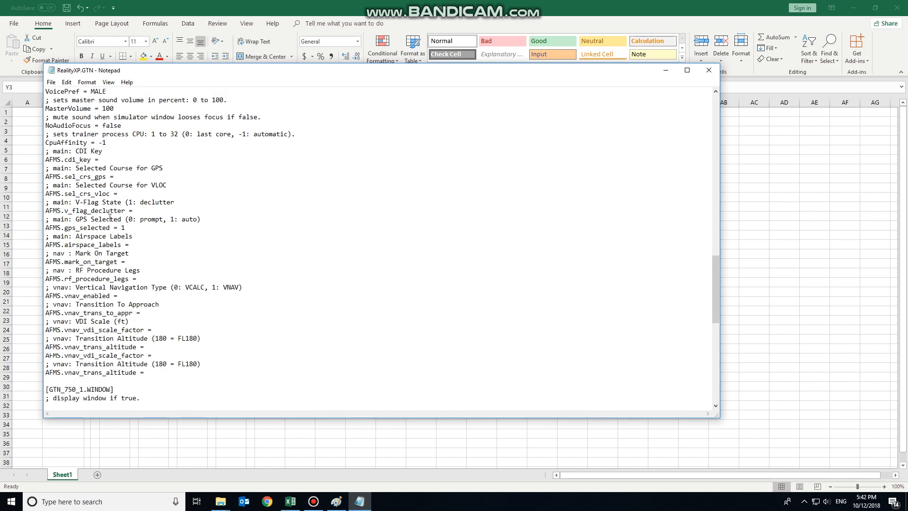
scroll("down", 3)
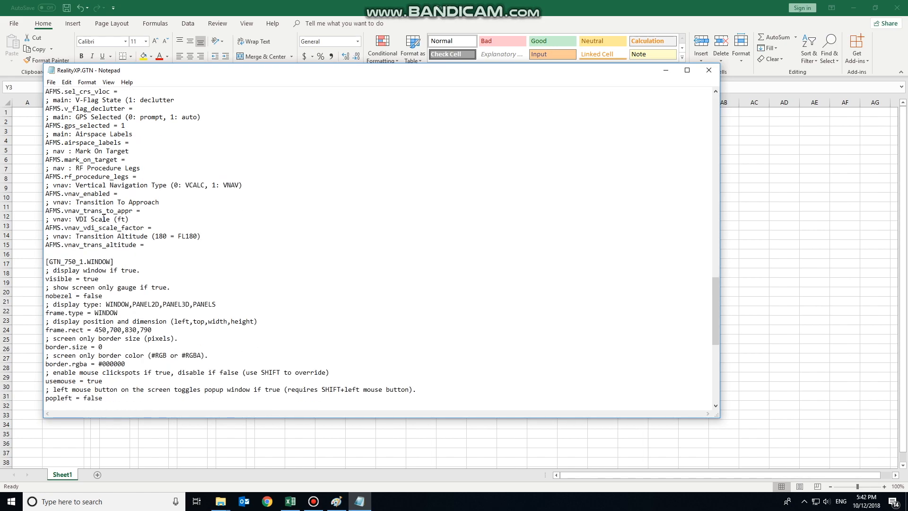
Step: Set visible = false under [GTN_750_1.WINDOW] and continue down into the PANELS section
scroll("down", 3)
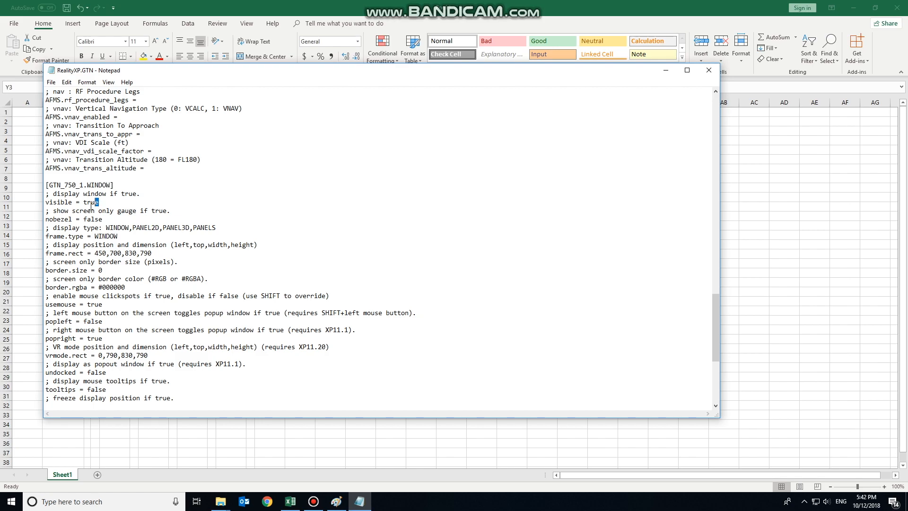
type("fa")
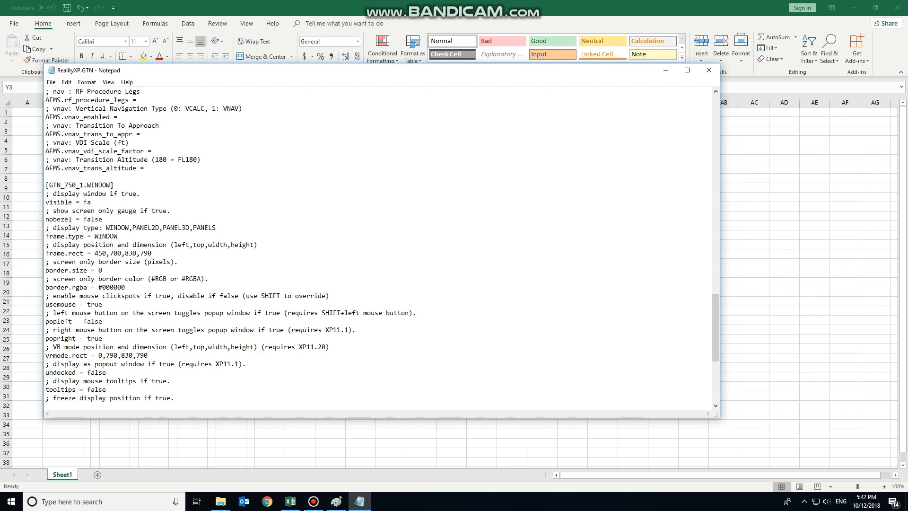
type("lse")
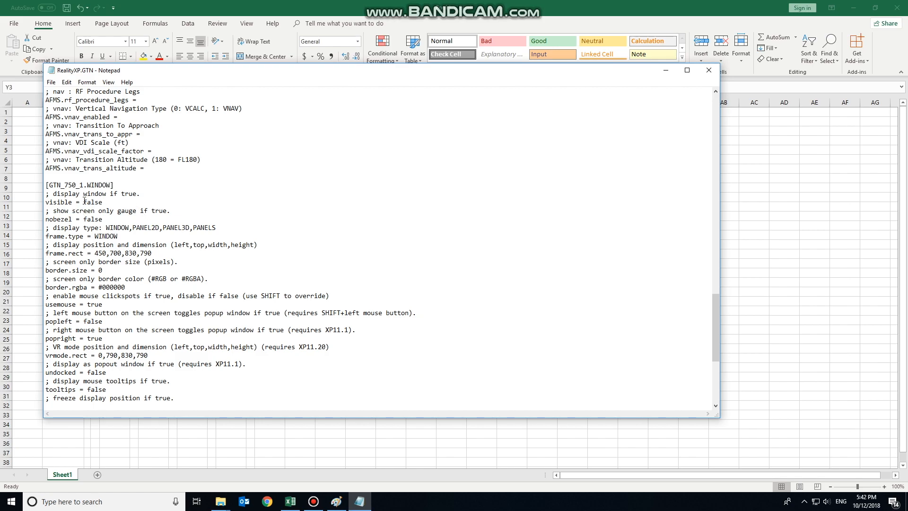
scroll("down", 3)
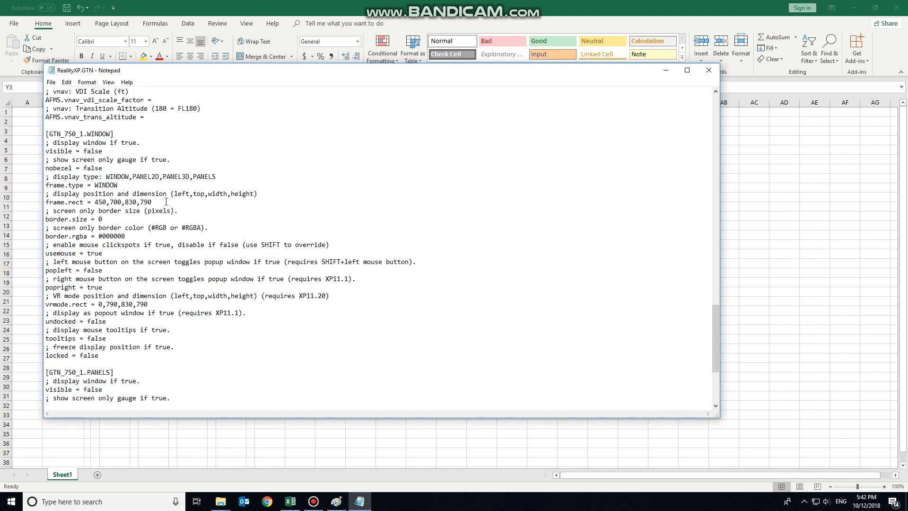
scroll("down", 3)
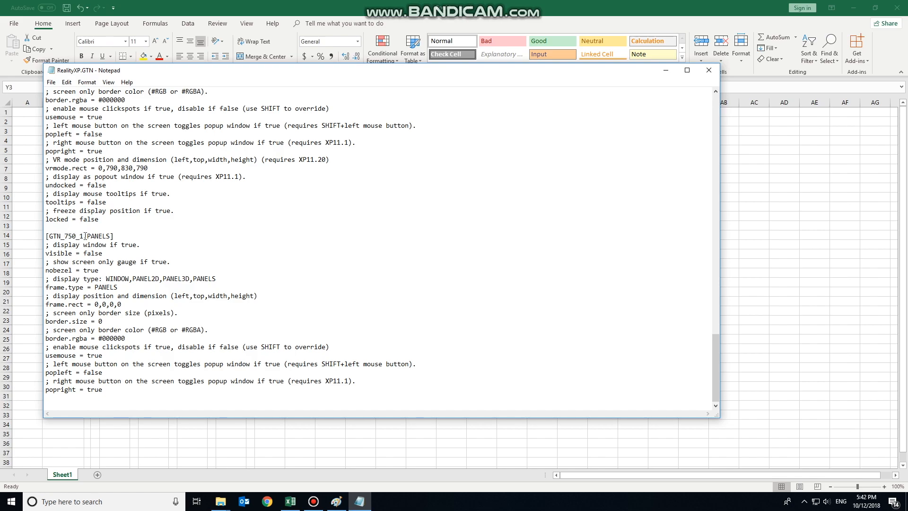
Step: Rename the [GTN_750_1.PANELS] section to Garmin_530_screen and set its visible value to true
double_click(98, 237)
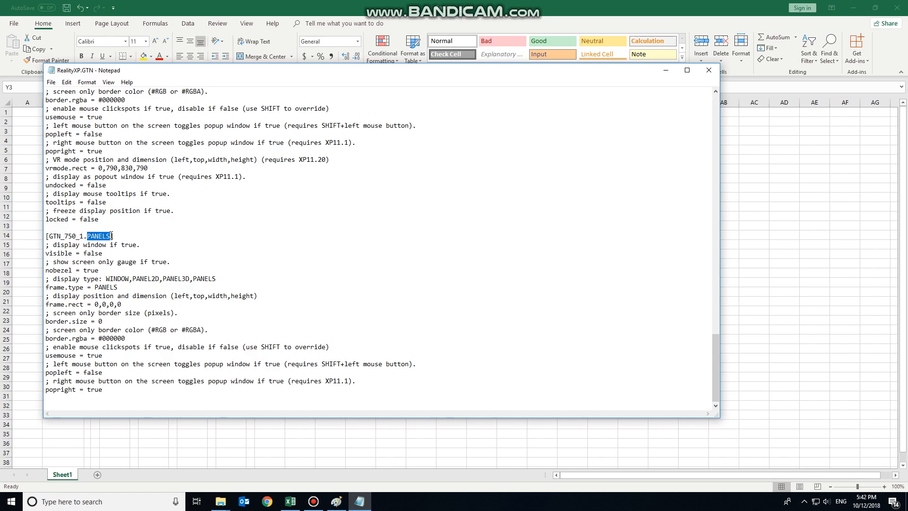
type("G")
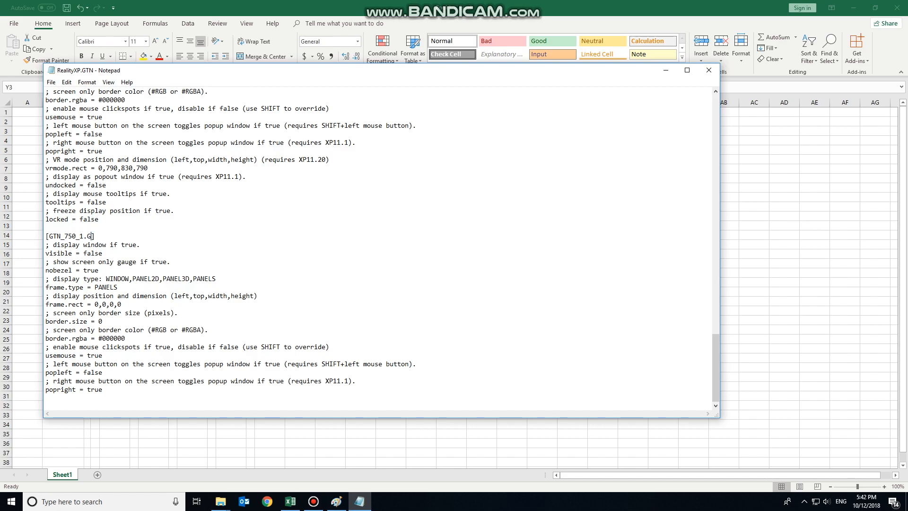
type("armin")
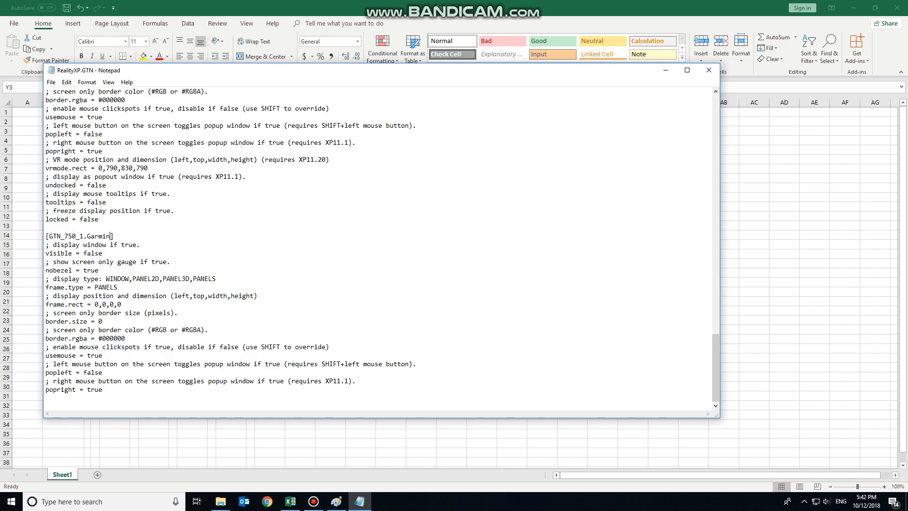
type("_530")
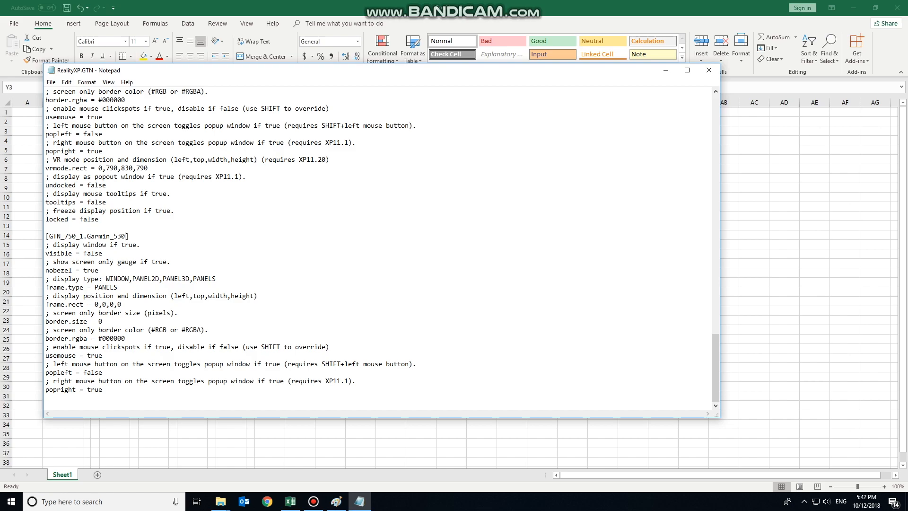
type("_screen")
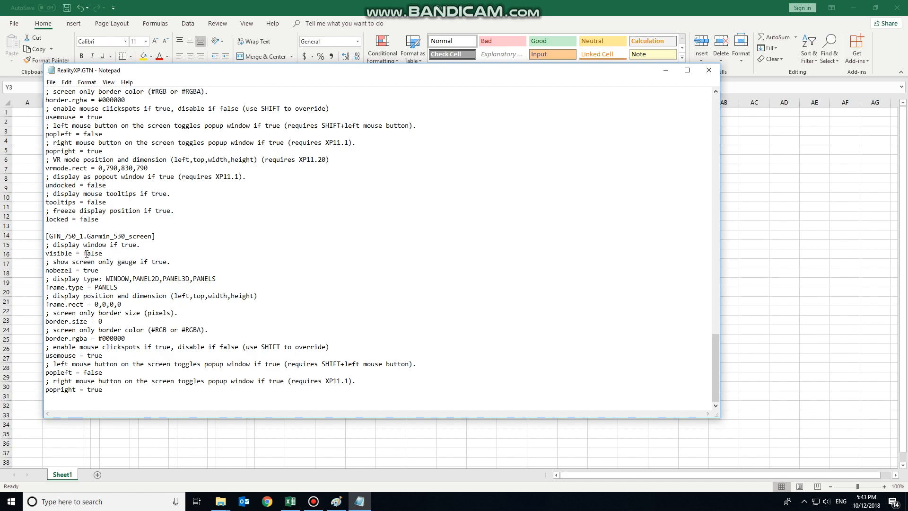
type("true")
left_click(83, 286)
type("3D")
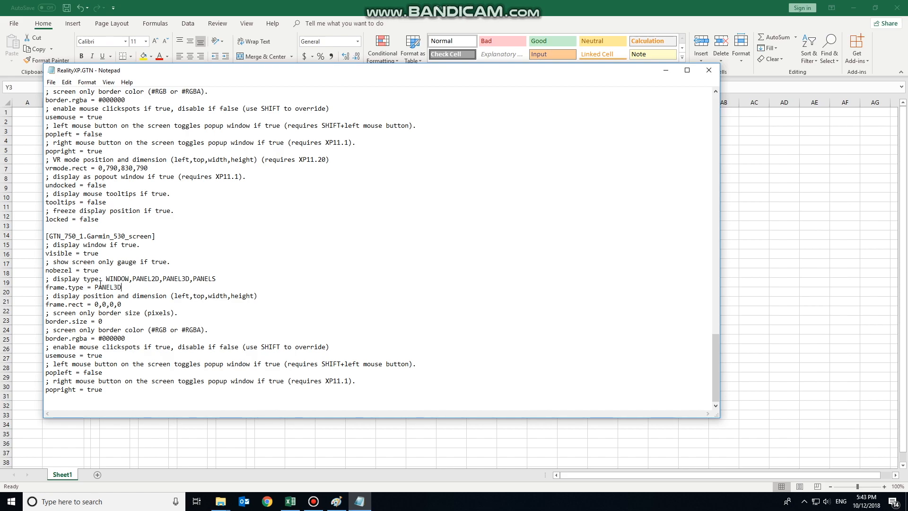
Step: Set frame.rect to 0,1024,520,382 using the spreadsheet's computed coordinates, as a PANEL3D frame
left_click_drag(104, 287, 123, 287)
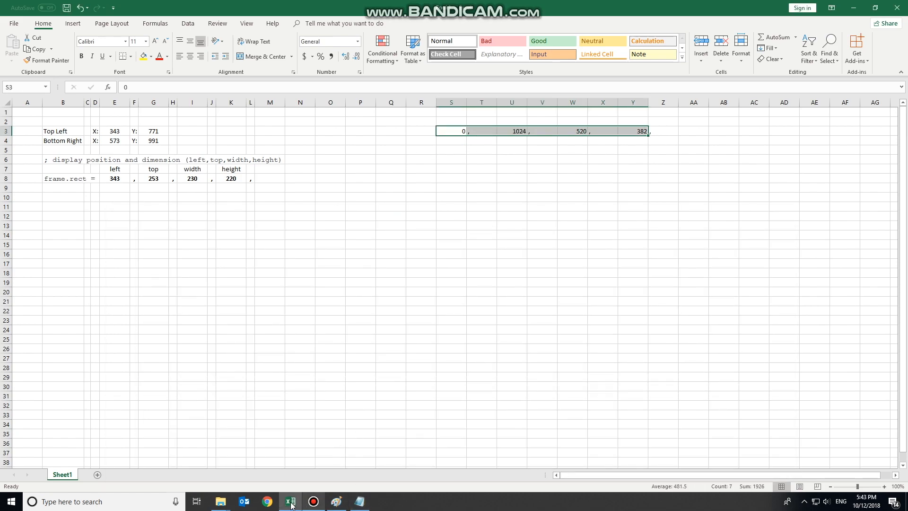
left_click(360, 501)
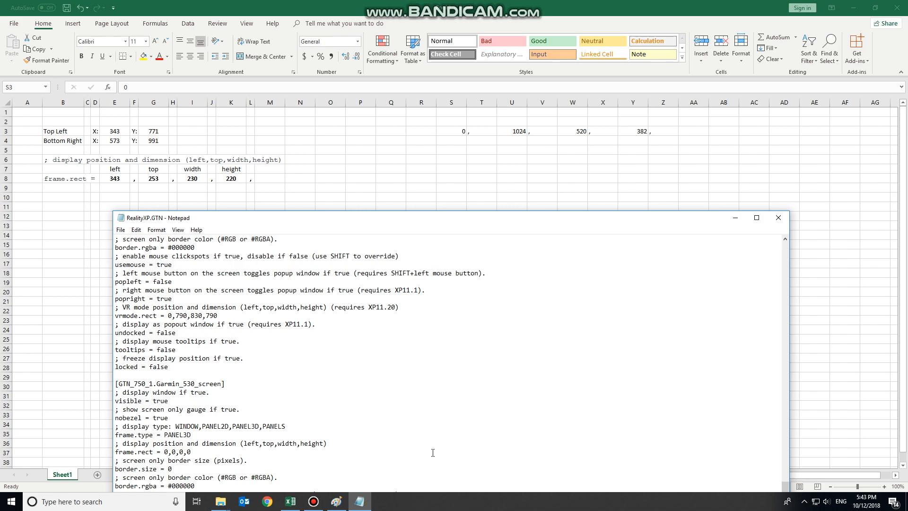
type("1")
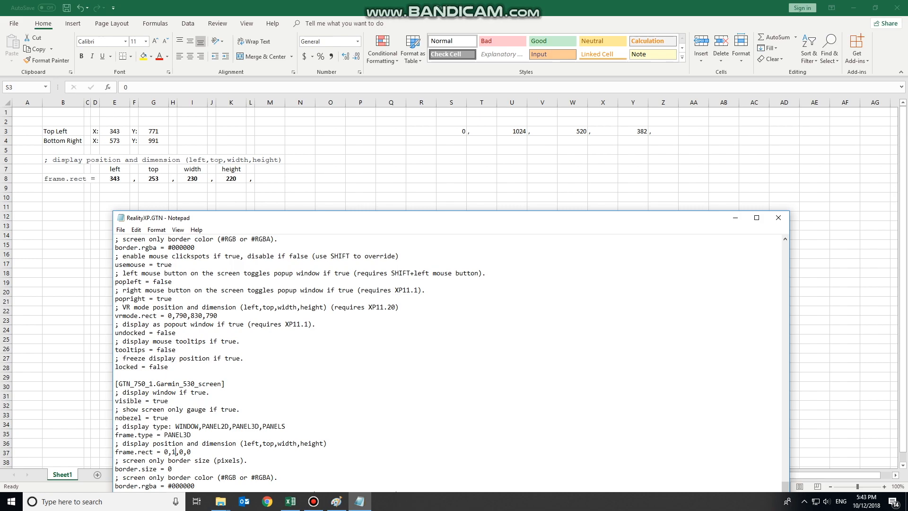
type("024")
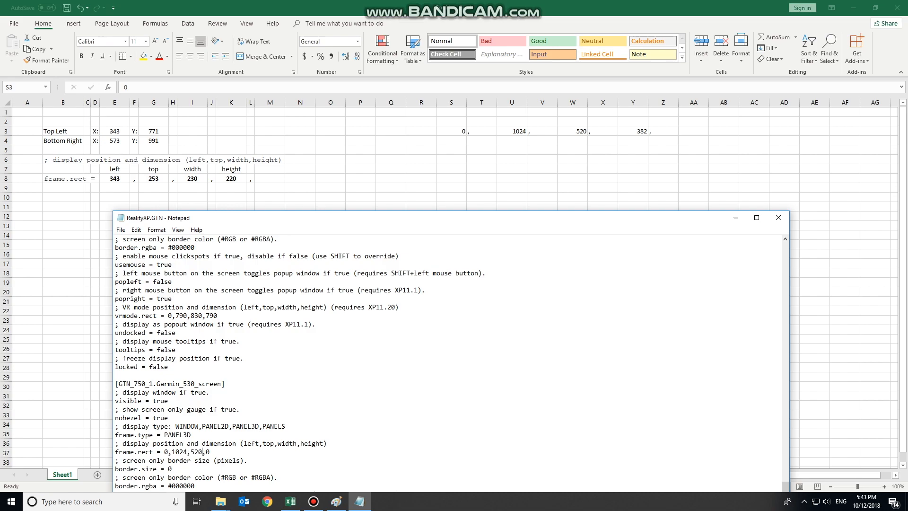
double_click(206, 451)
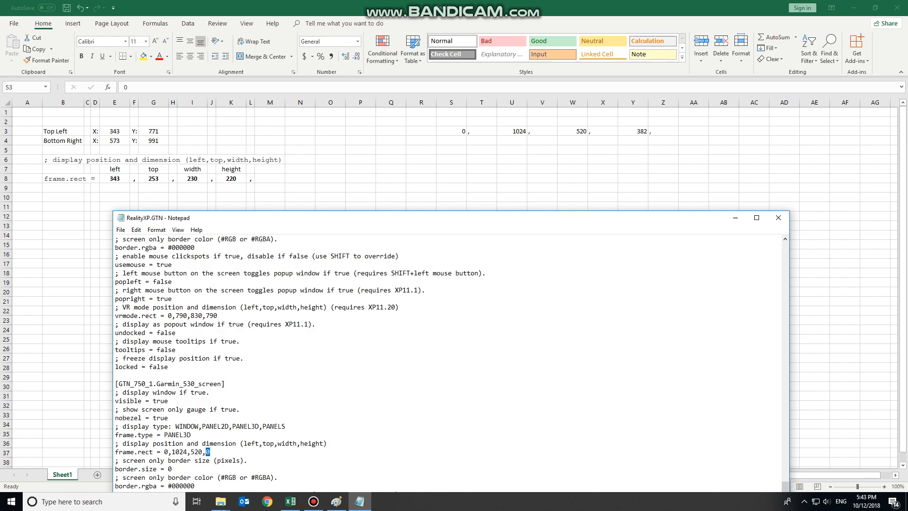
type("382")
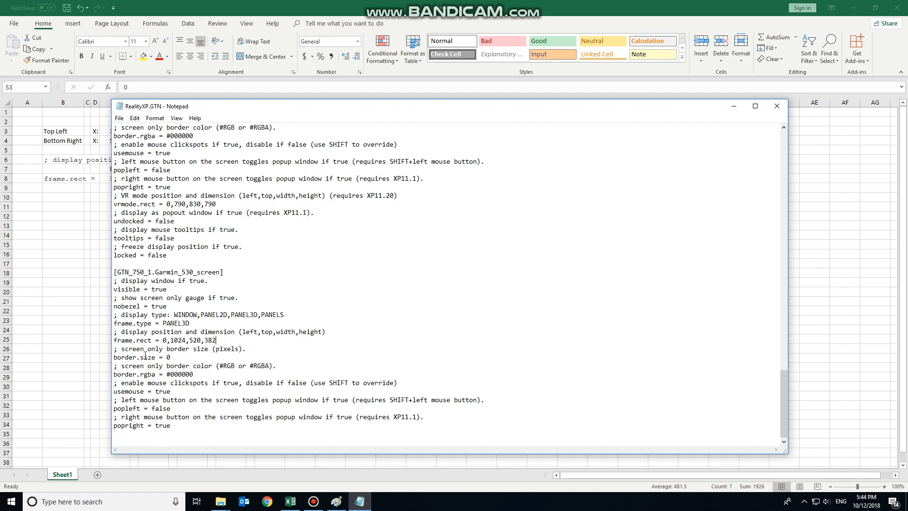
double_click(167, 358)
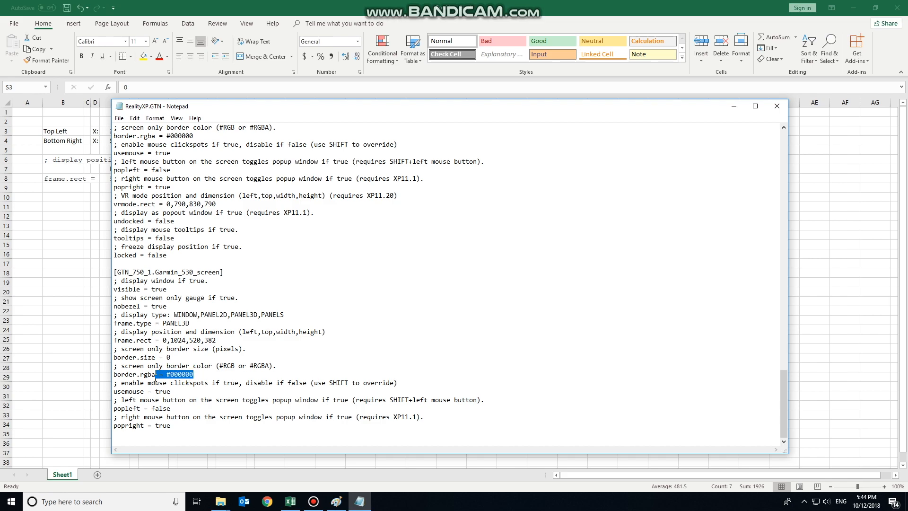
mouse_move(162, 392)
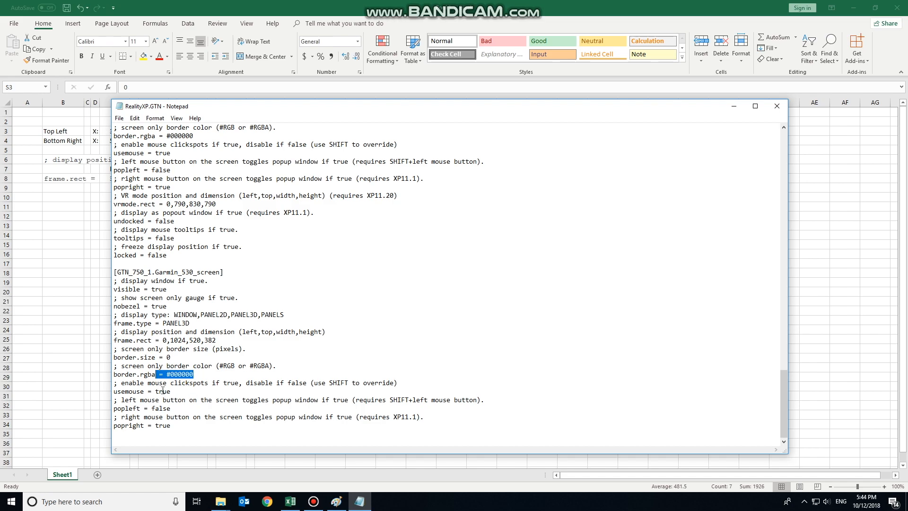
left_click(212, 382)
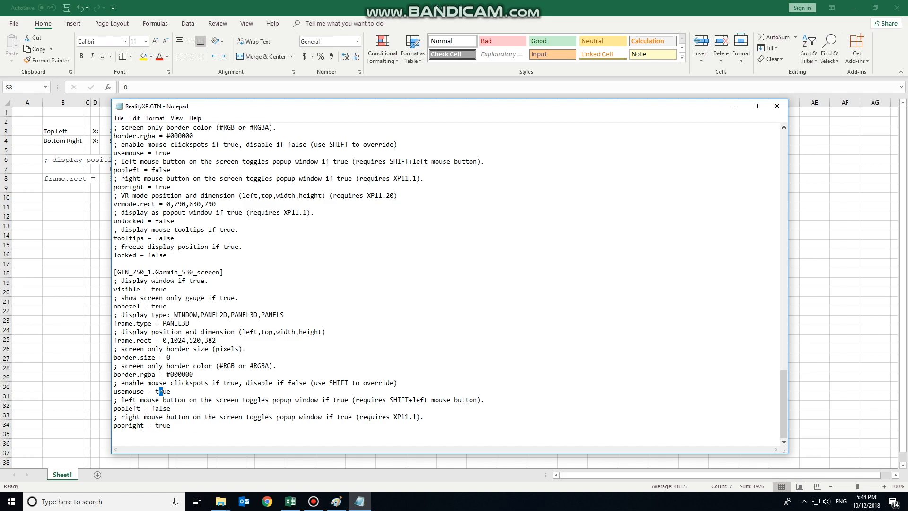
scroll("down", 3)
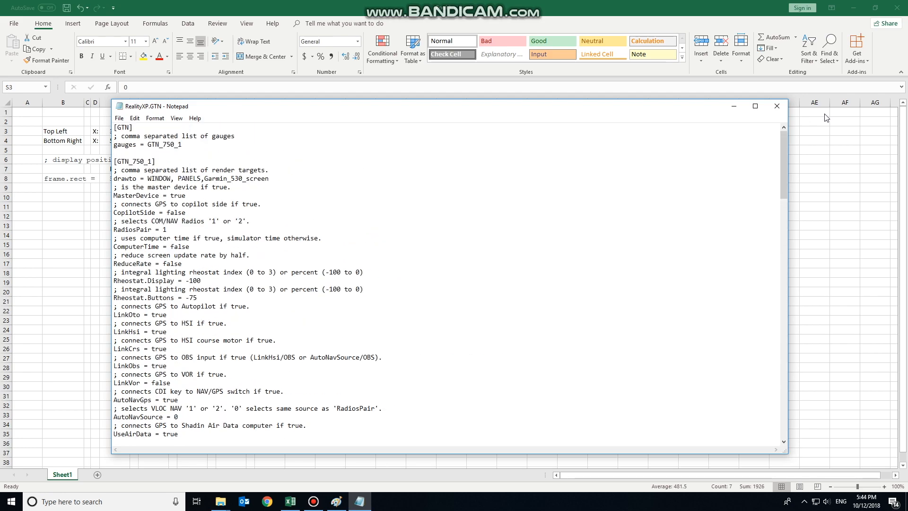
Step: Close RealityXP.GTN in Notepad, saving the changes when prompted
left_click(777, 106)
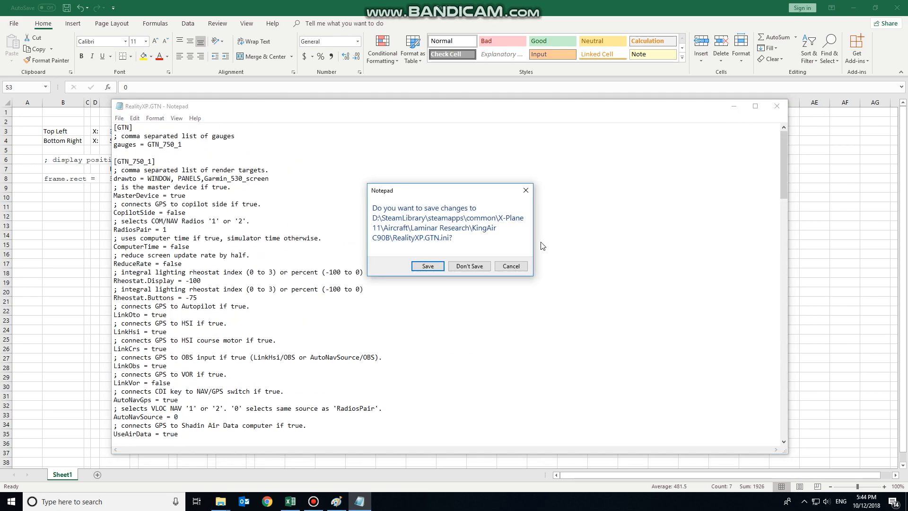
left_click(469, 266)
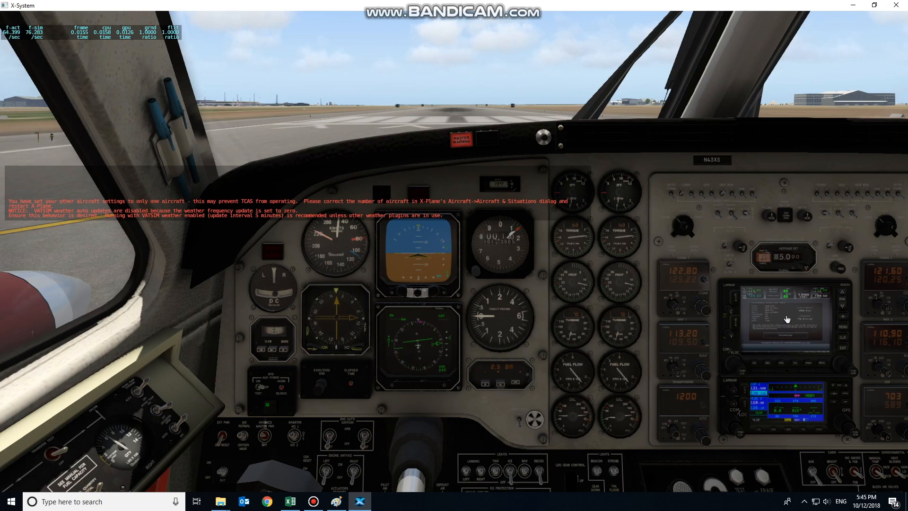
Step: Dismiss the GTN self-test, open the active flight plan and add waypoint BN
left_click(788, 318)
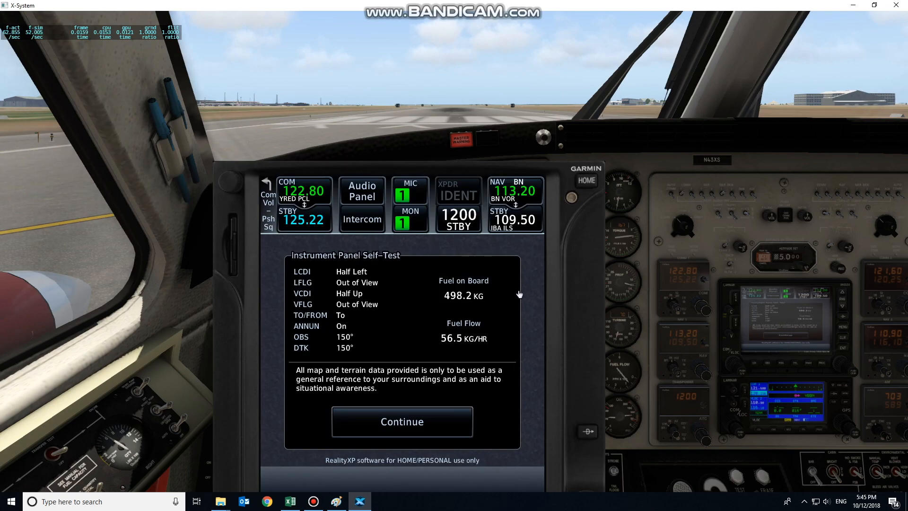
left_click(403, 422)
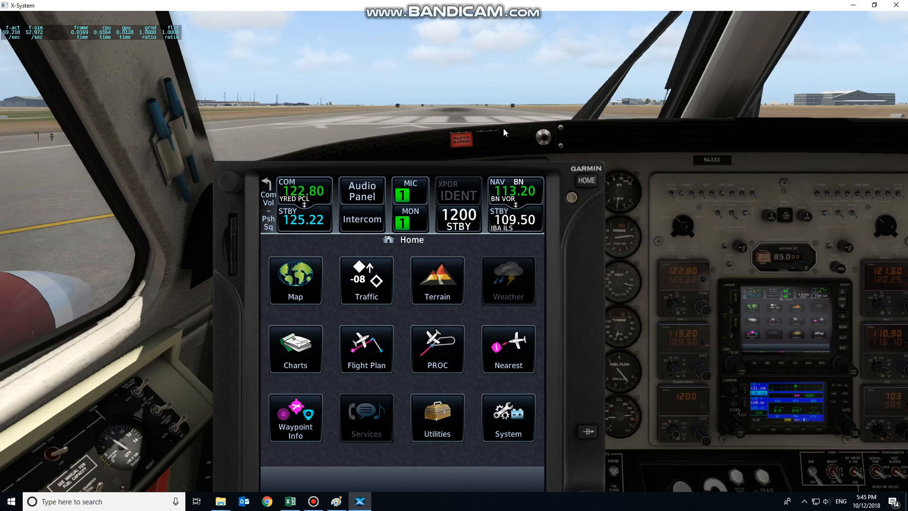
mouse_move(592, 277)
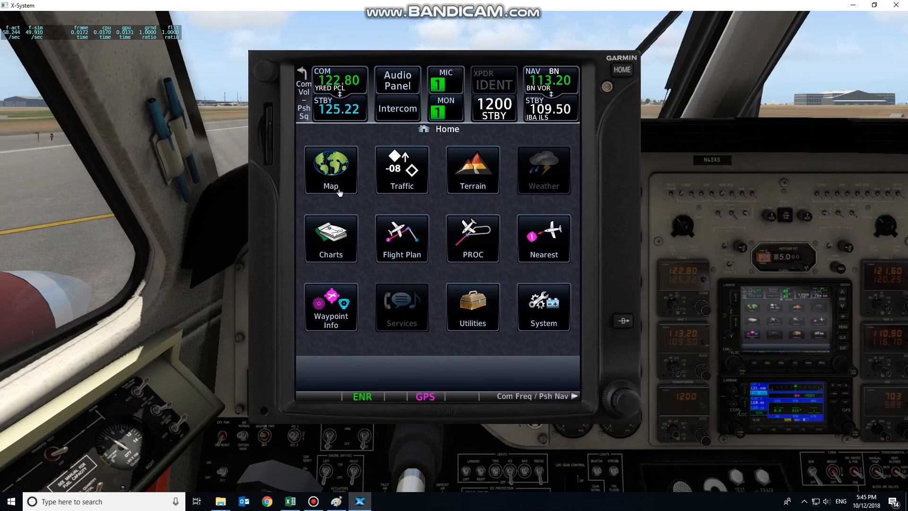
left_click(401, 238)
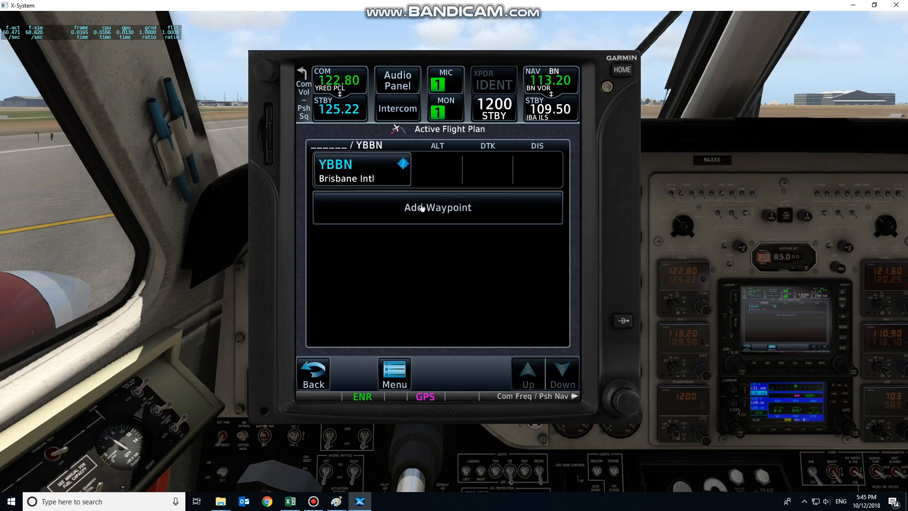
left_click(437, 207)
type("BN")
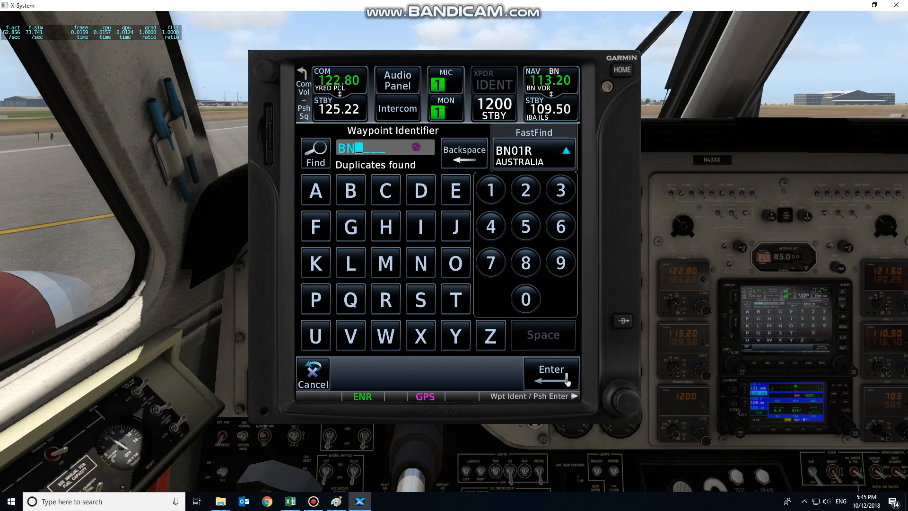
left_click(551, 372)
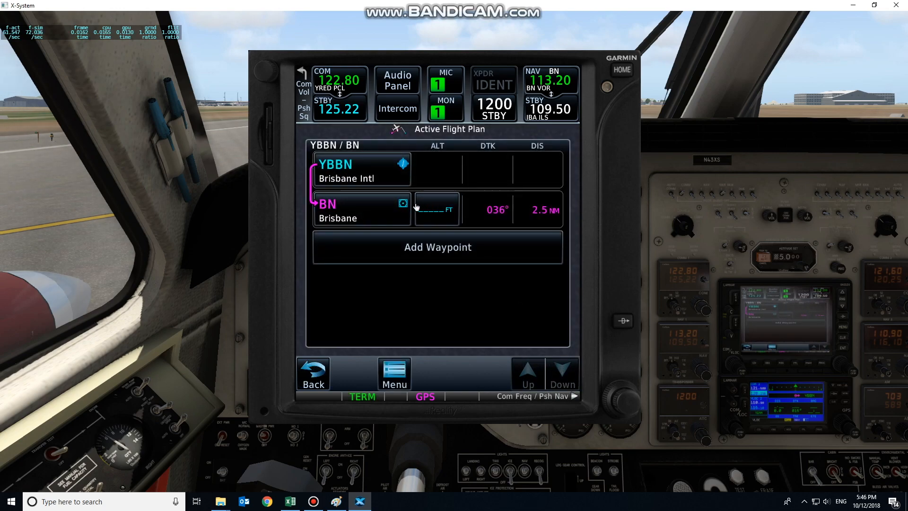
Step: Load airway H62 from BN with CORKY as the exit waypoint
left_click(360, 210)
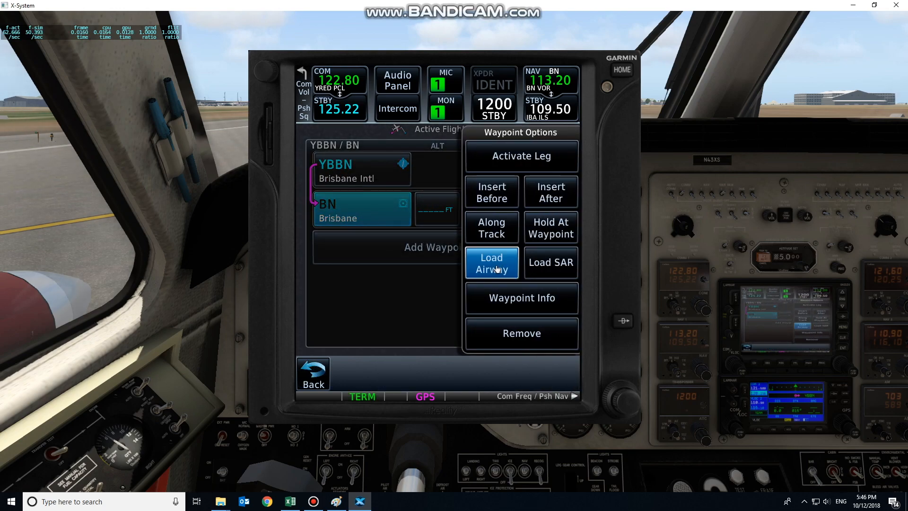
left_click(492, 263)
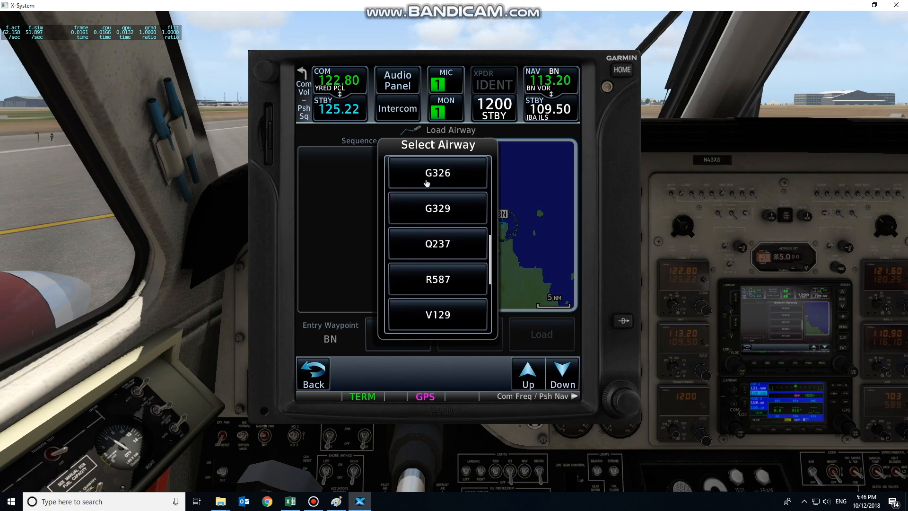
left_click(562, 374)
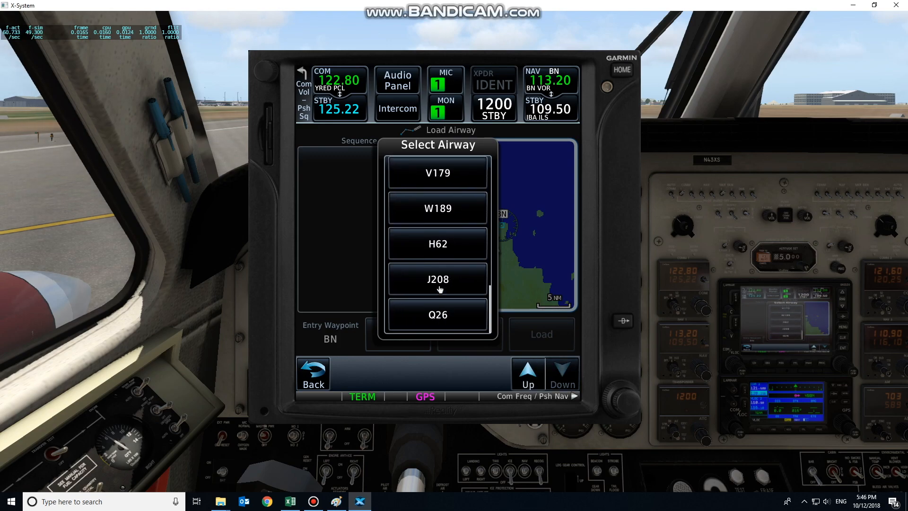
left_click(437, 243)
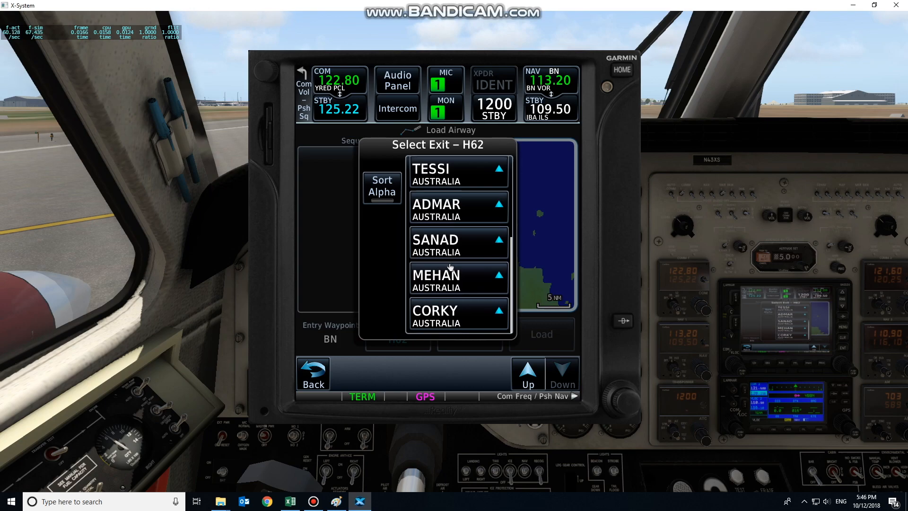
left_click(452, 313)
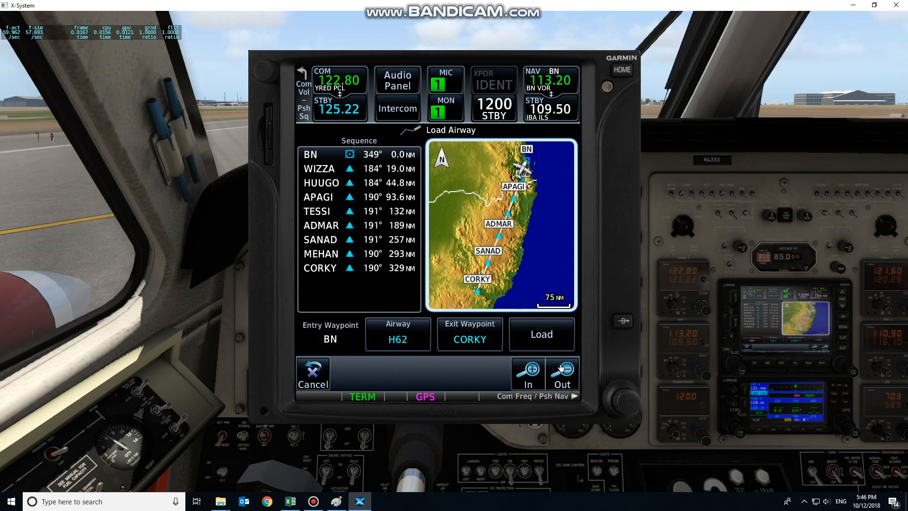
left_click(542, 334)
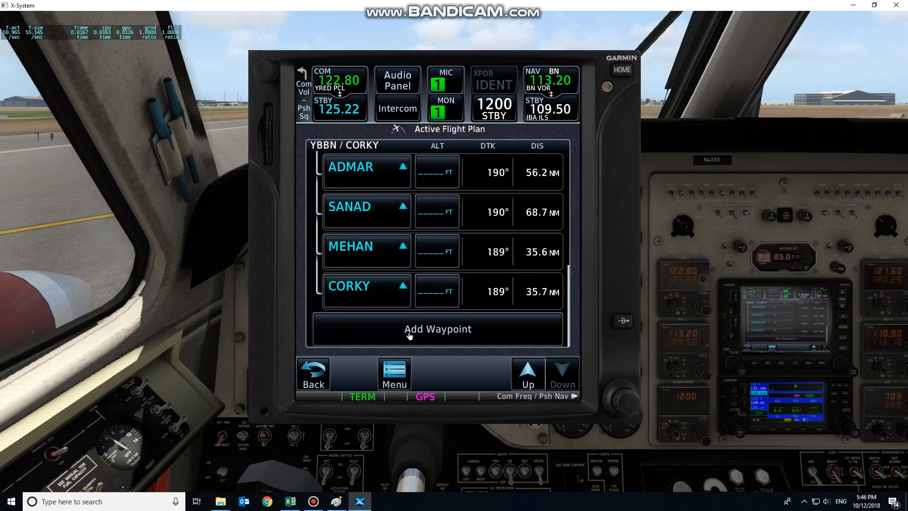
Step: Load airway H12 from CORKY to TESAT, add YSSY as destination and return to the GTN home page
left_click(367, 292)
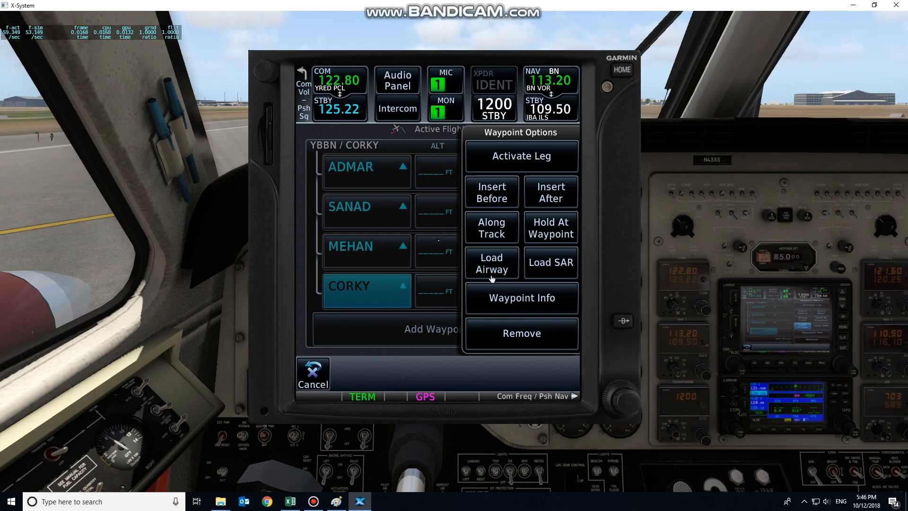
left_click(492, 263)
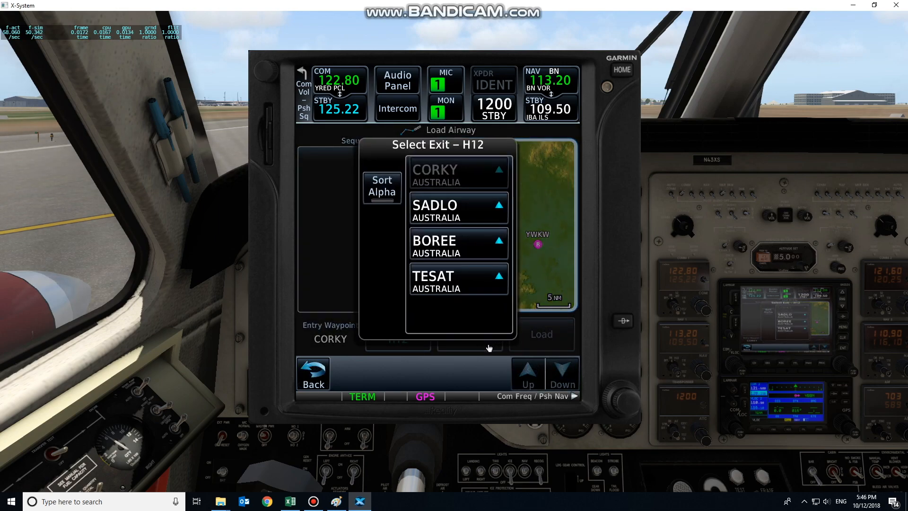
left_click(458, 278)
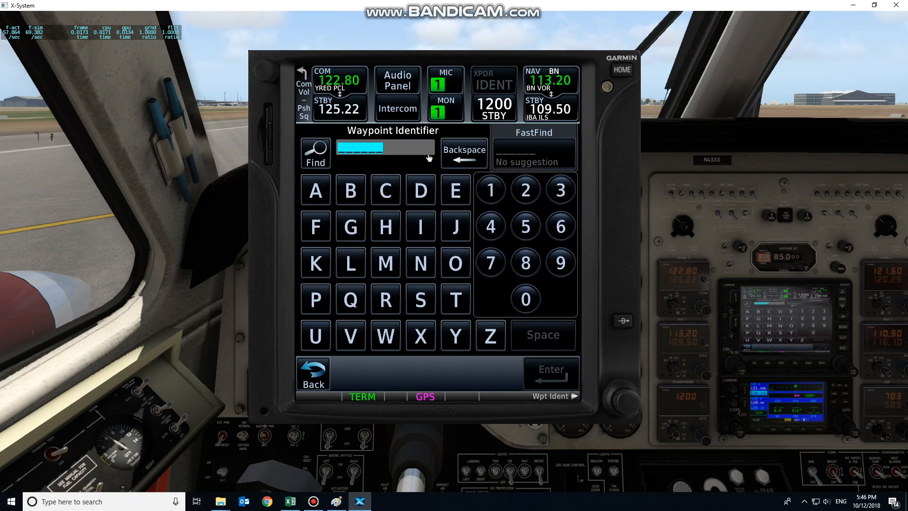
left_click(420, 299)
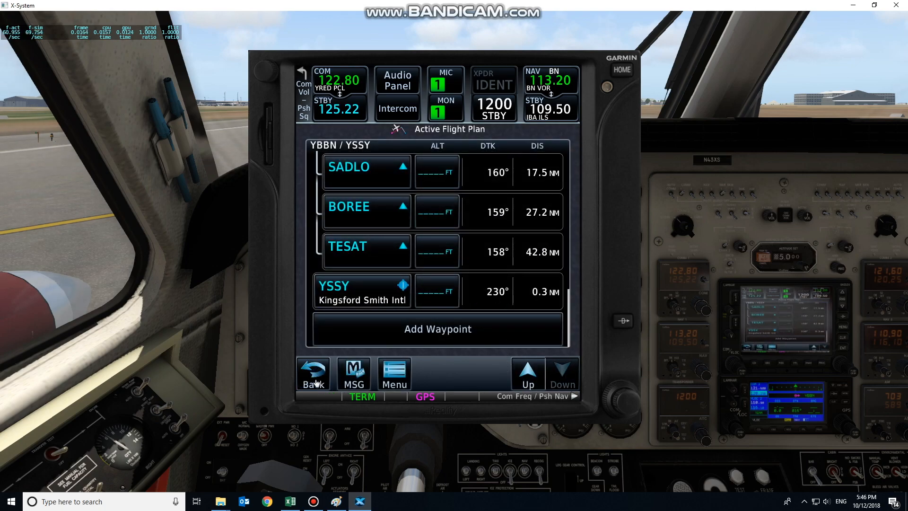
left_click(623, 70)
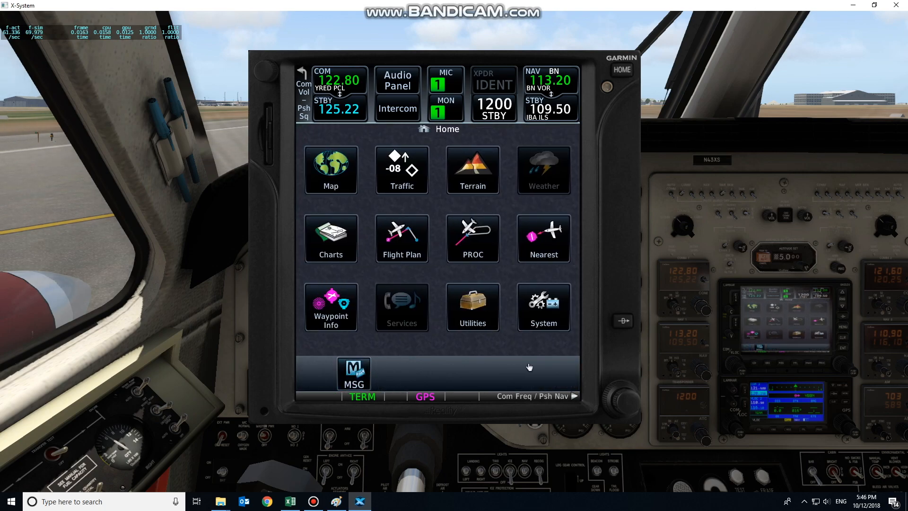
Step: Show the GTN moving map of the YBBN runway and leave pan mode
left_click(331, 170)
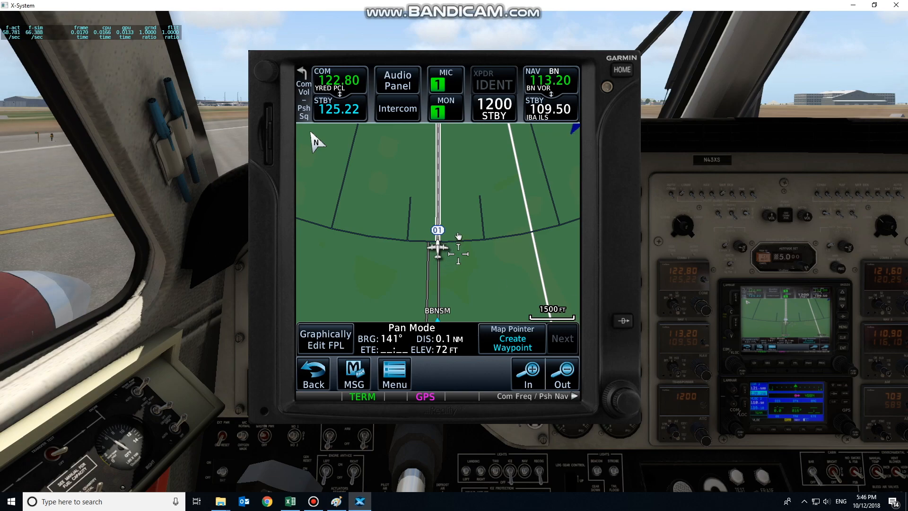
left_click(563, 374)
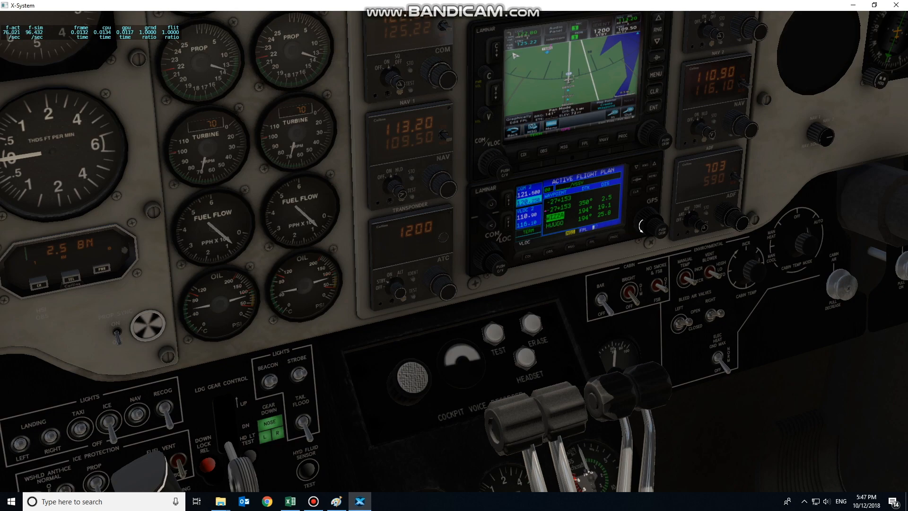
Step: Show the GTN 750 Messages page with the RealityXP personal license notice
left_click(655, 177)
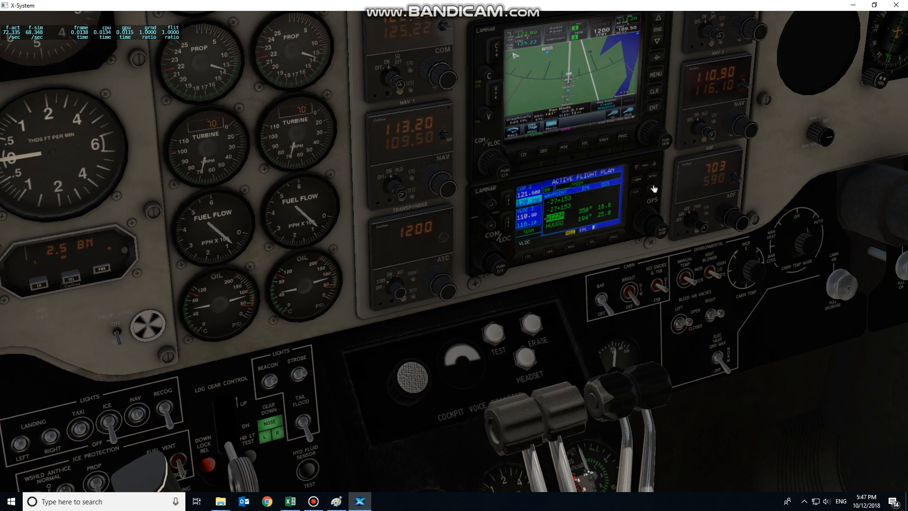
mouse_move(592, 151)
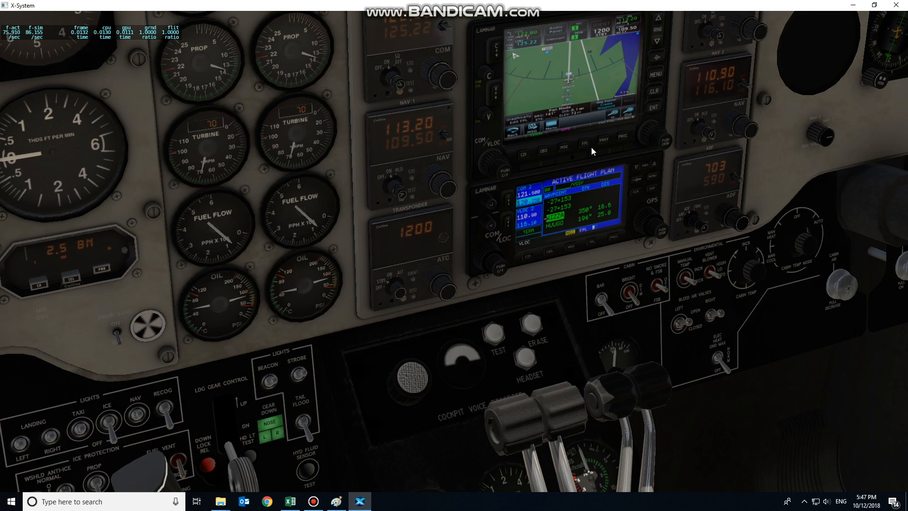
mouse_move(581, 129)
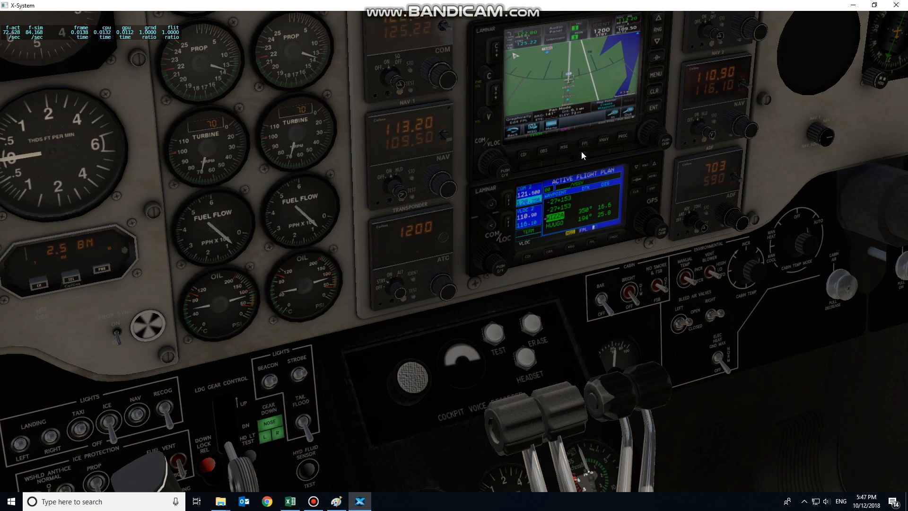
mouse_move(545, 153)
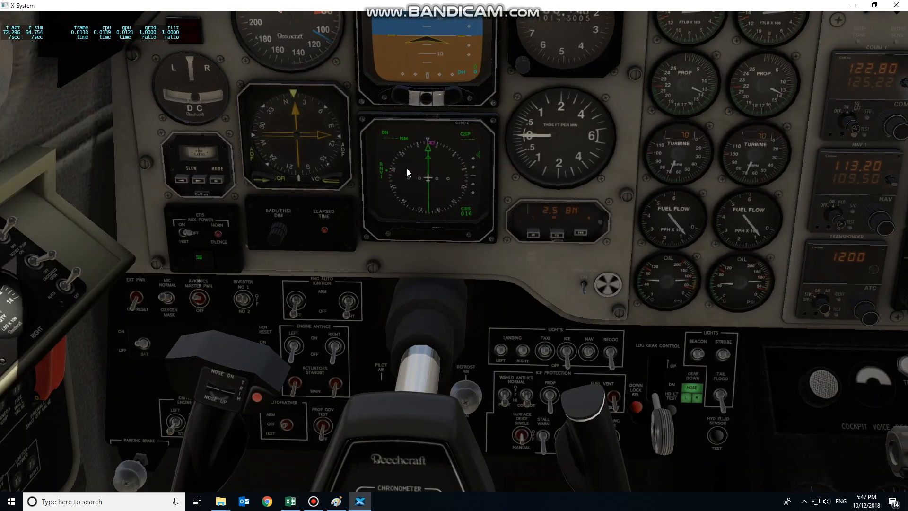
mouse_move(520, 269)
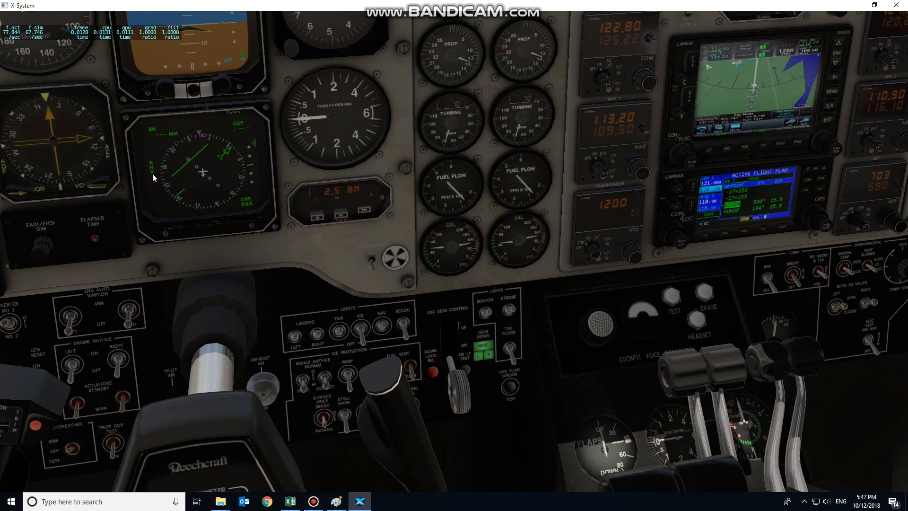
mouse_move(749, 146)
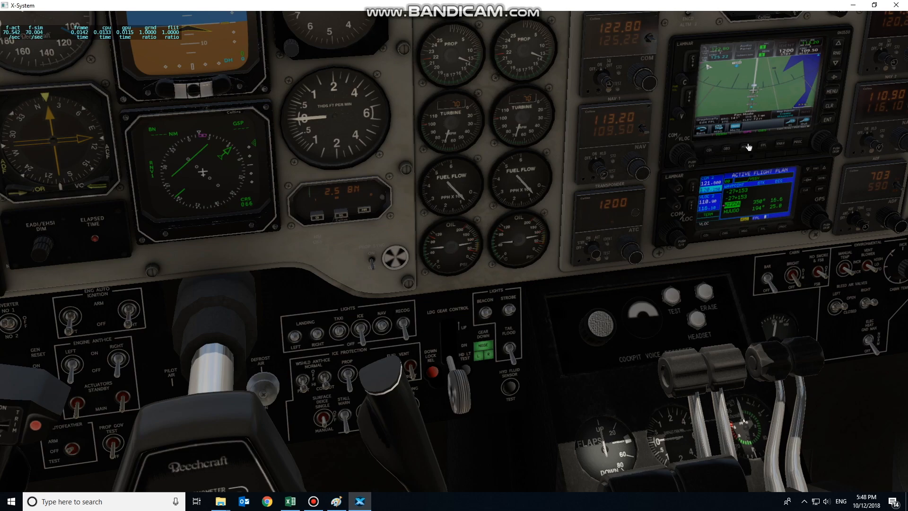
mouse_move(234, 154)
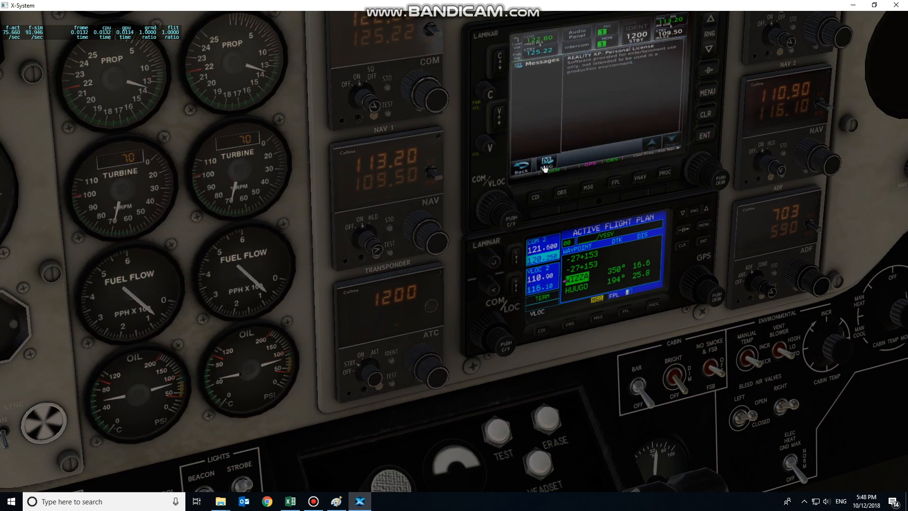
Step: Dismiss the license notice so the GTN 750 moving map returns
left_click(541, 163)
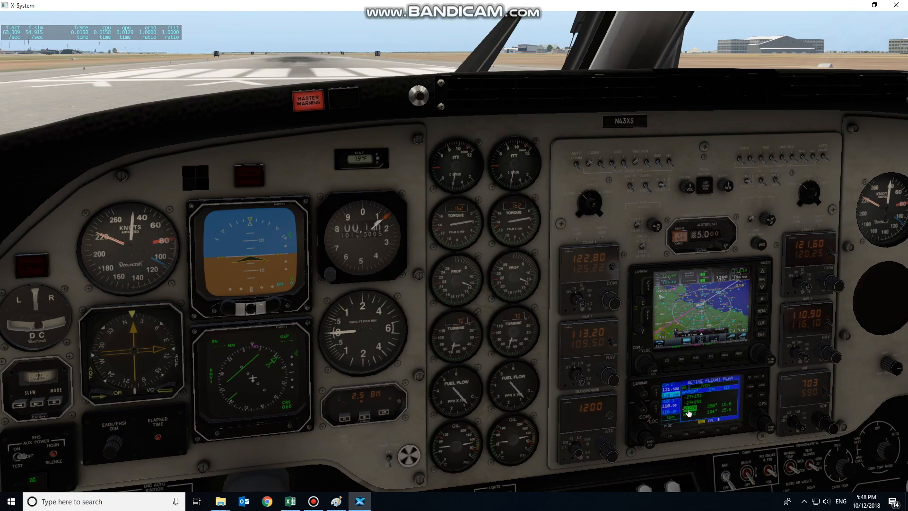
mouse_move(345, 265)
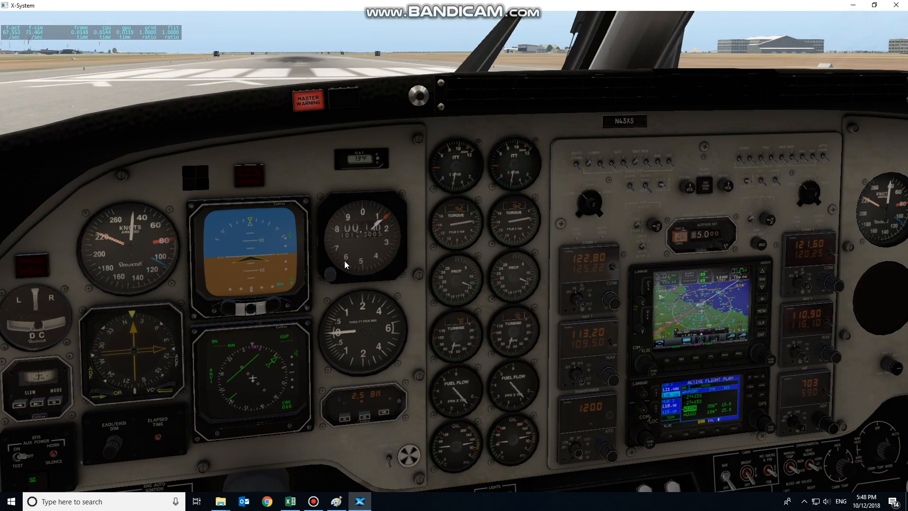